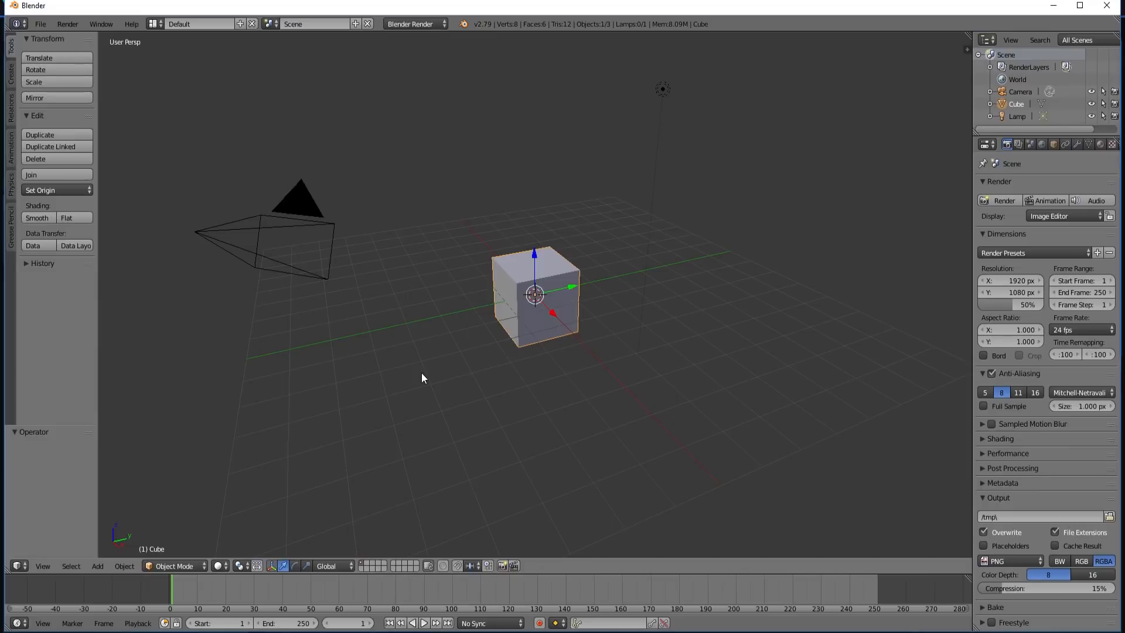
Delete the default cube, add a cylinder mesh, and shape it into a subdivided cup.
click(35, 159)
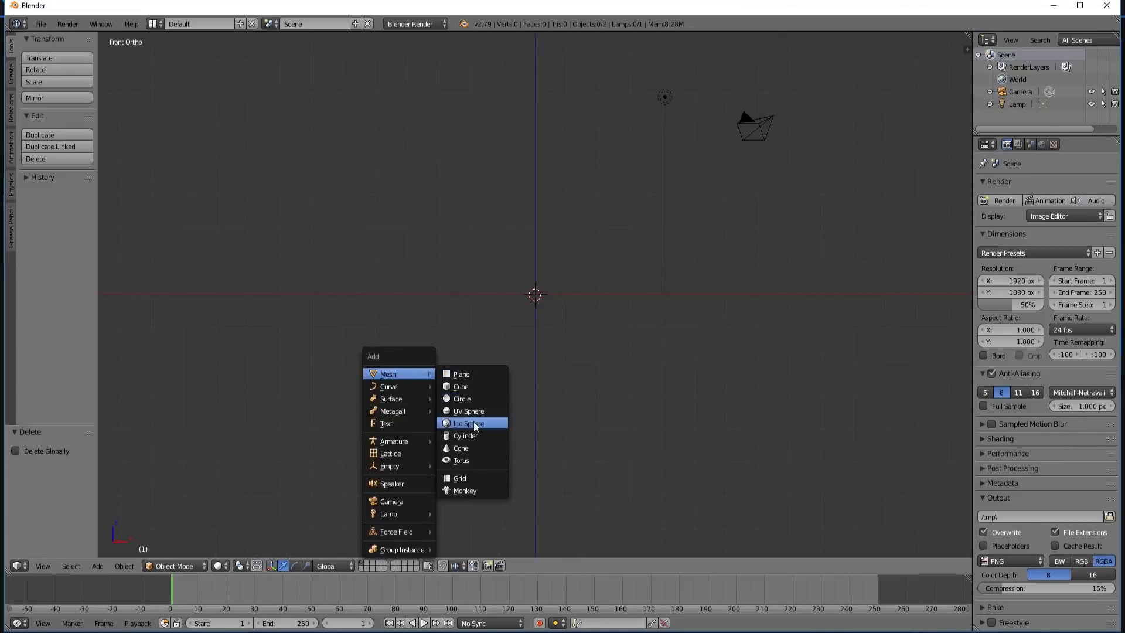
click(465, 436)
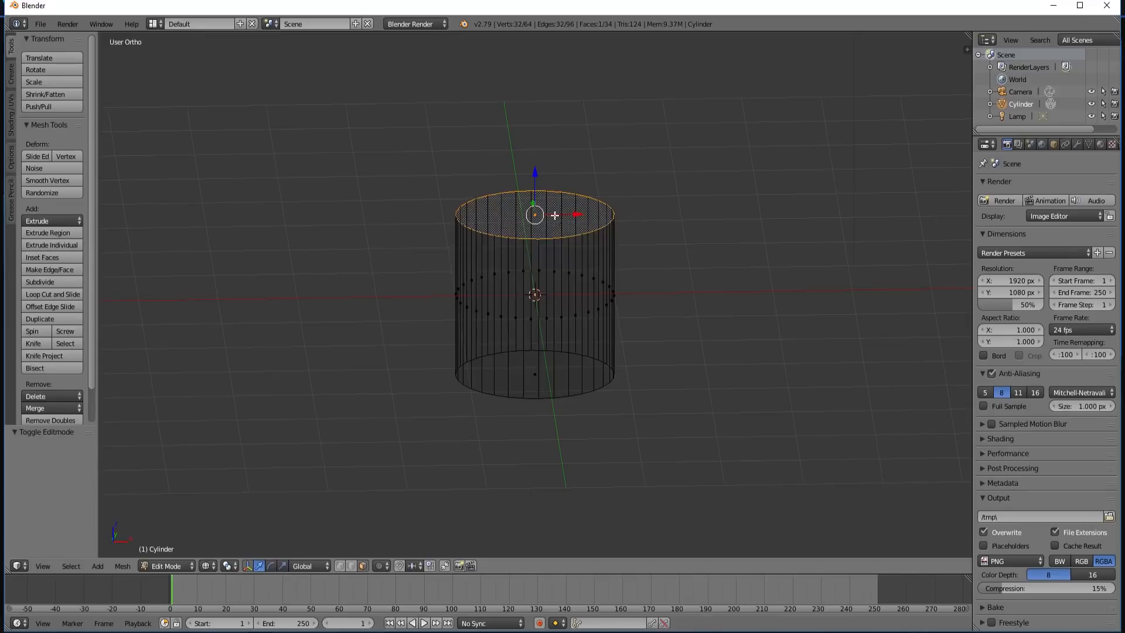
mouse_move(704, 223)
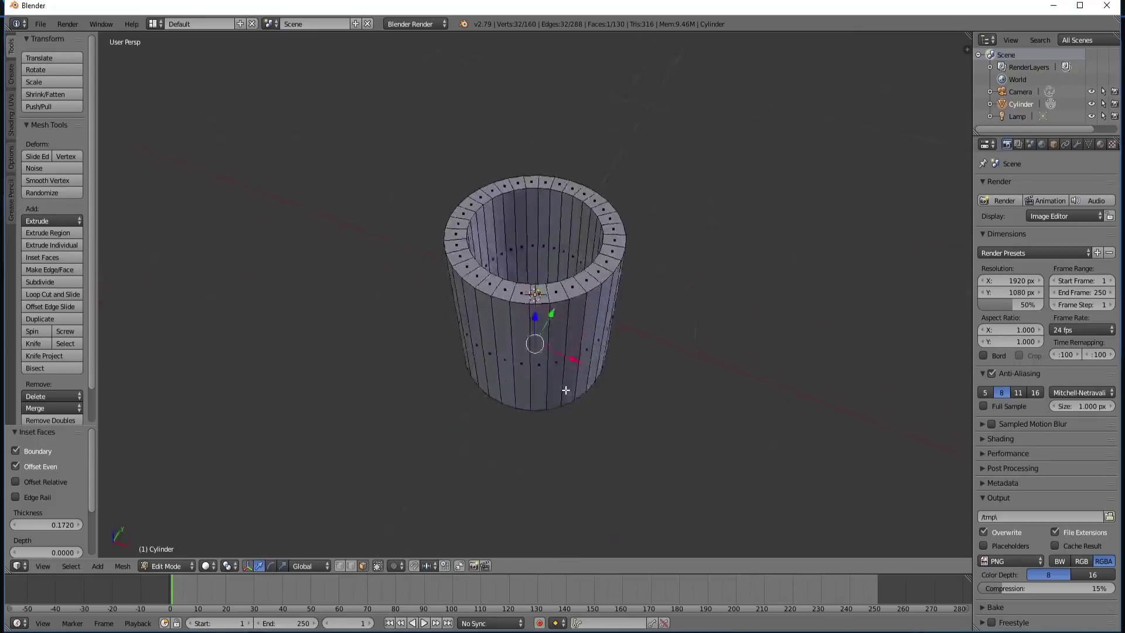
key(Tab)
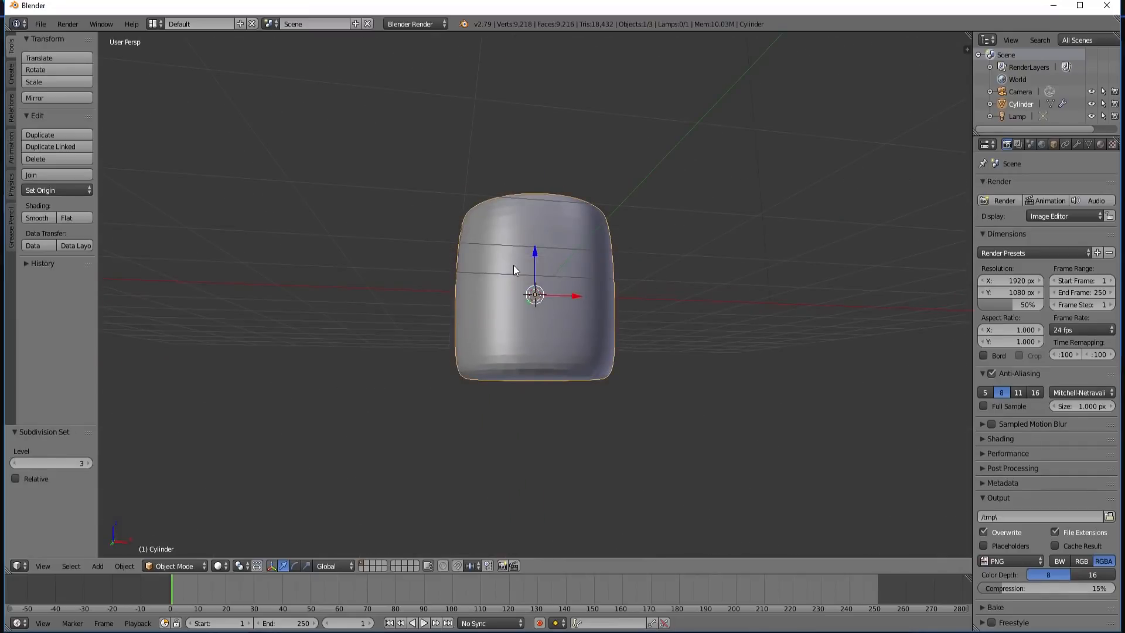
mouse_move(41, 24)
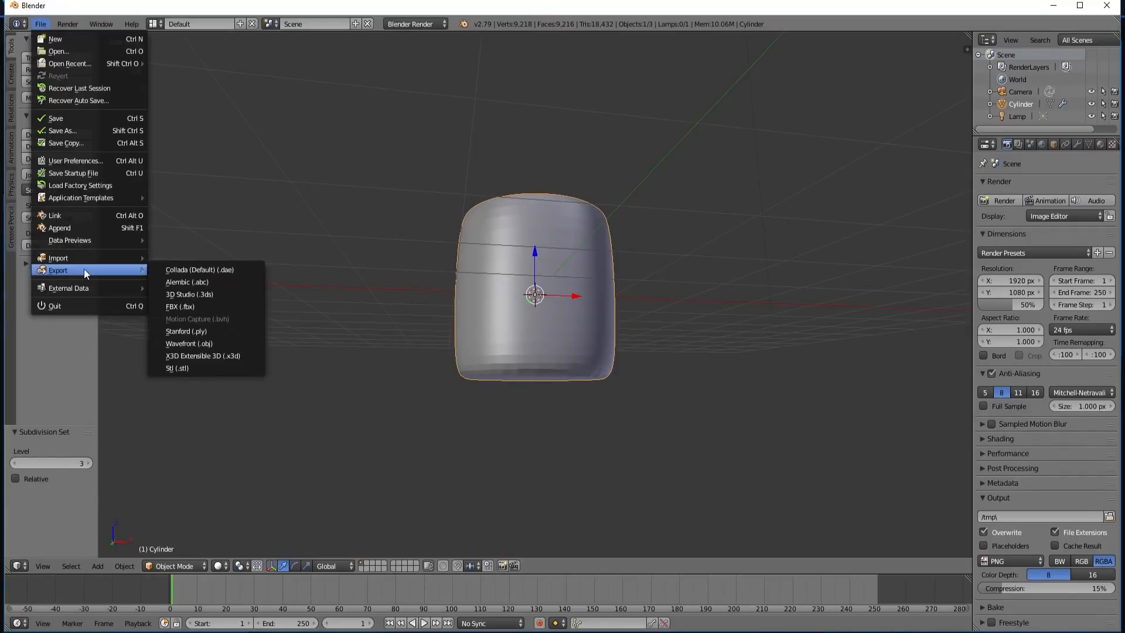
mouse_move(201, 294)
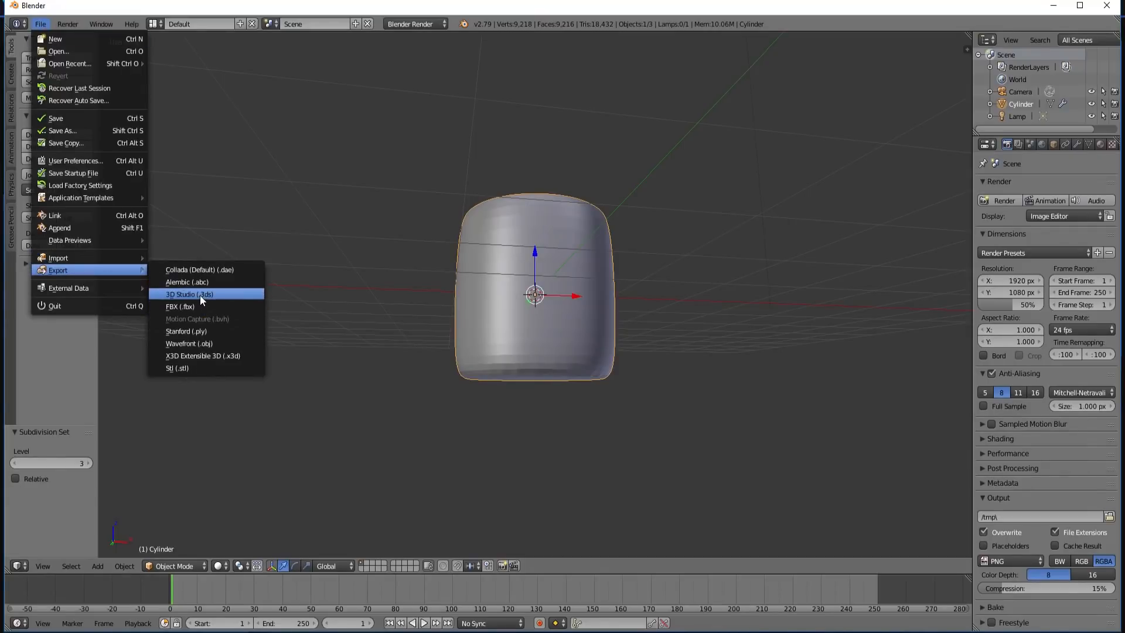
mouse_move(201, 294)
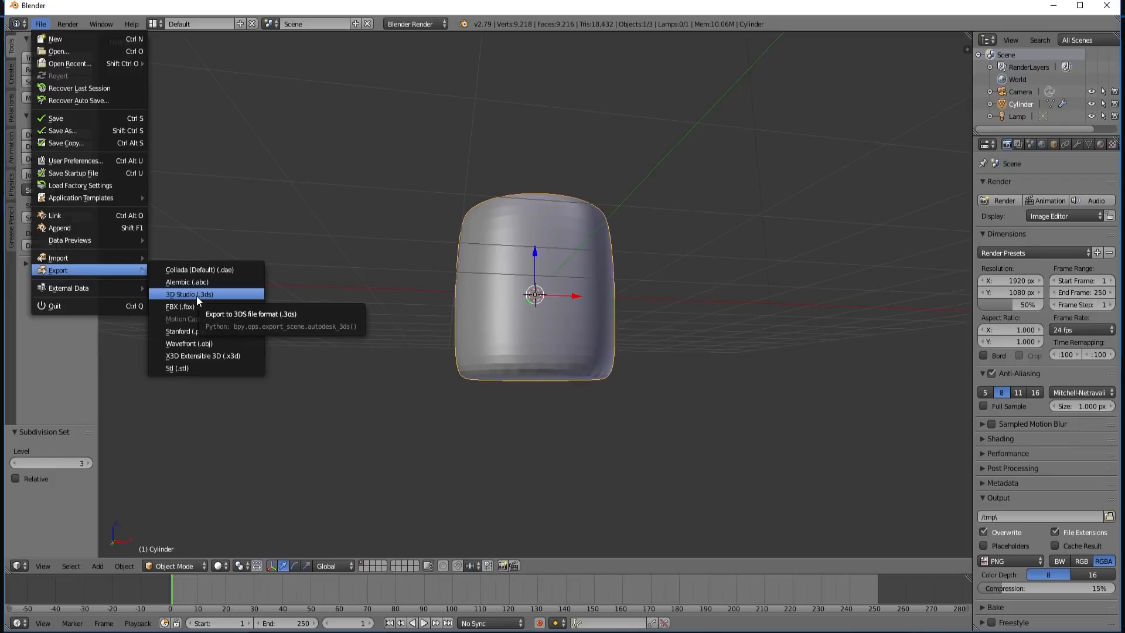
mouse_move(188, 343)
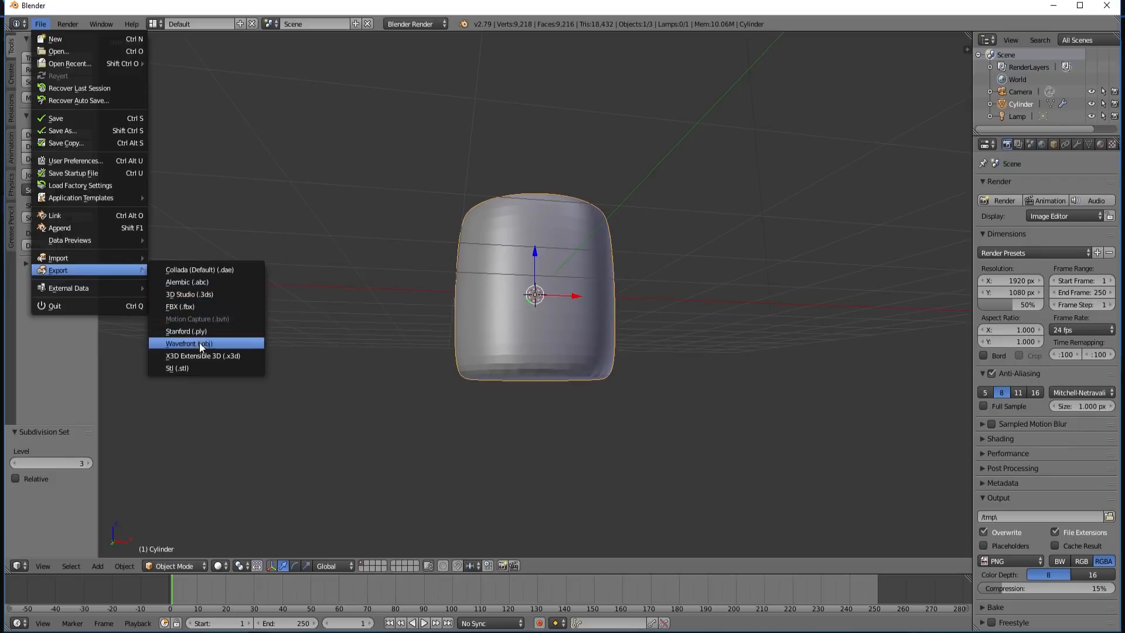
Export the cup model in Wavefront OBJ format, naming the file Cup.obj.
click(189, 343)
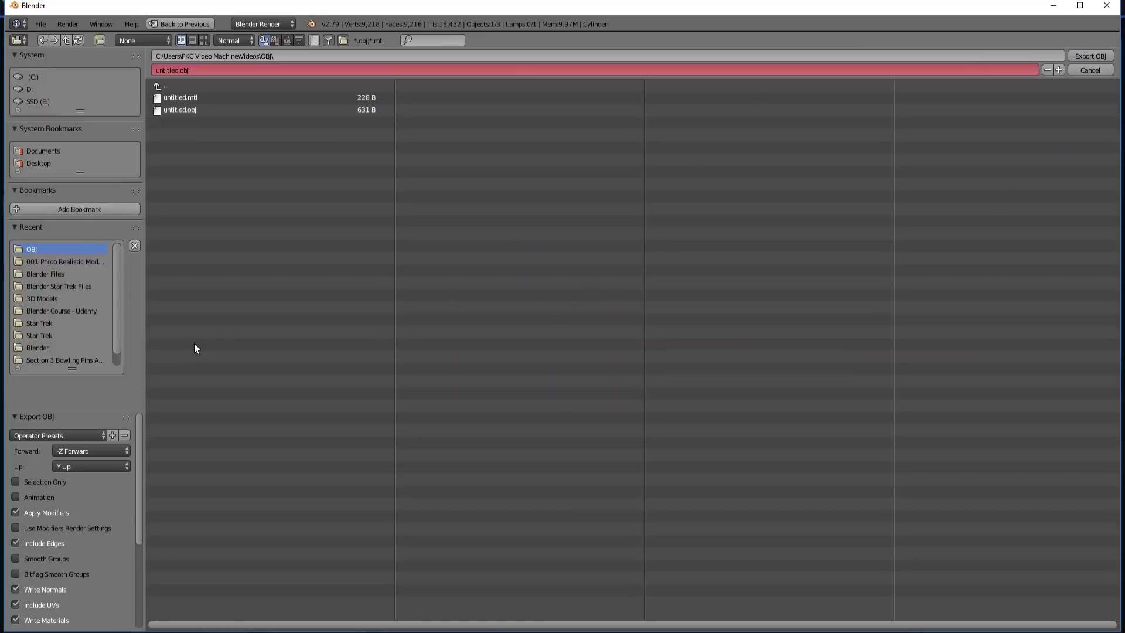
click(179, 109)
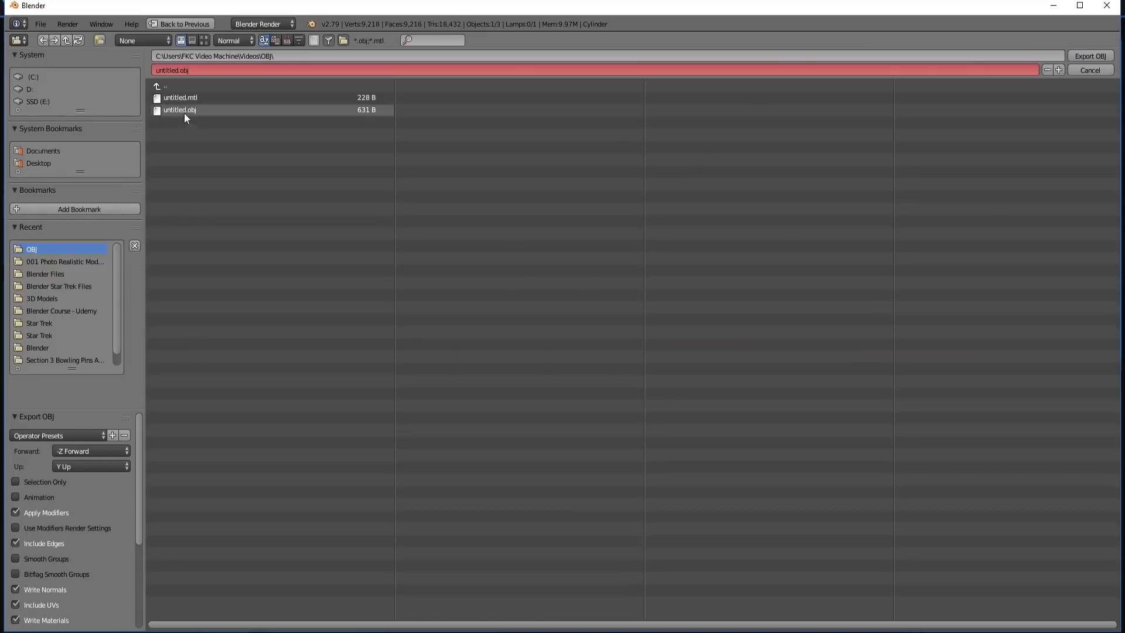
click(179, 110)
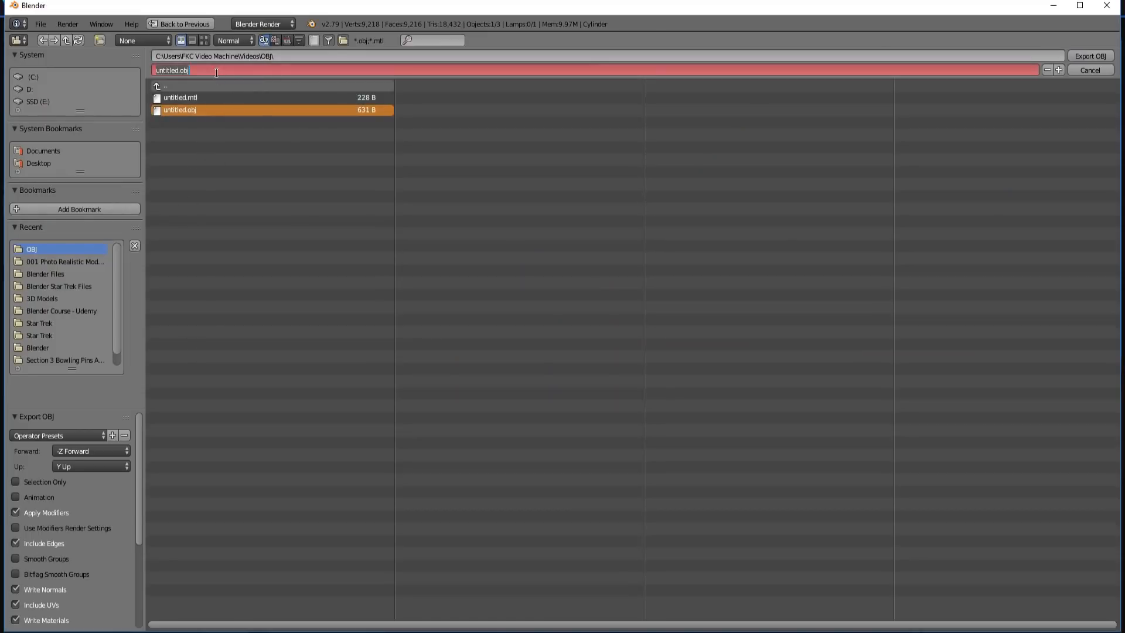
text(Cup.obj)
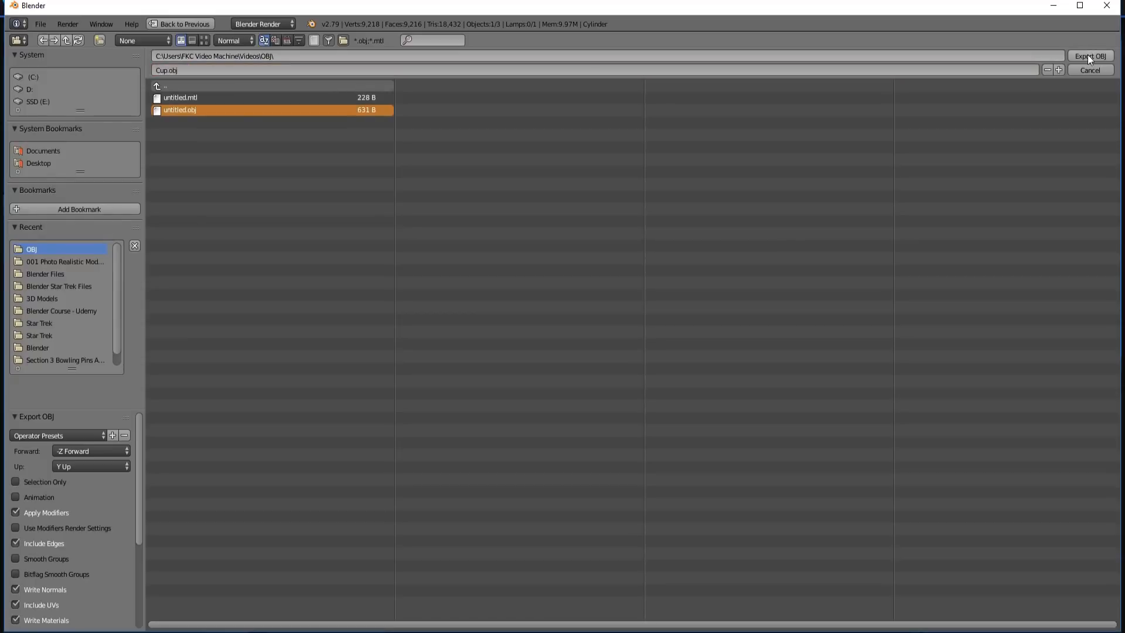
click(1089, 56)
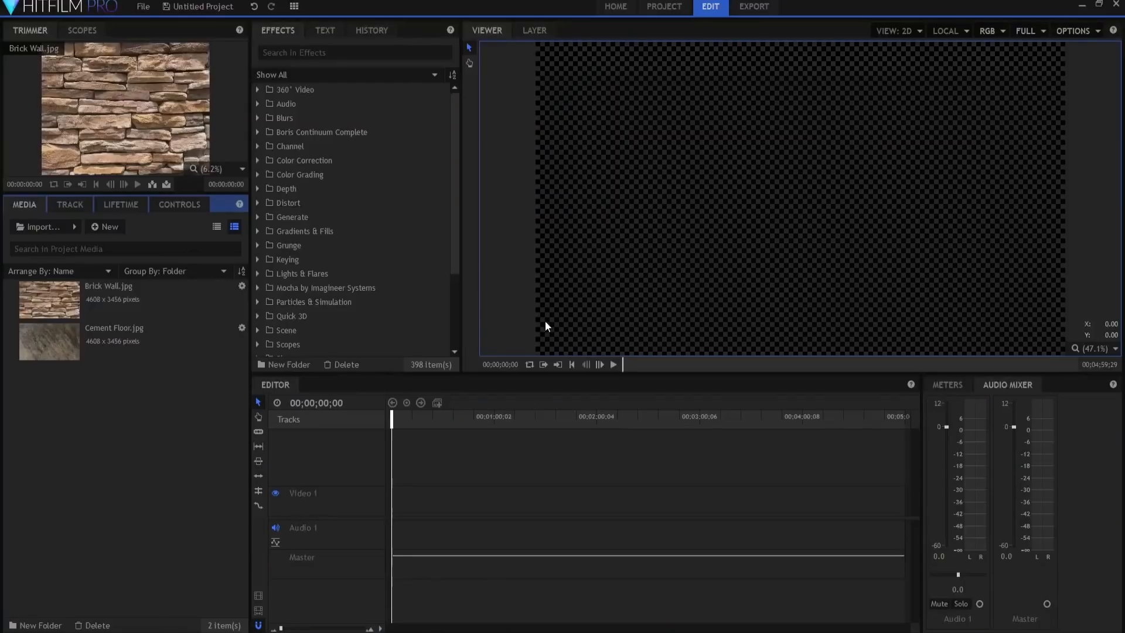
mouse_move(562, 330)
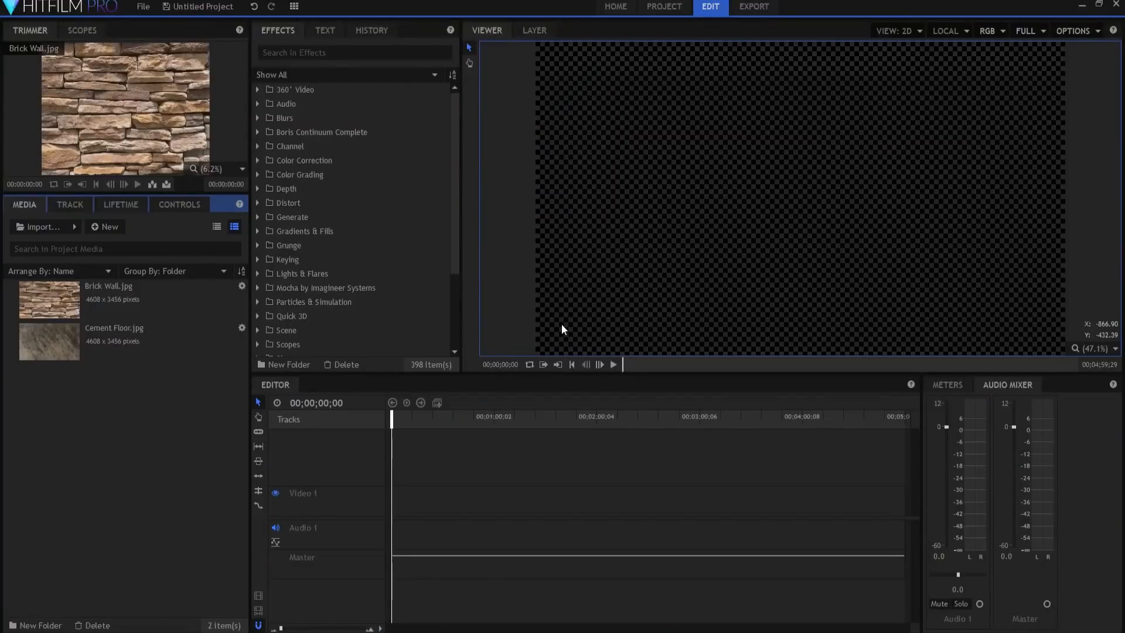
Import Cup.obj as a 3D model and confirm its model properties.
click(105, 227)
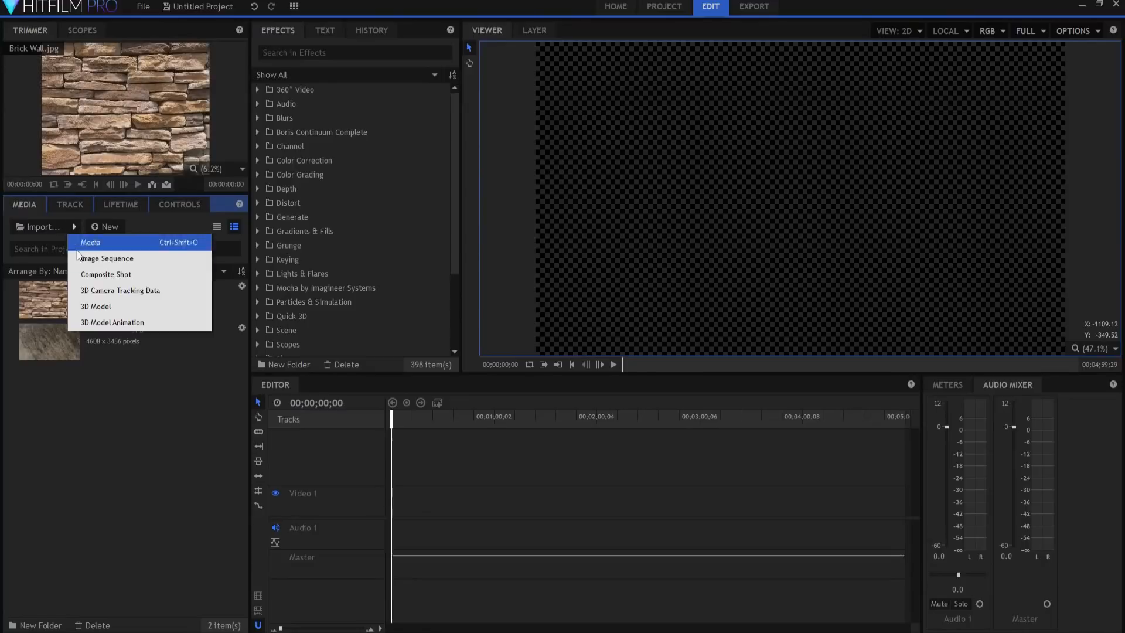
click(95, 306)
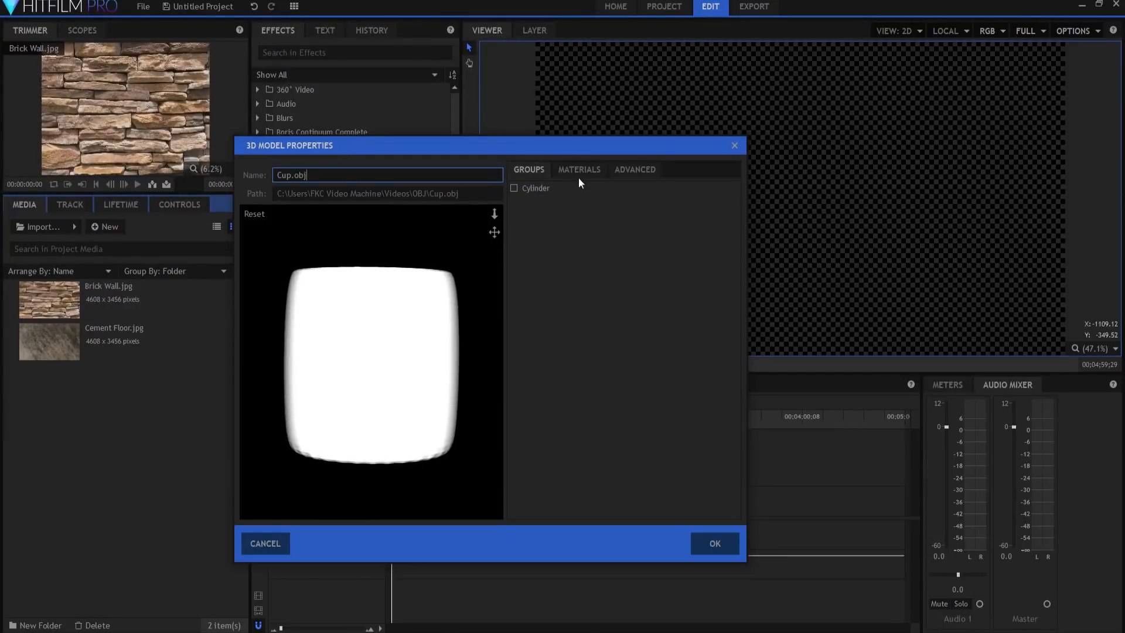
click(579, 169)
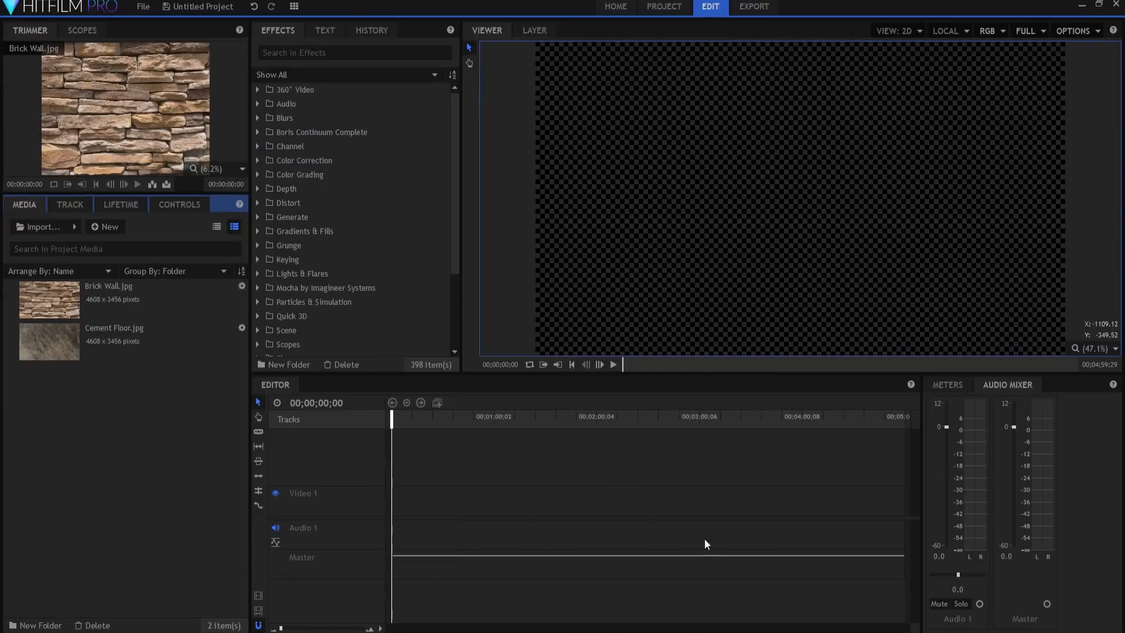
Create a 10-second Composite Shot 1 and add a light layer to it.
click(106, 227)
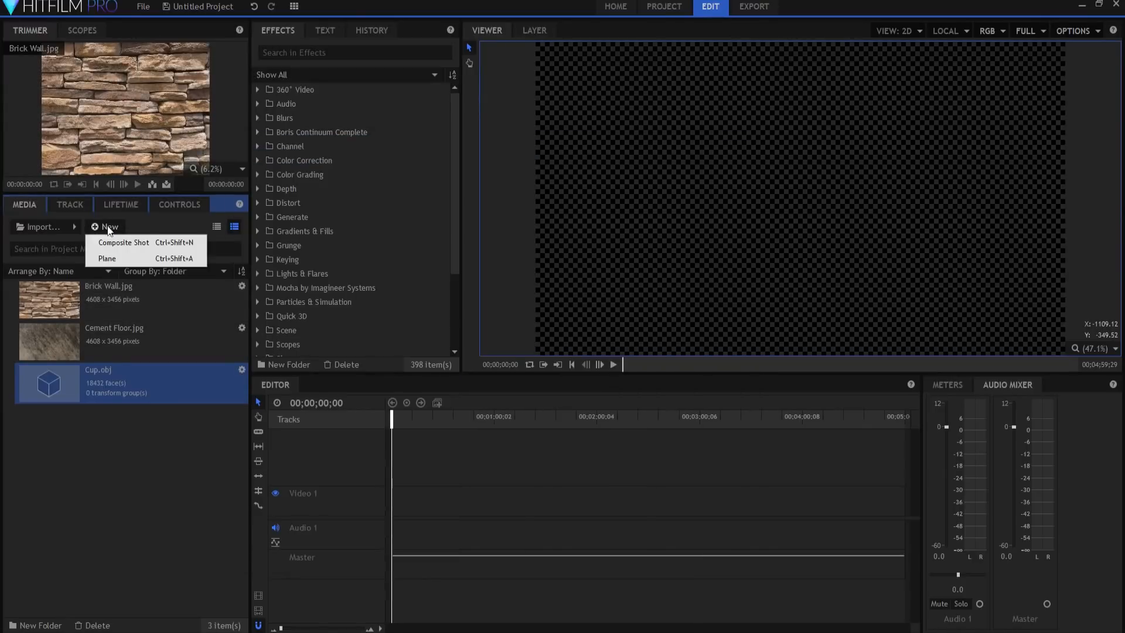
click(124, 242)
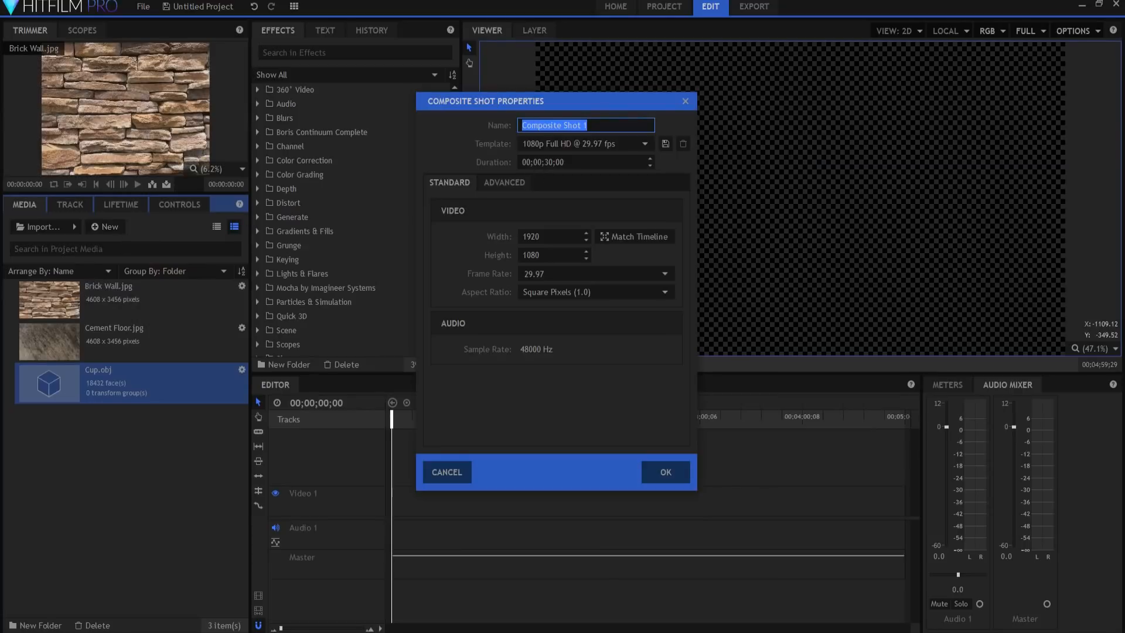
click(563, 162)
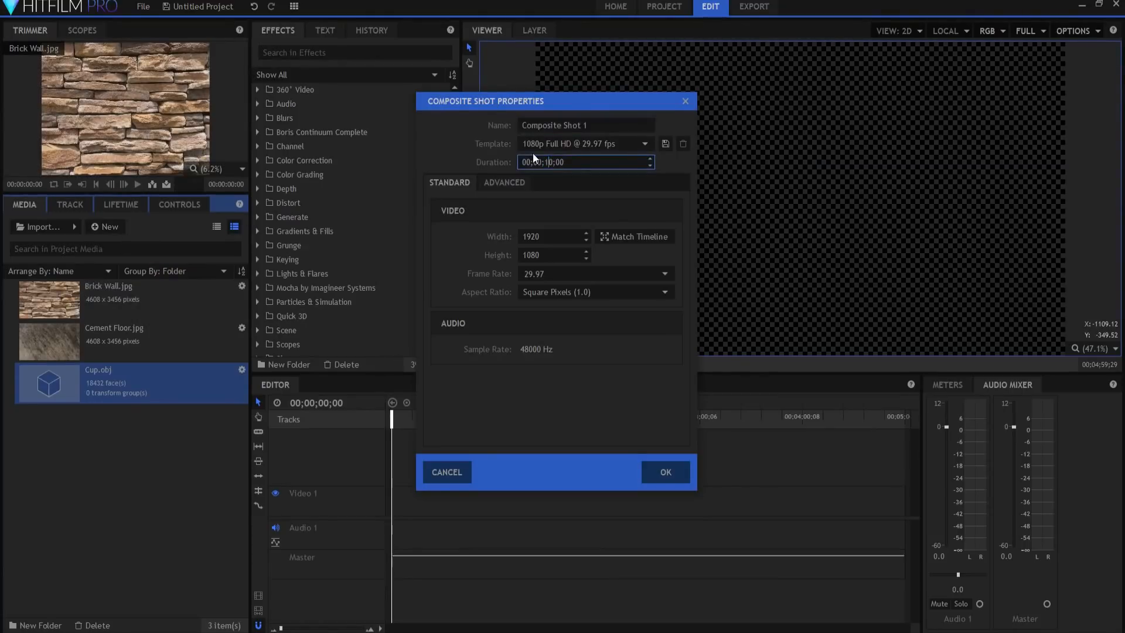
click(664, 472)
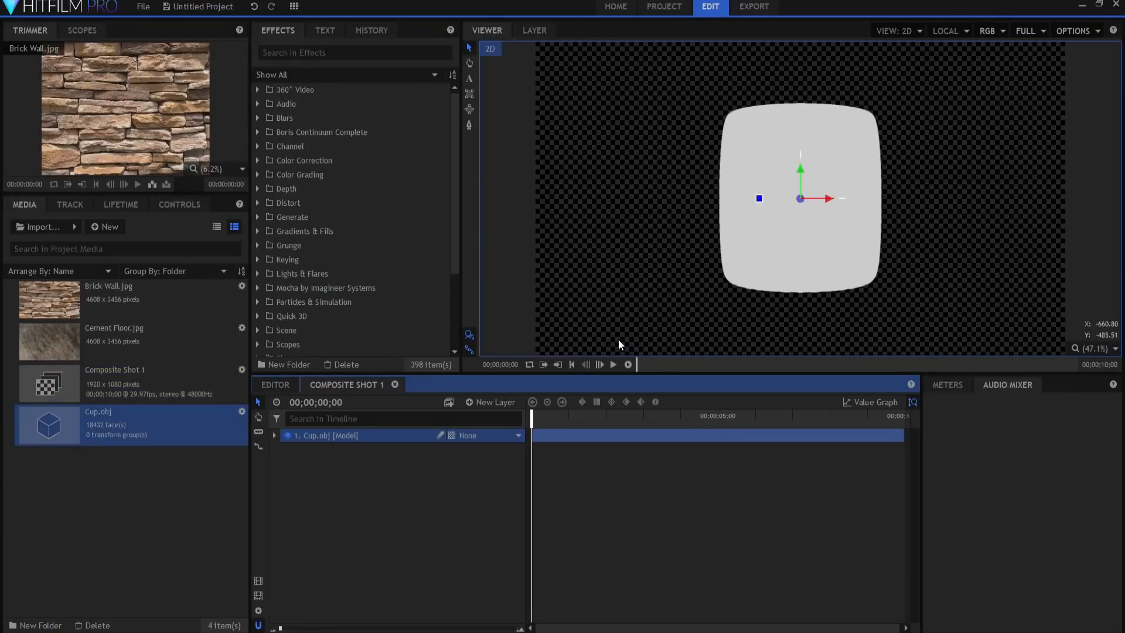
mouse_move(741, 272)
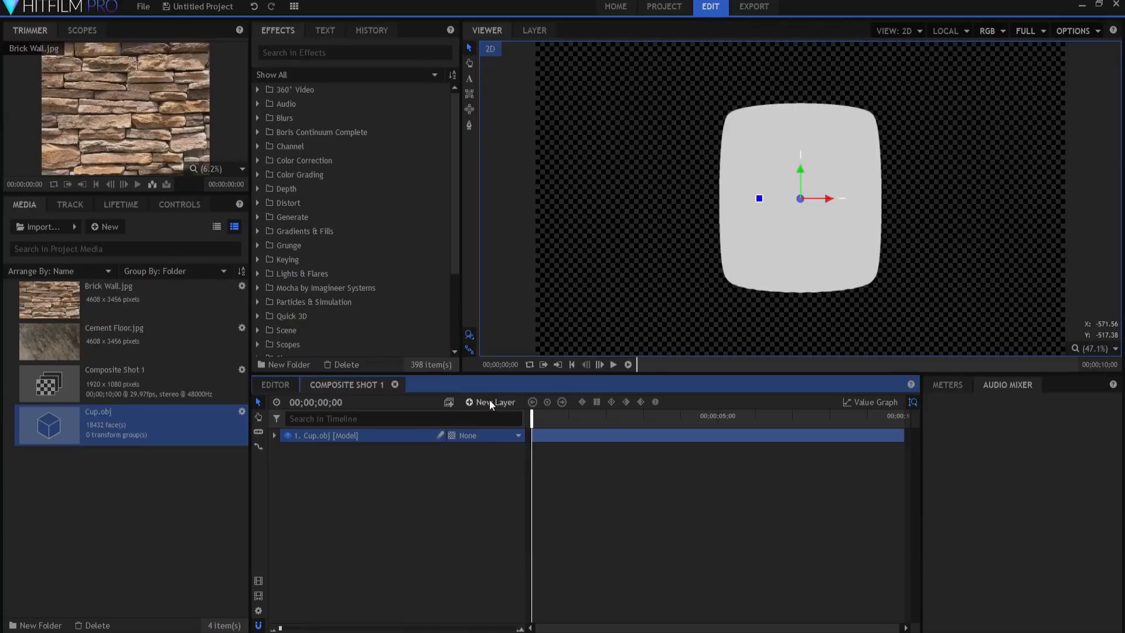
click(491, 402)
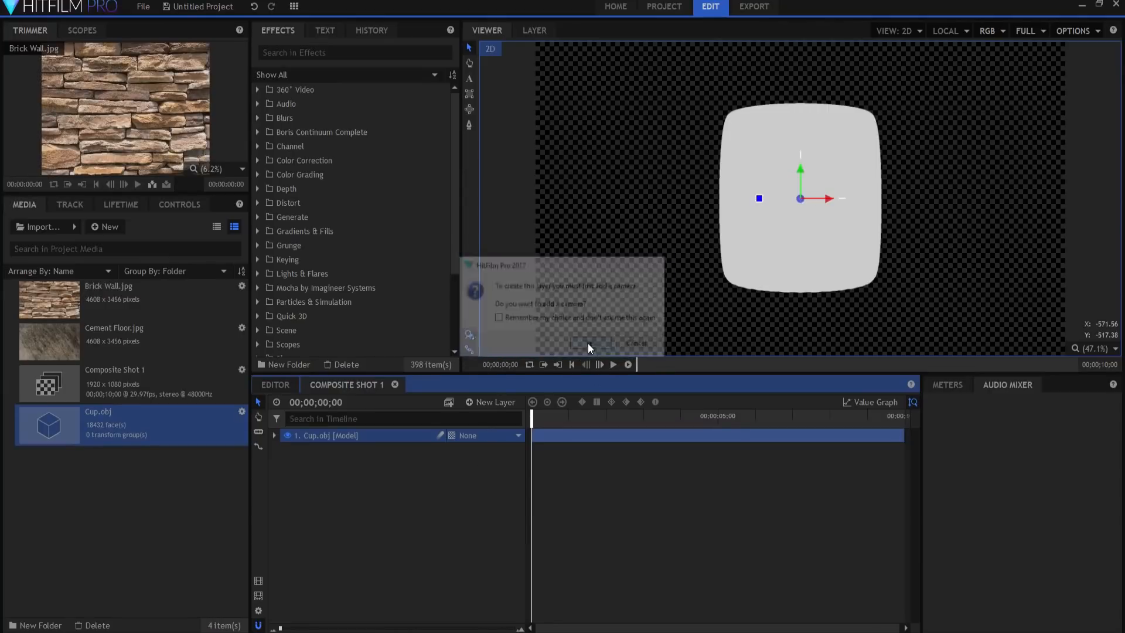
Accept the camera, then give the light intensity 25.0 and position value 200.
click(590, 343)
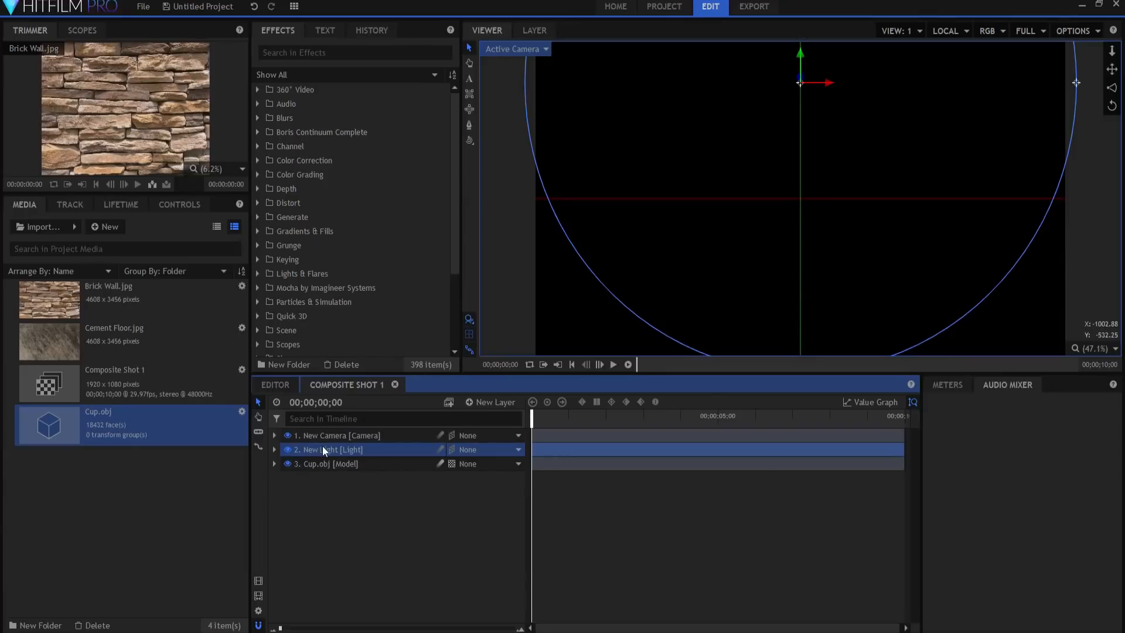
click(274, 450)
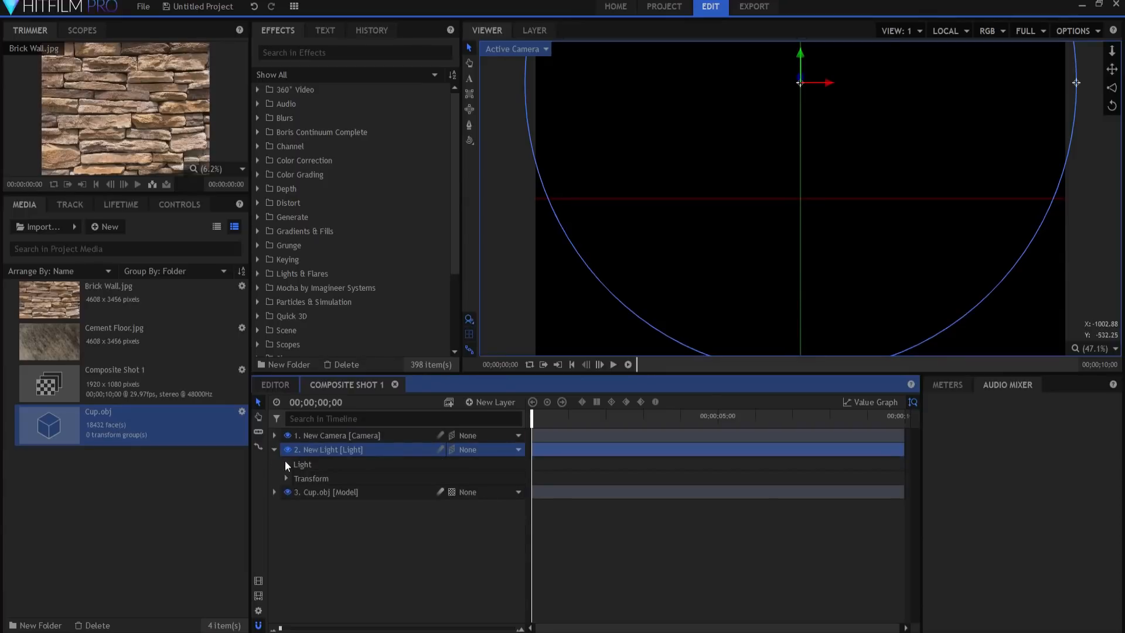
click(286, 464)
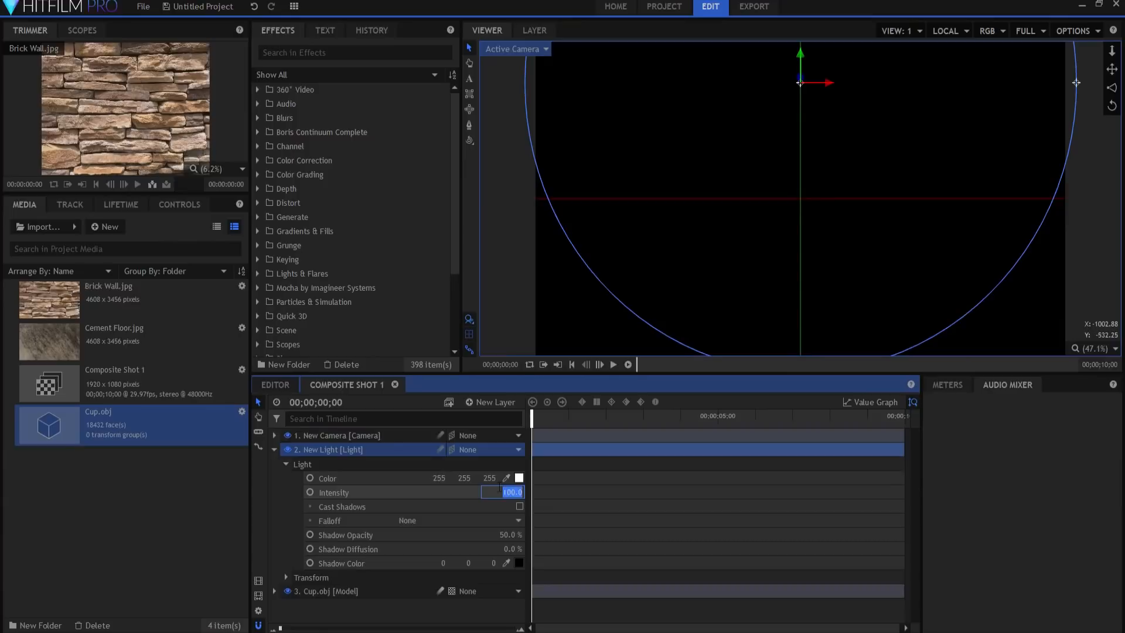
text(25.0)
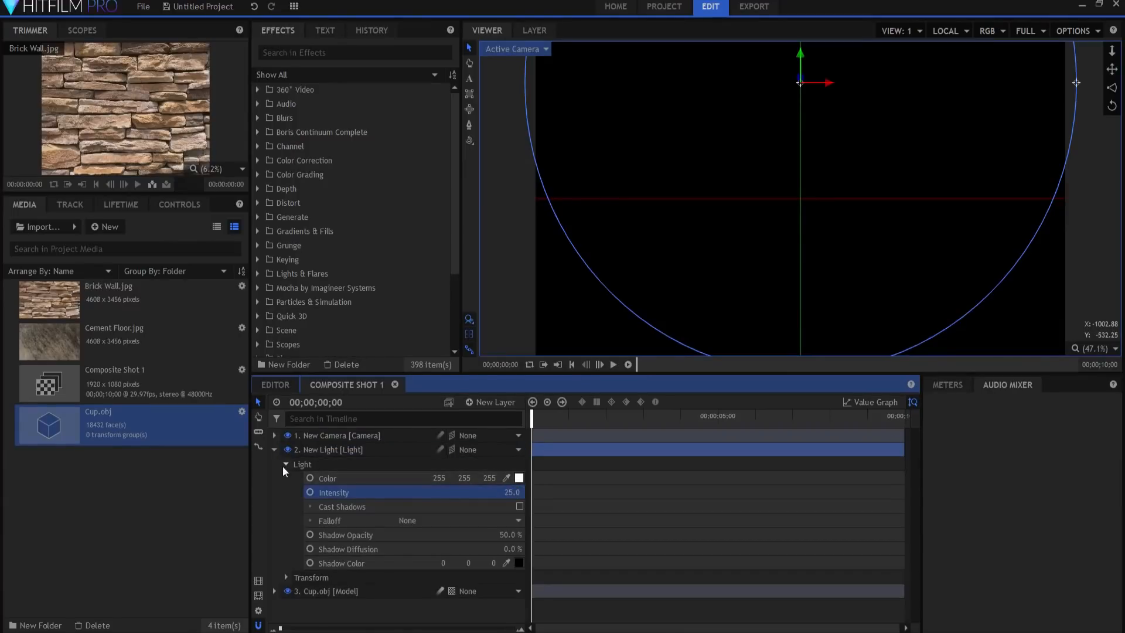
click(285, 464)
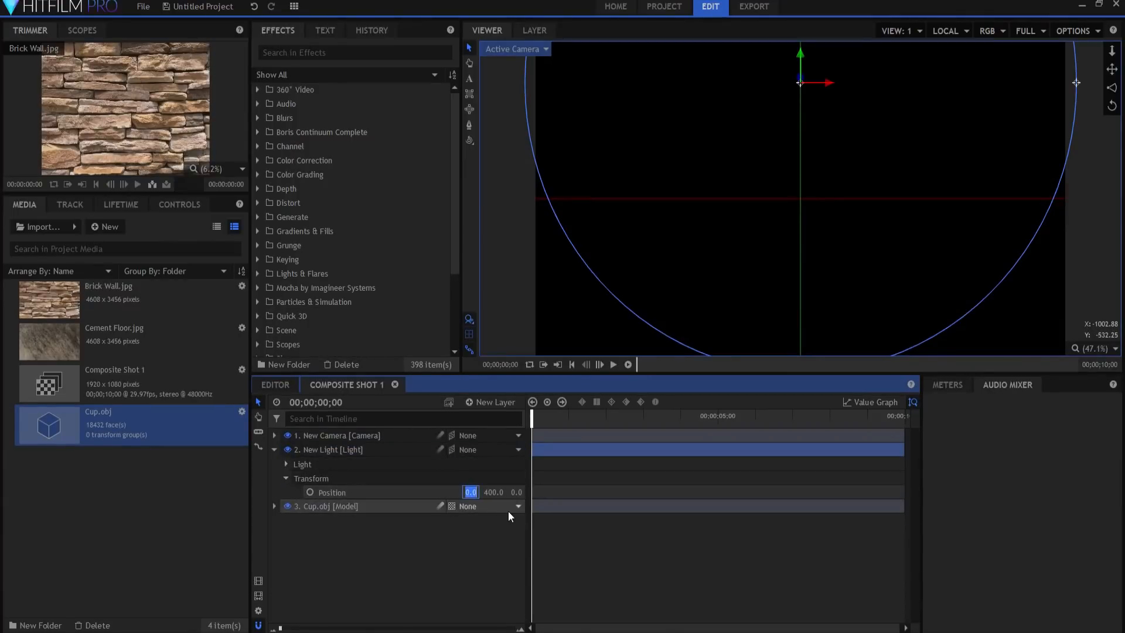
text(200)
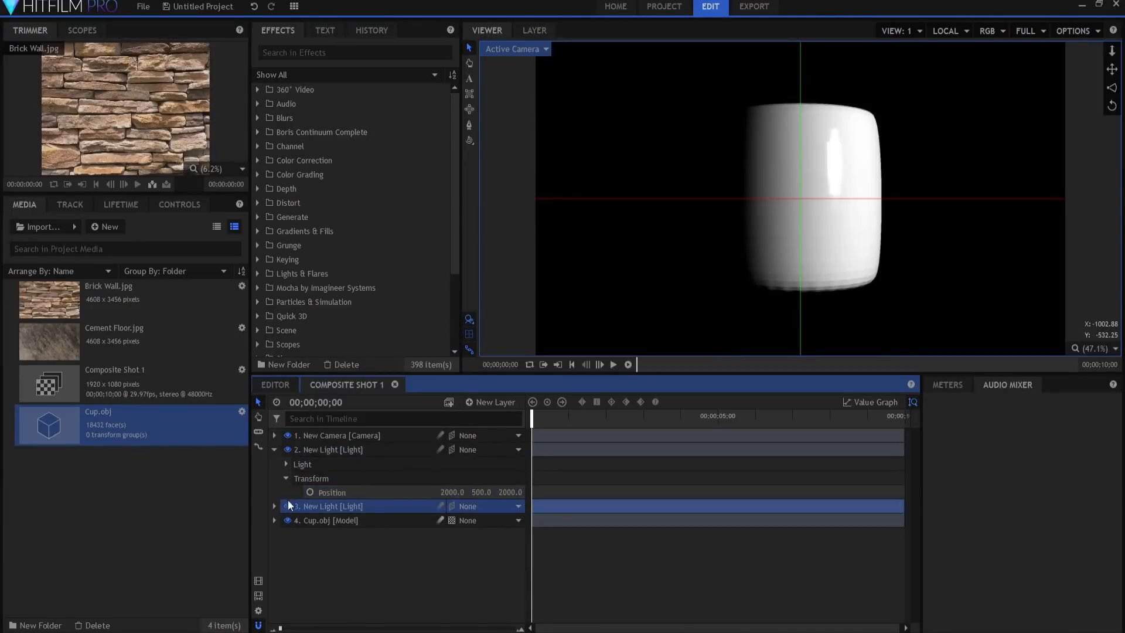
Duplicate the third light to place a matching light behind the cup.
click(274, 506)
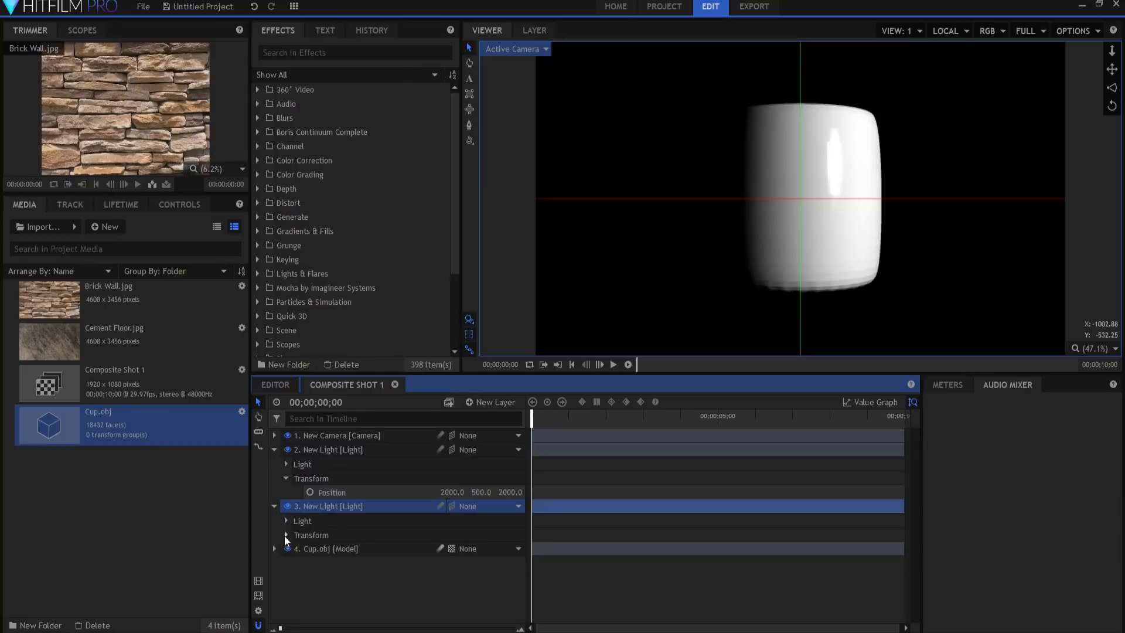
click(287, 535)
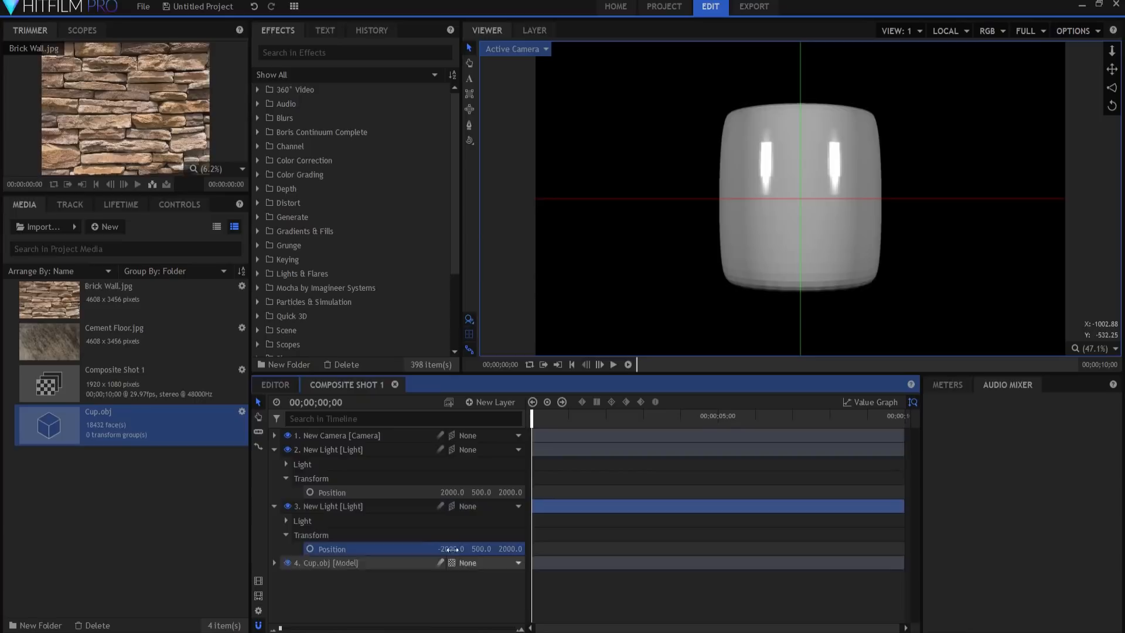
click(274, 506)
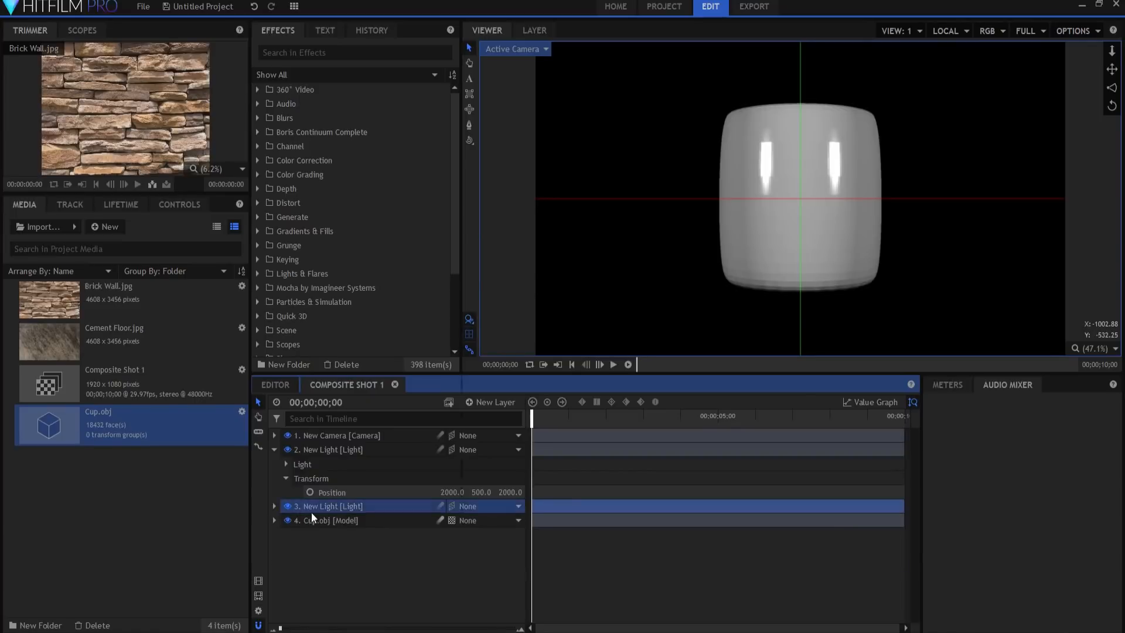
right_click(328, 506)
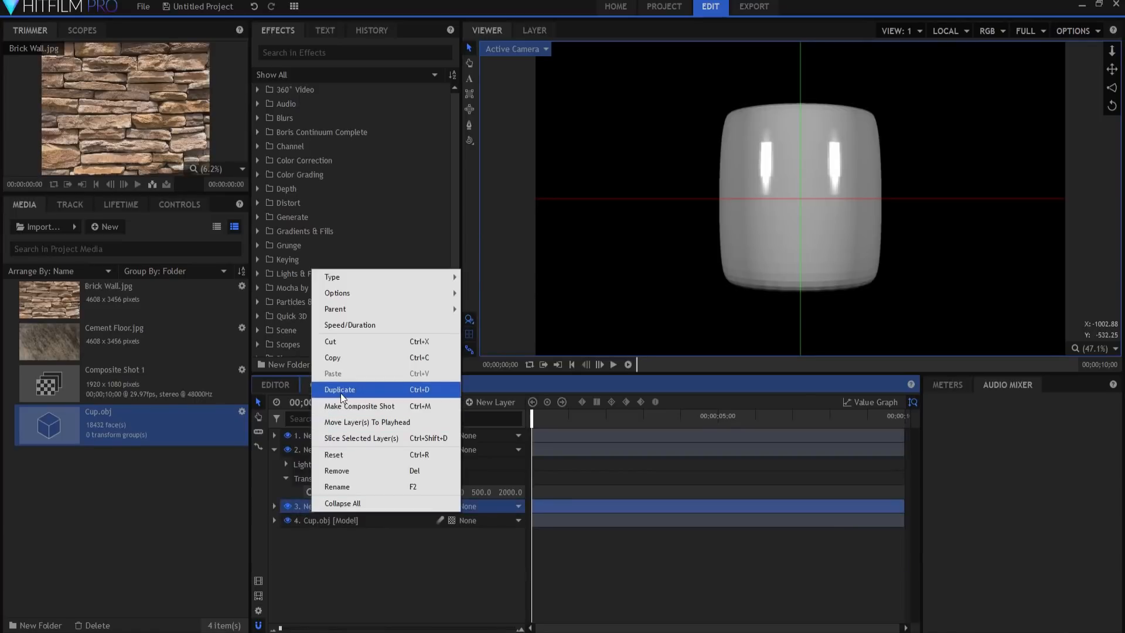
click(340, 390)
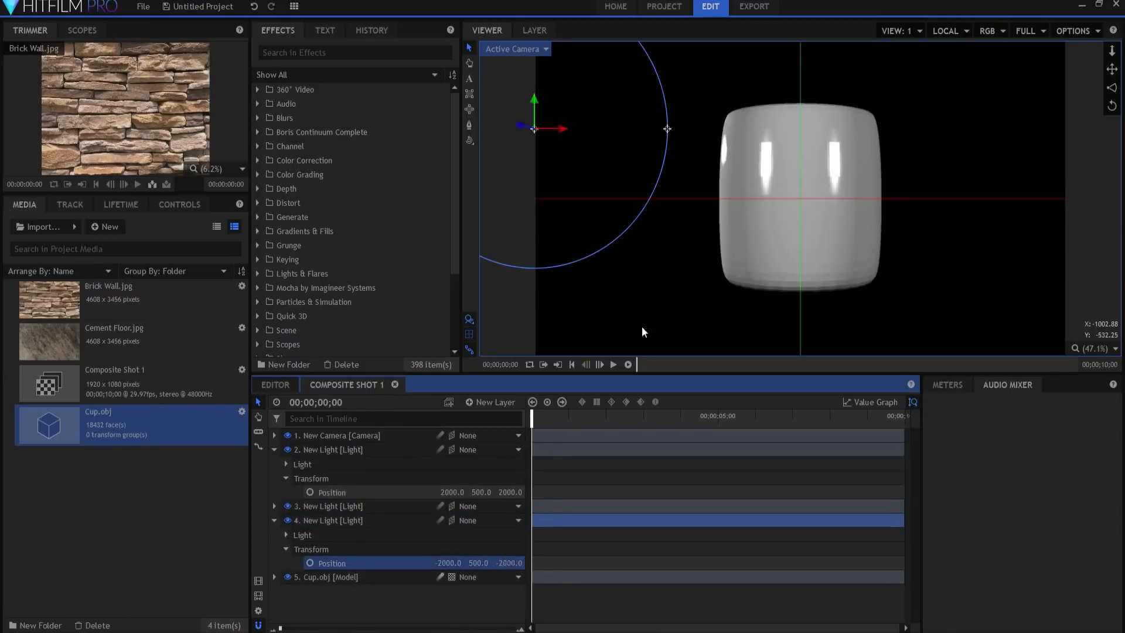
click(514, 48)
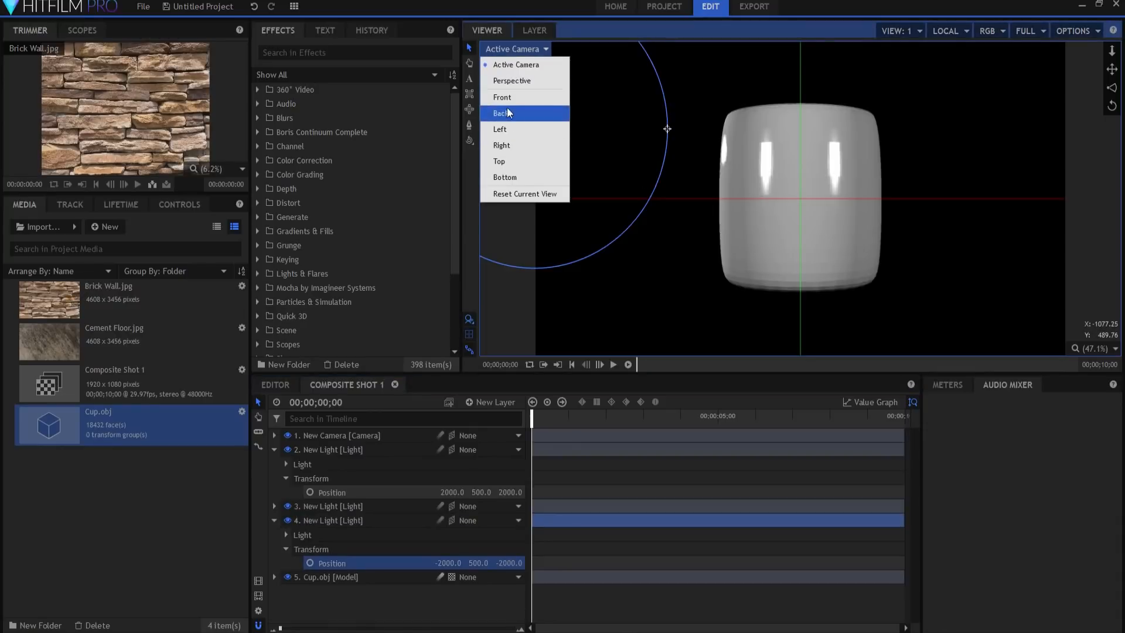
click(499, 161)
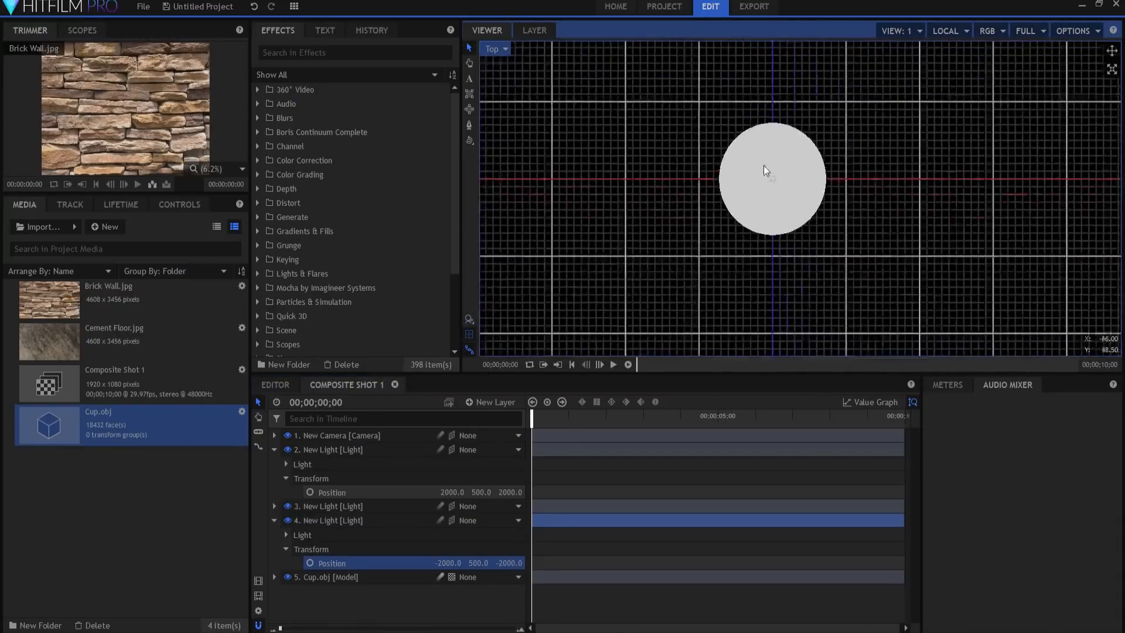
click(275, 449)
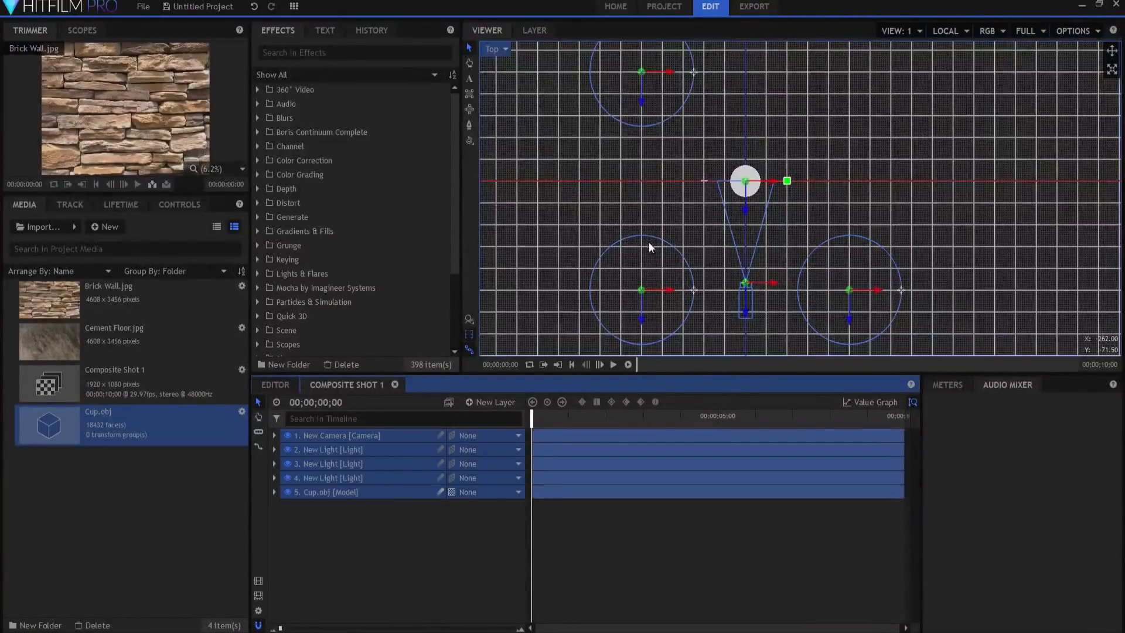
mouse_move(624, 84)
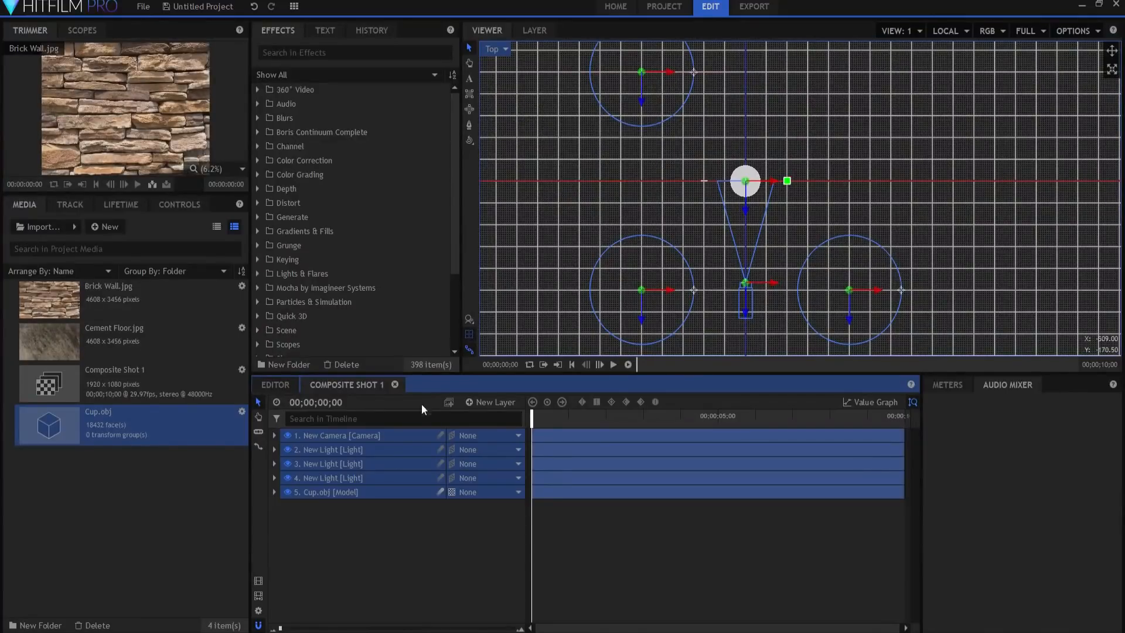
click(329, 477)
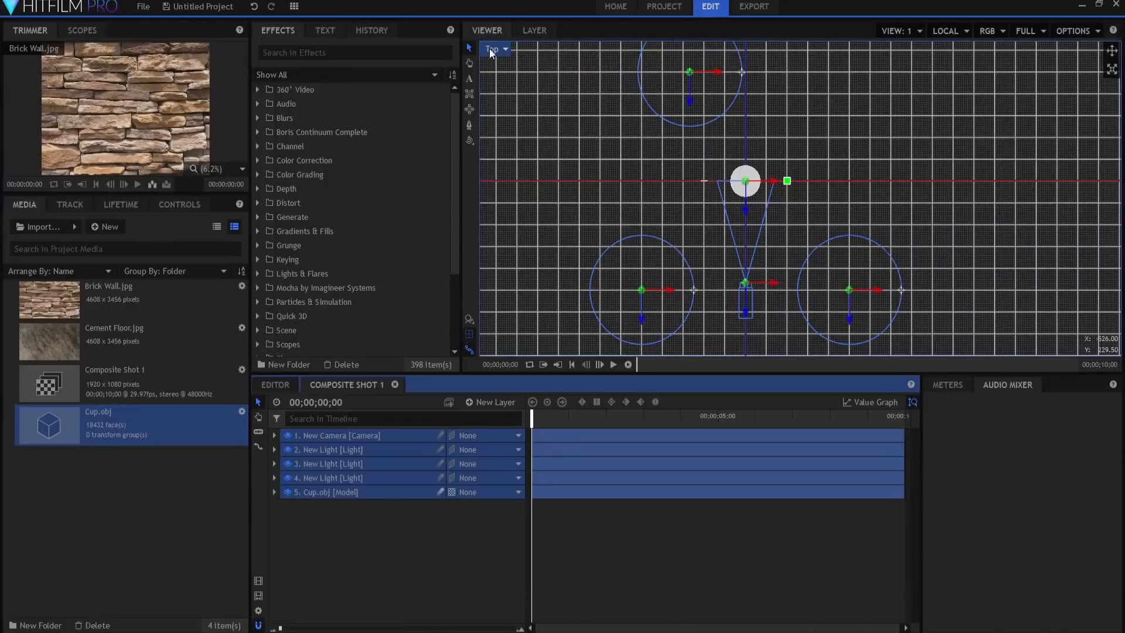
click(495, 49)
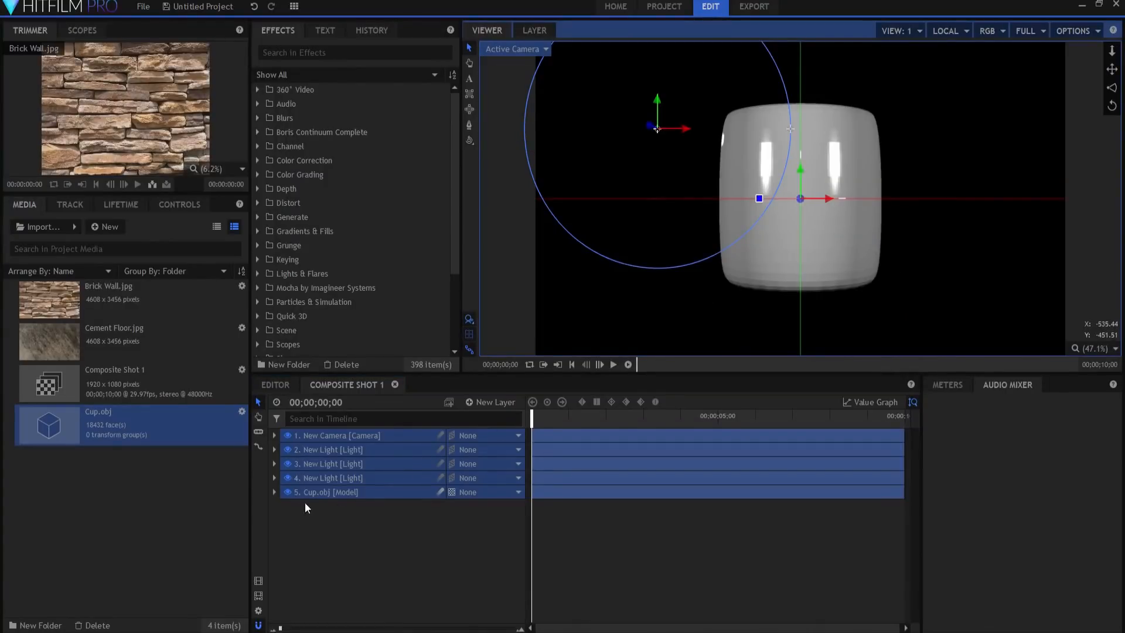
Set the Cup.obj layer's World Transform Position Y to 274.
click(275, 492)
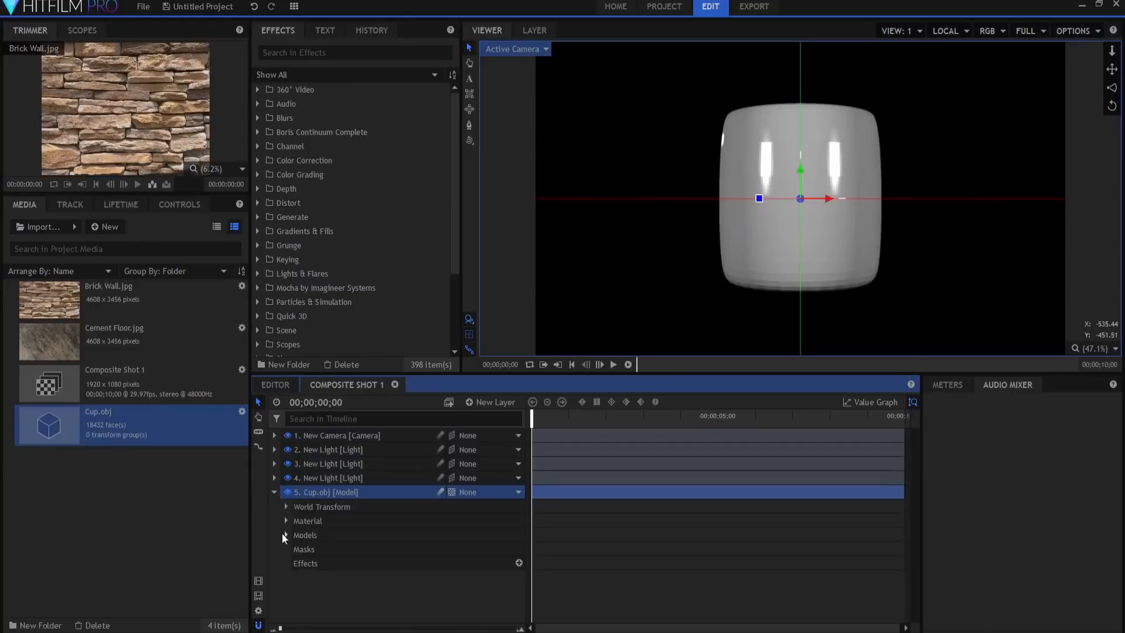
click(286, 506)
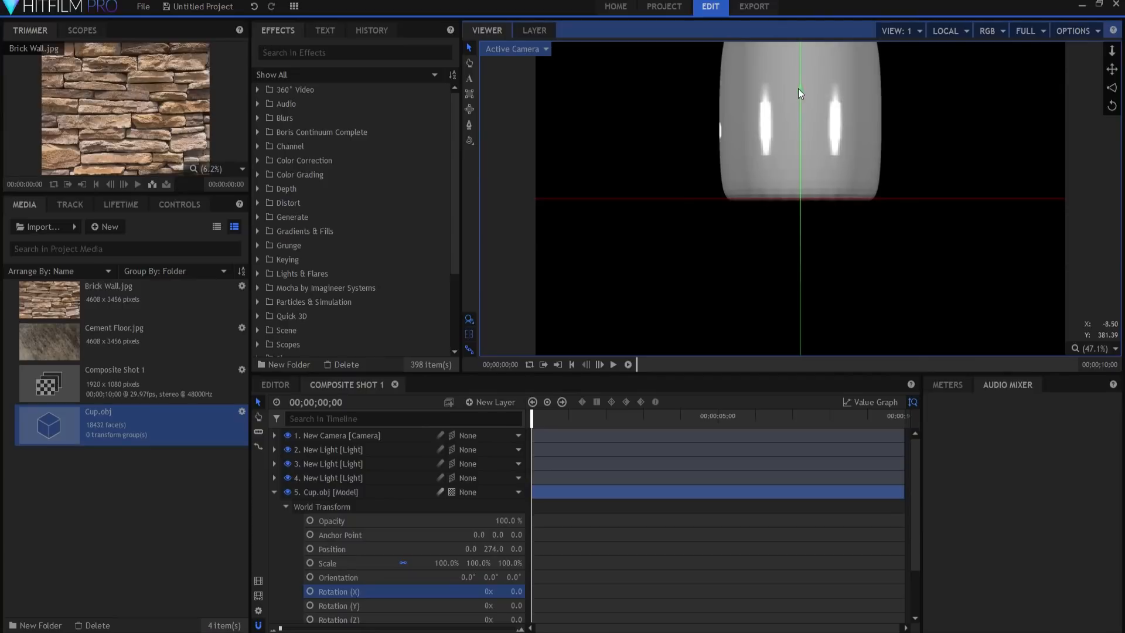
click(274, 492)
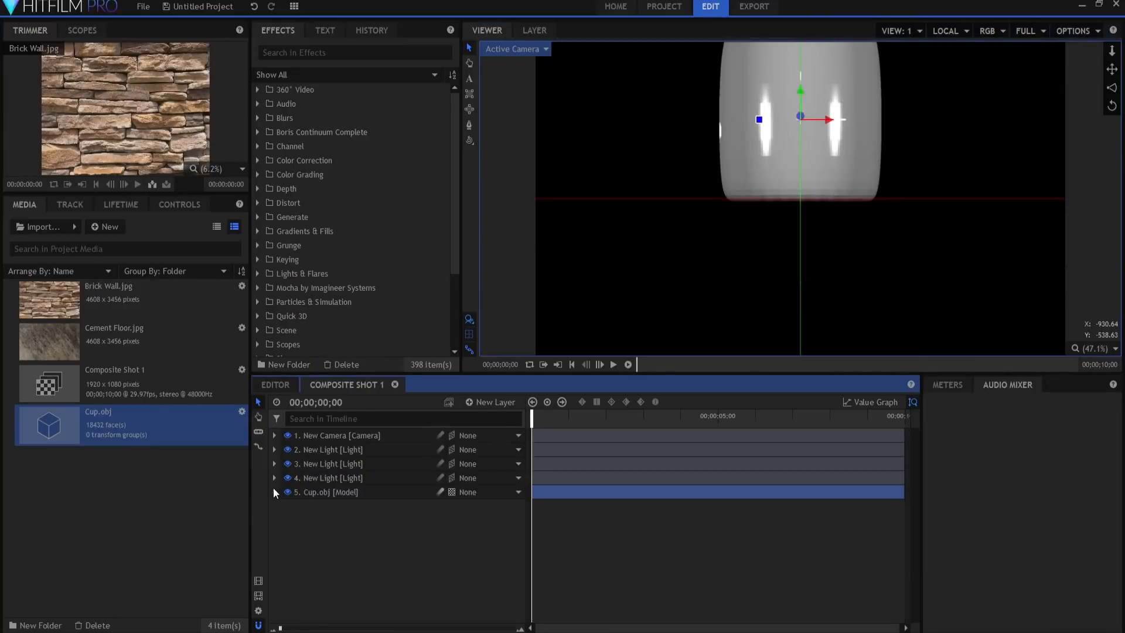
mouse_move(500, 399)
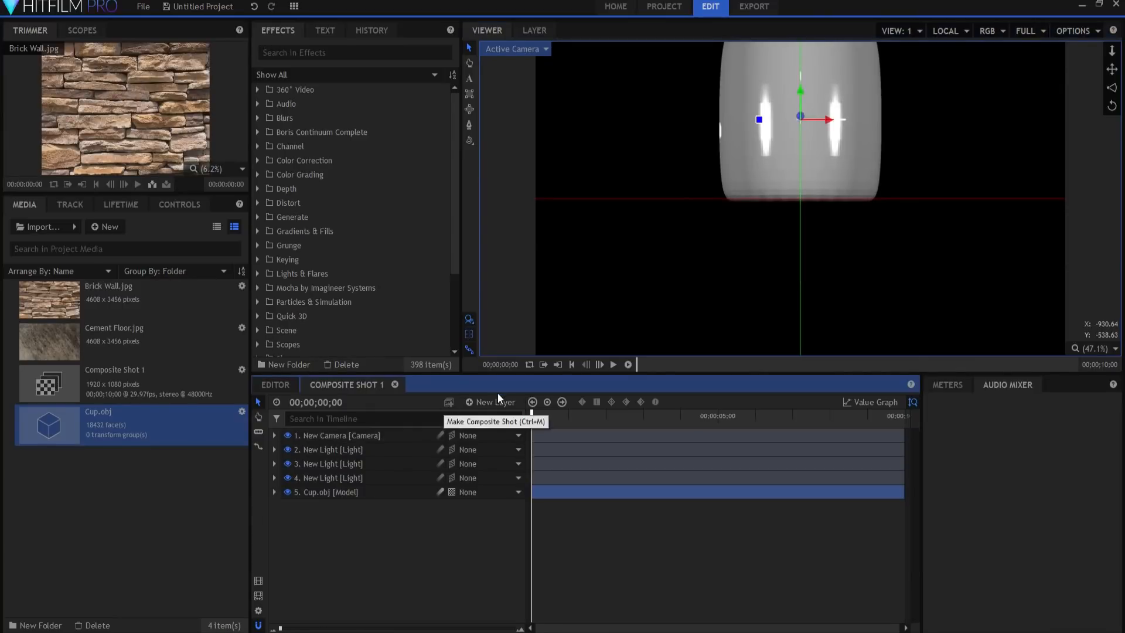
Add a 3D point layer as Camera Control Point and parent the camera to it.
click(492, 400)
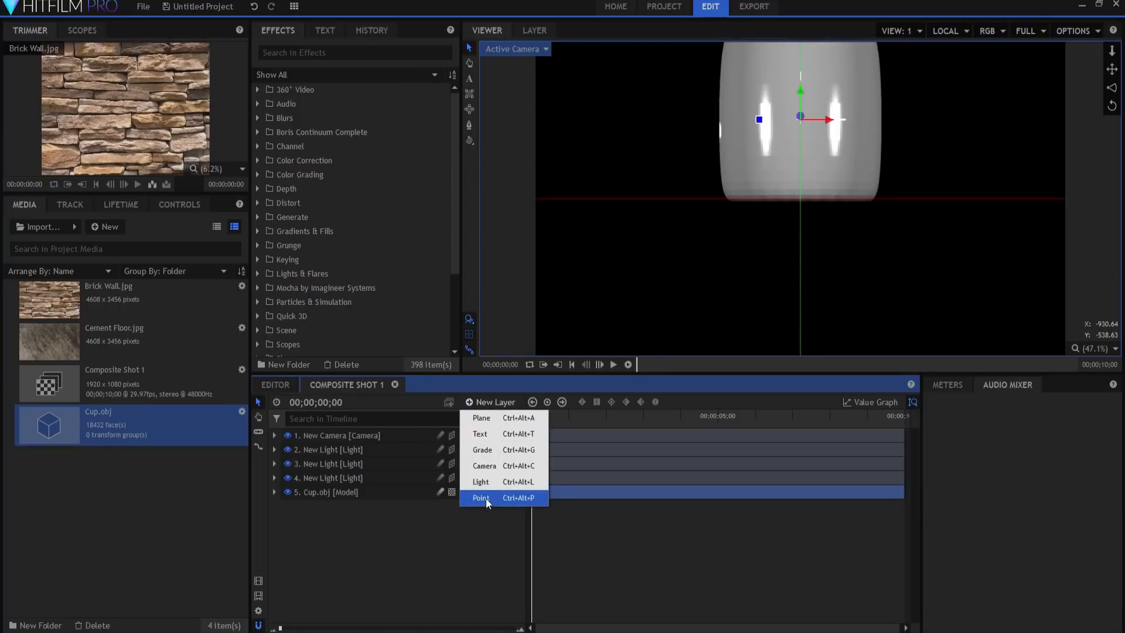
click(480, 497)
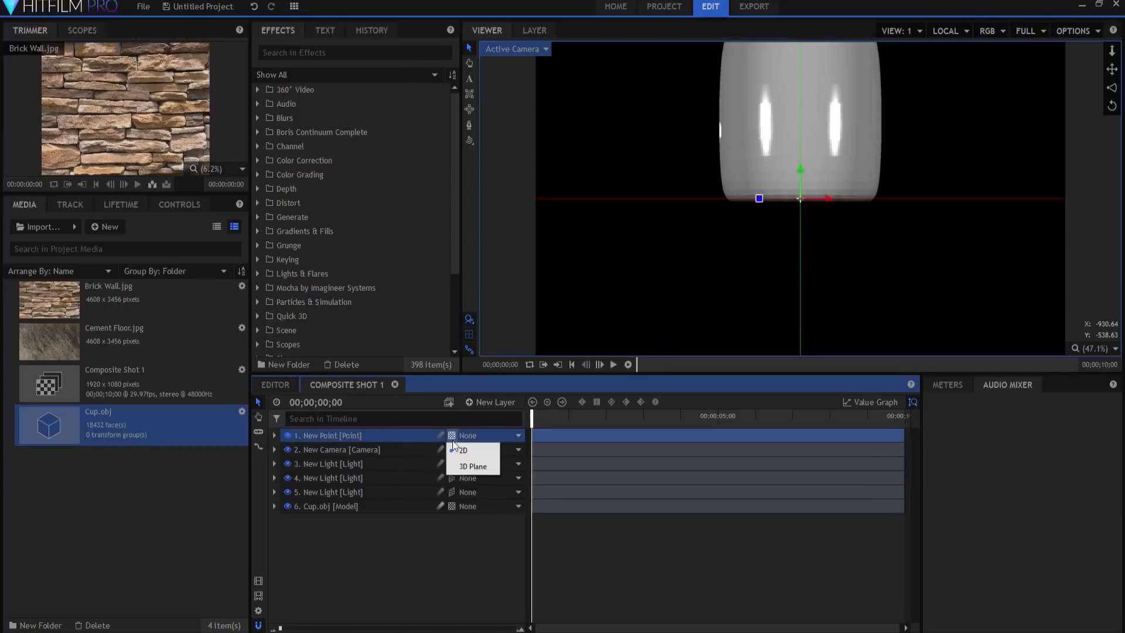
click(344, 438)
text(Camera Control)
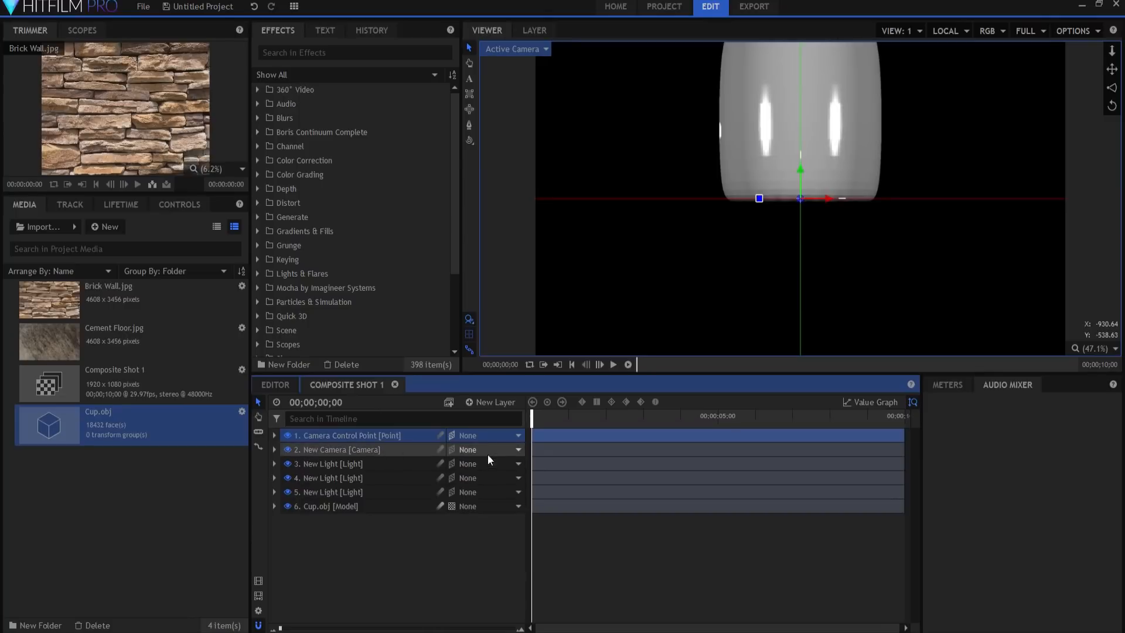
click(517, 449)
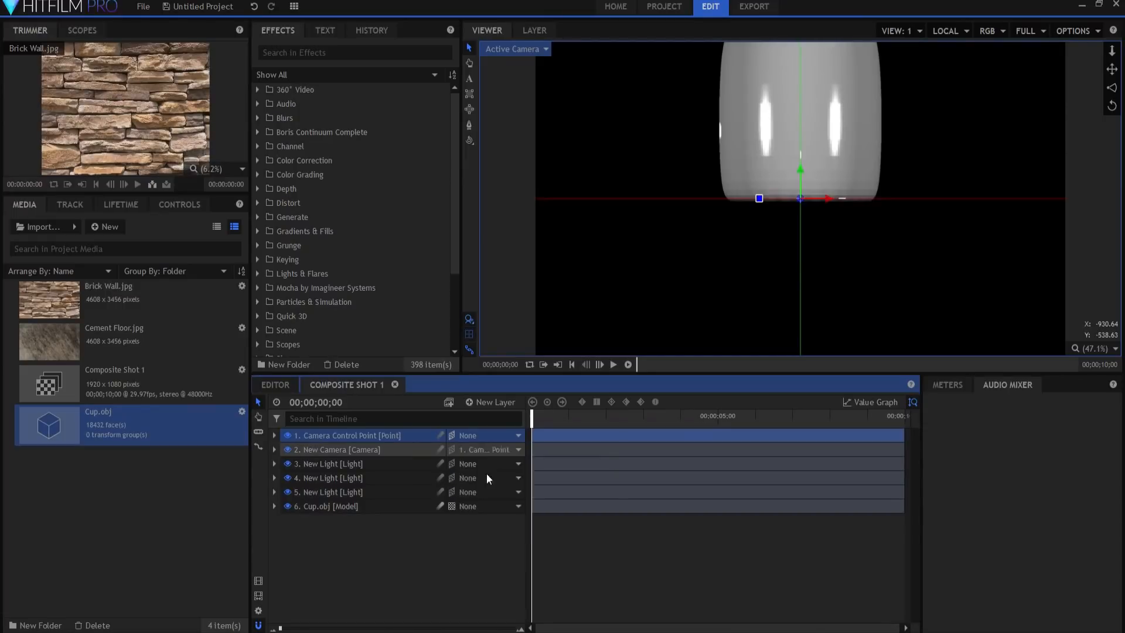
Adjust the camera and control point transforms so the camera sits at height 400.
click(274, 450)
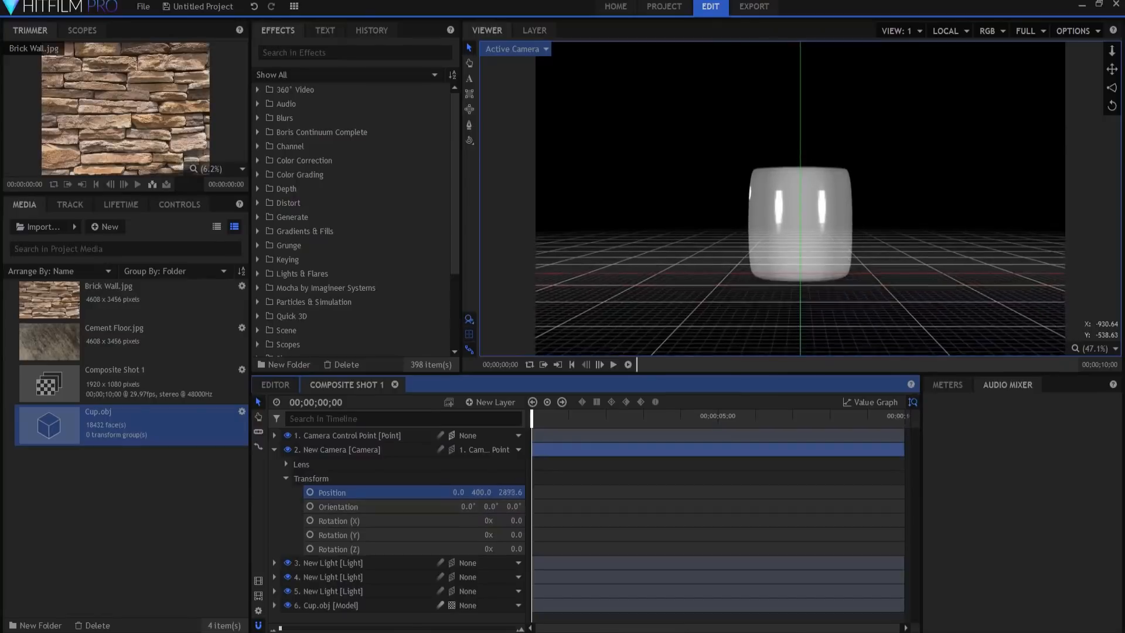
click(274, 435)
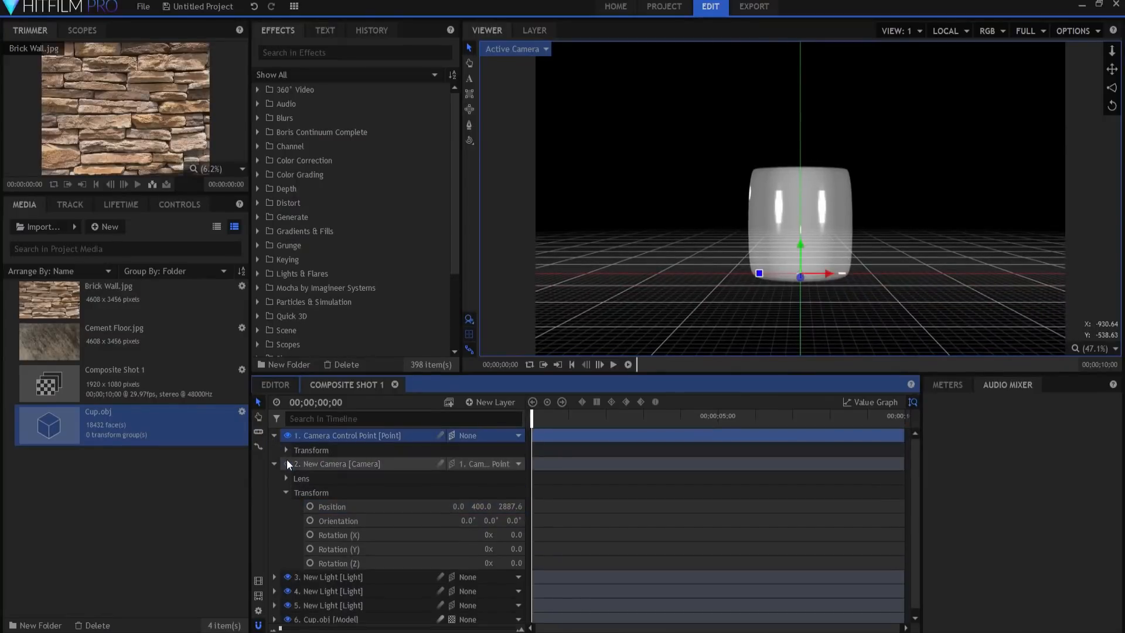
click(286, 450)
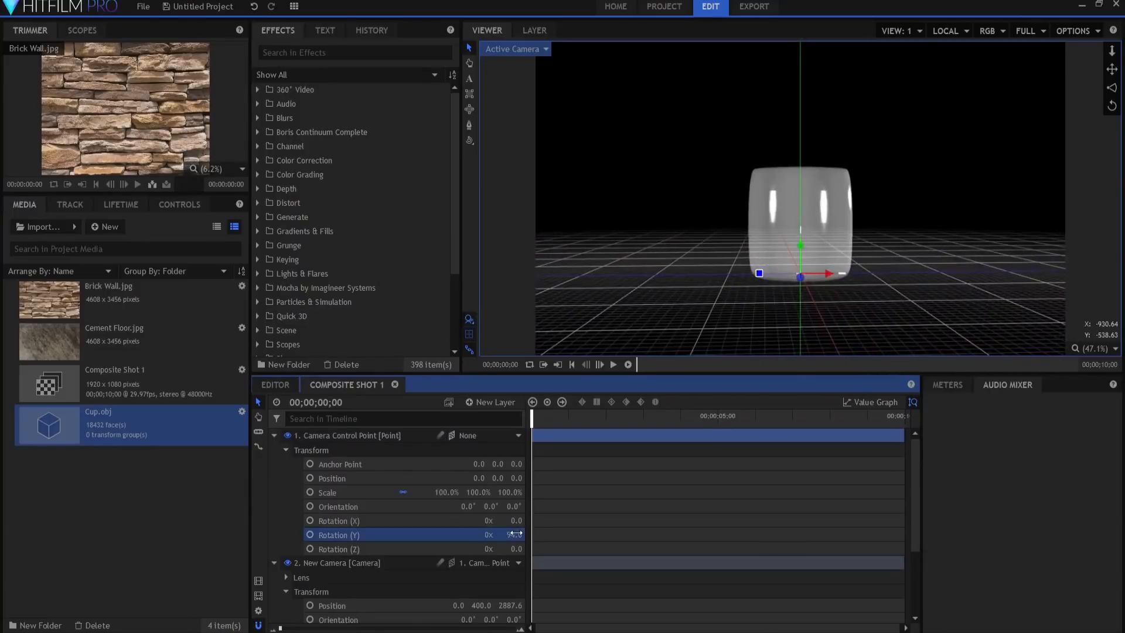
click(274, 436)
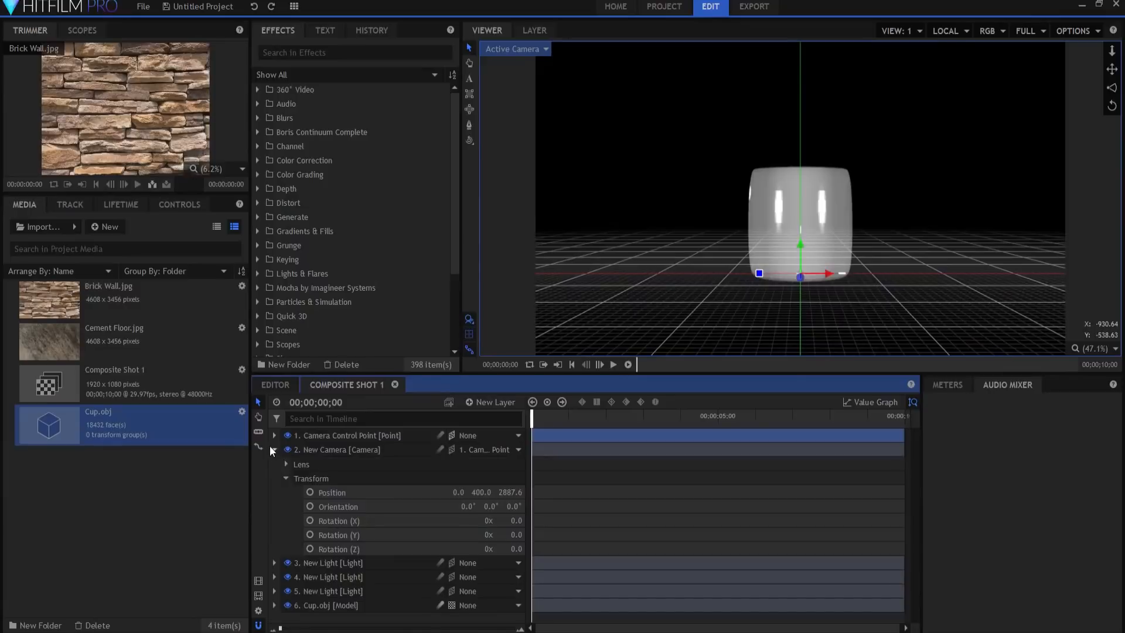
click(275, 450)
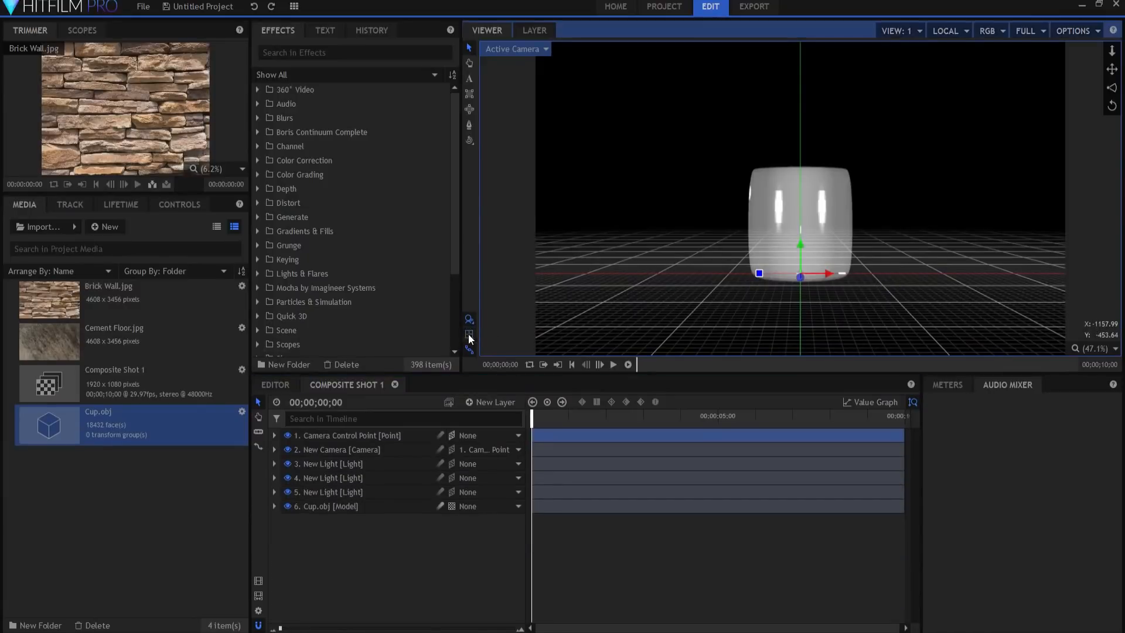
Hide the ground grid and lay Cement Floor.jpg flat beneath the cup.
click(113, 338)
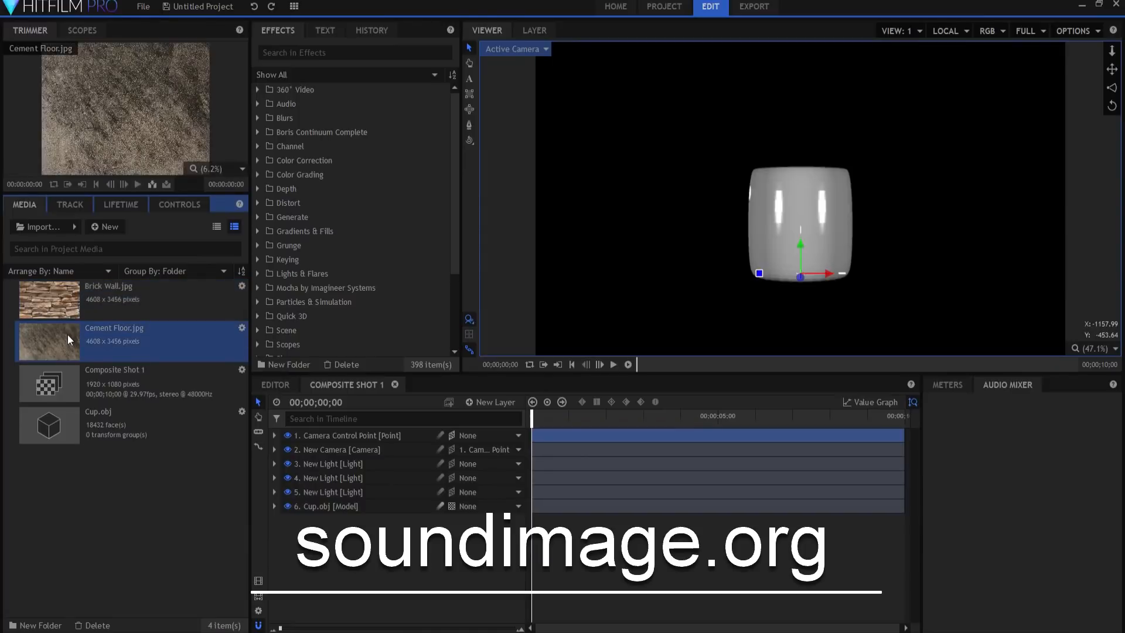
mouse_move(68, 347)
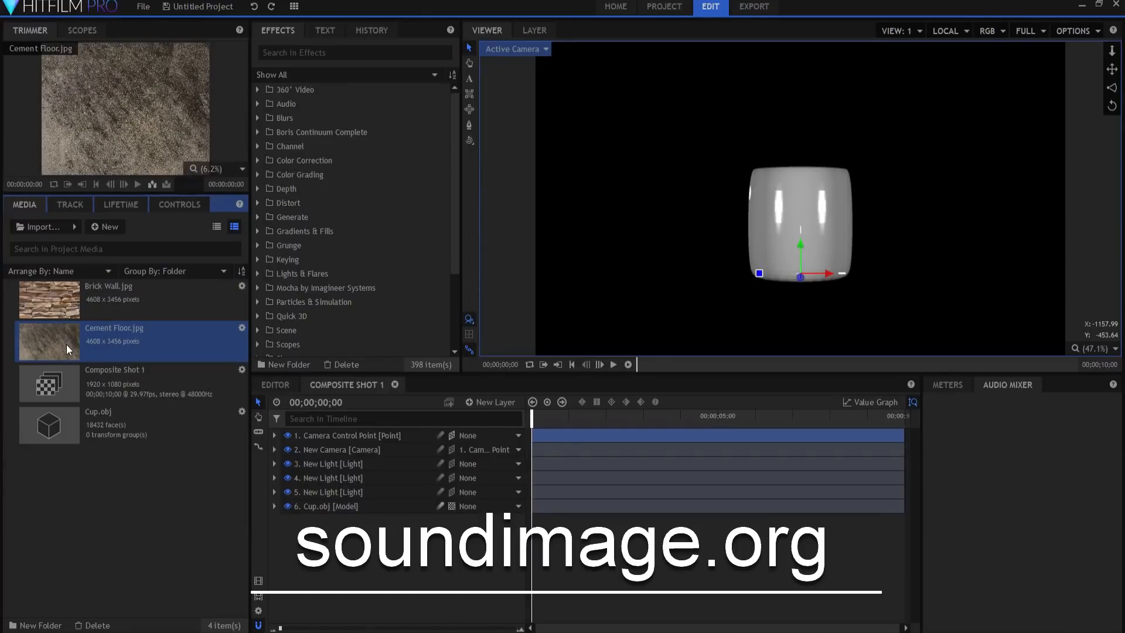
mouse_move(151, 402)
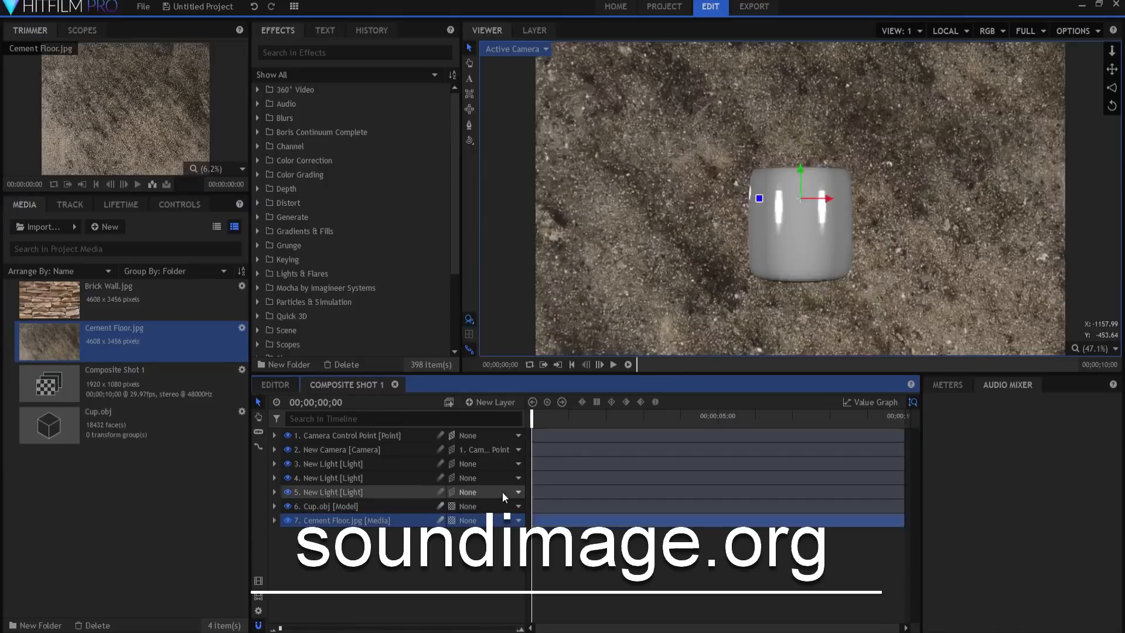
click(515, 520)
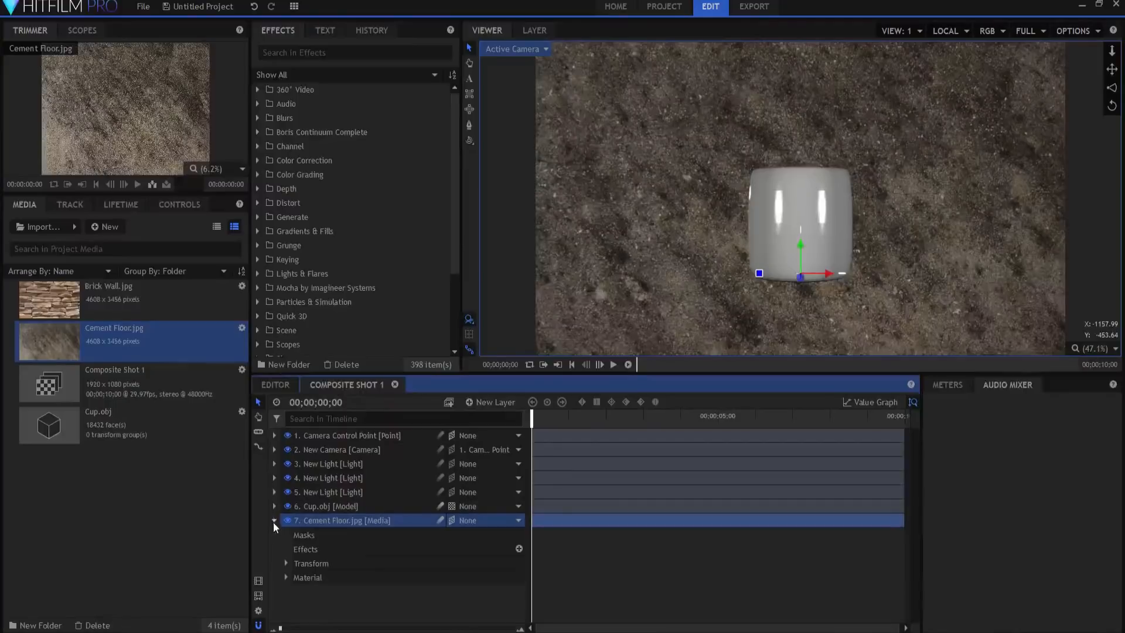
click(285, 563)
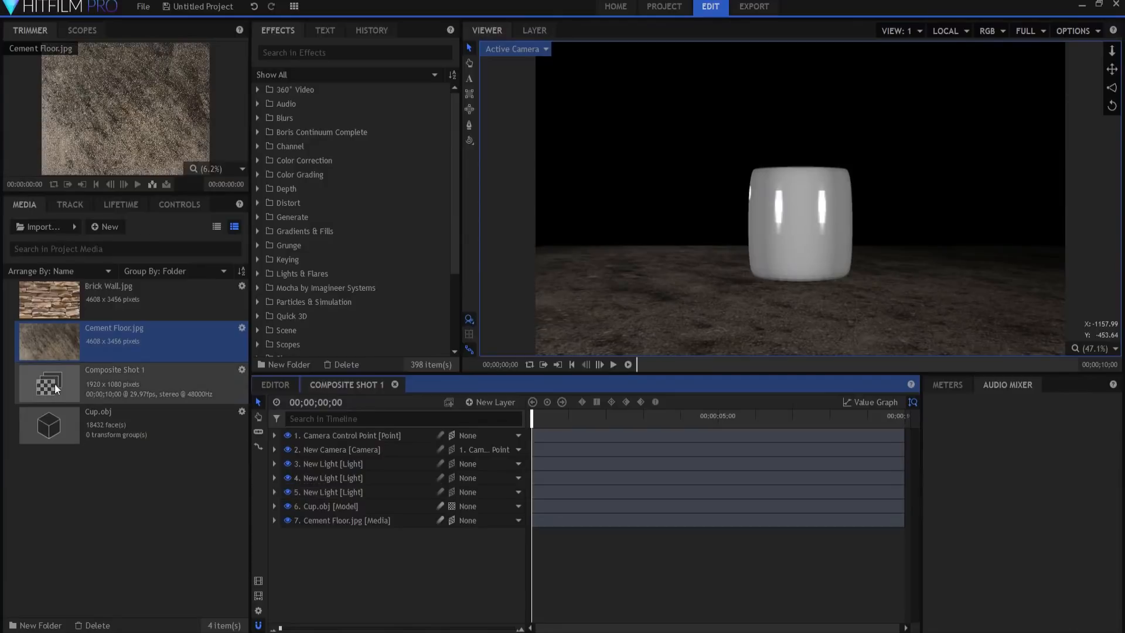
Add Brick Wall.jpg as a 3D plane and check its placement from Top view.
click(107, 300)
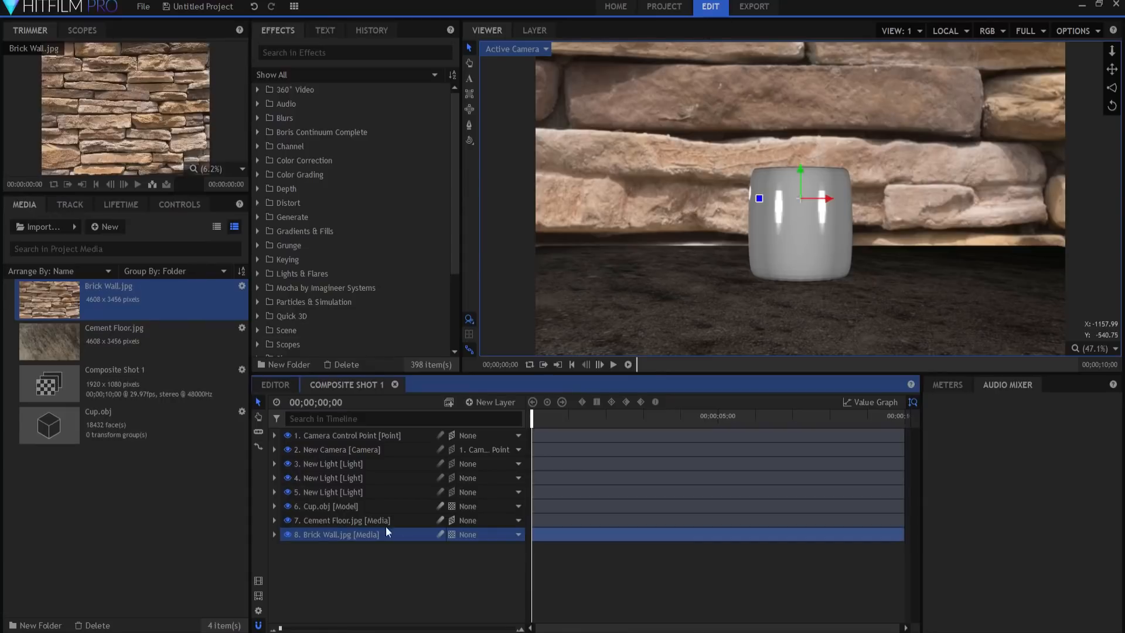
click(516, 534)
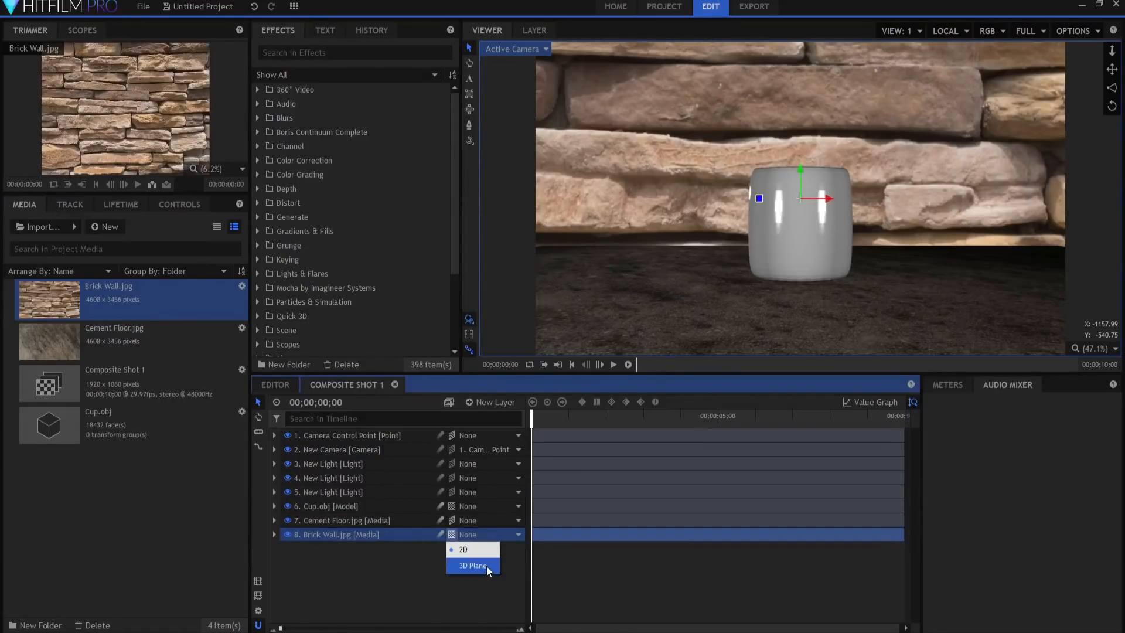
click(471, 565)
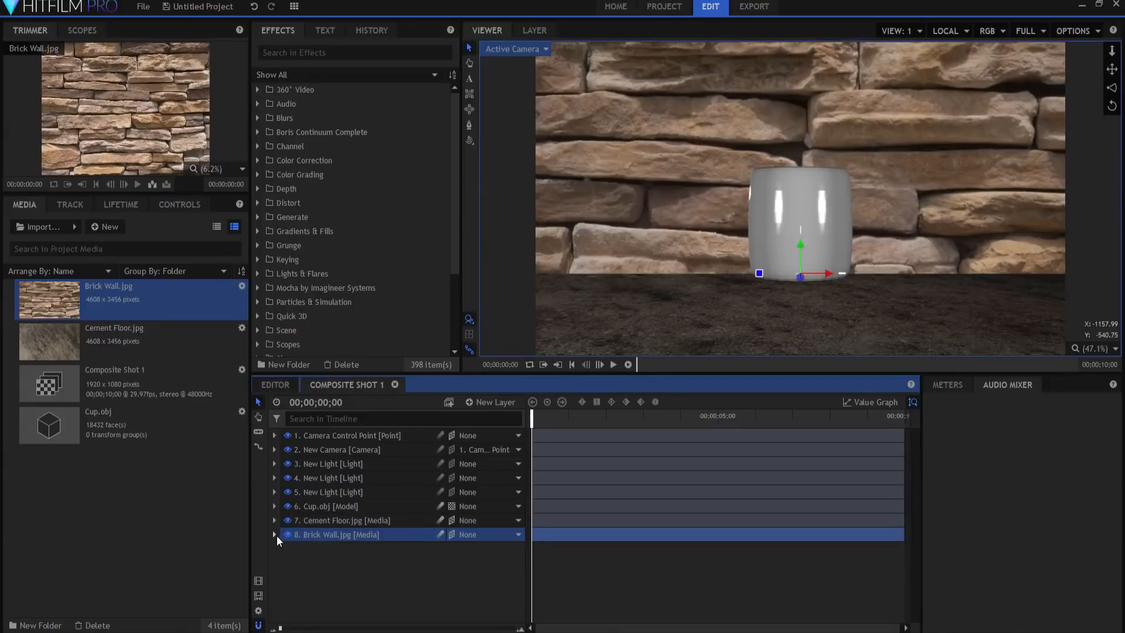
click(514, 49)
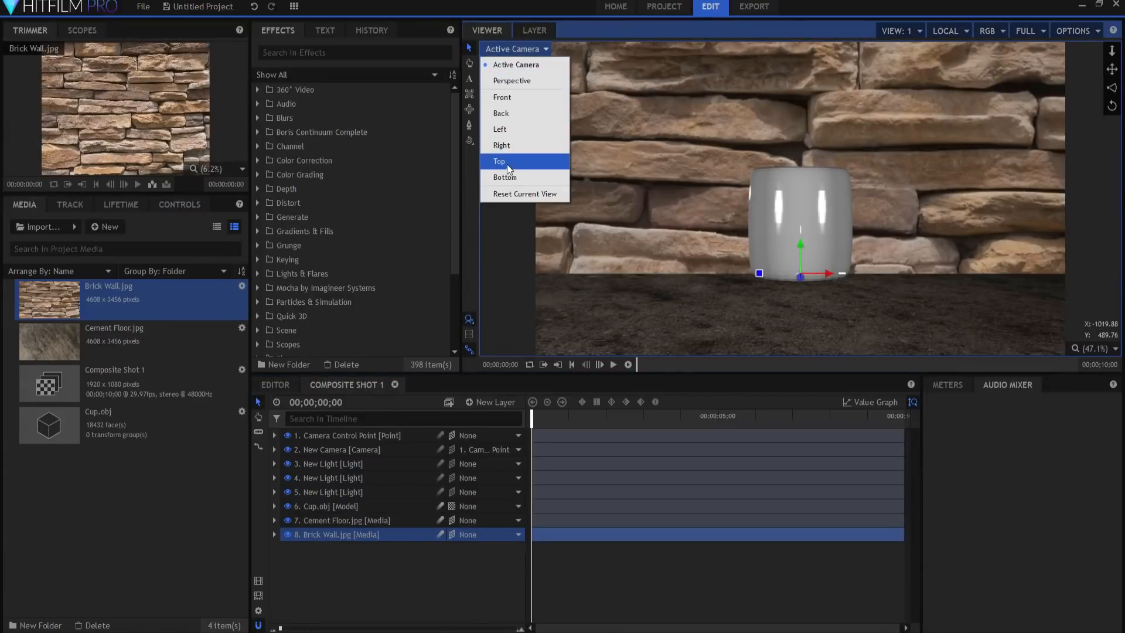
mouse_move(501, 145)
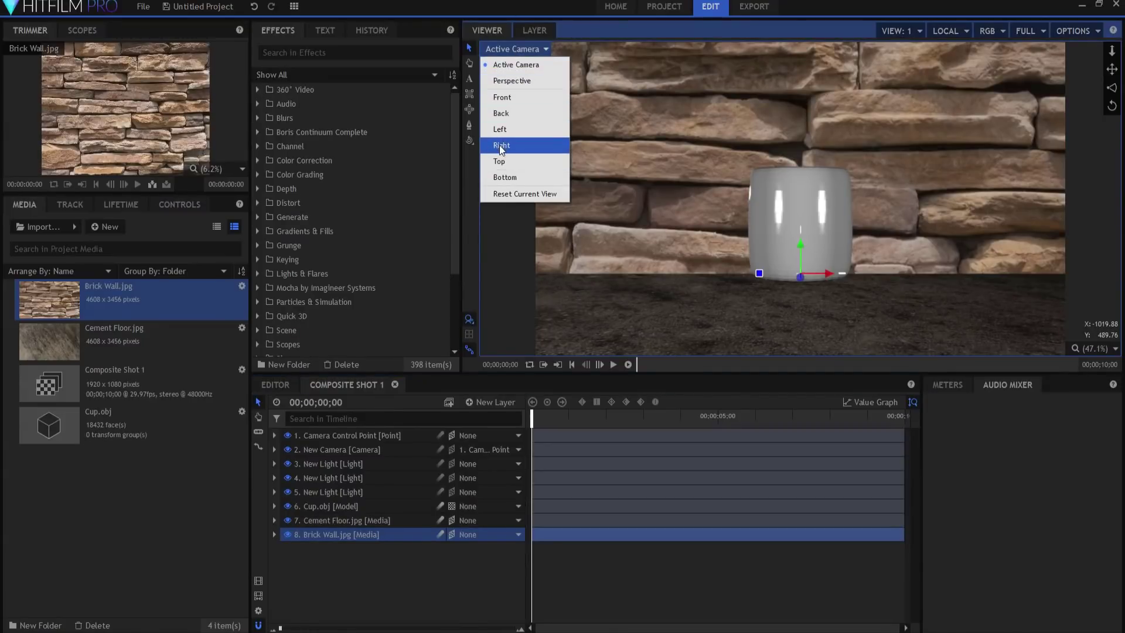
click(499, 160)
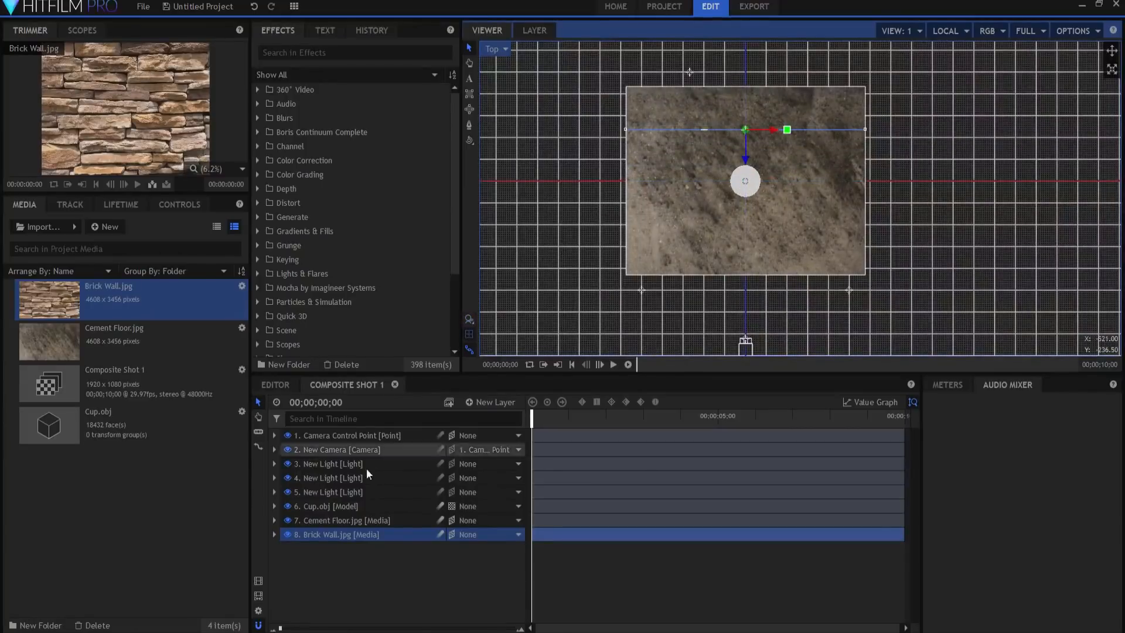
click(496, 49)
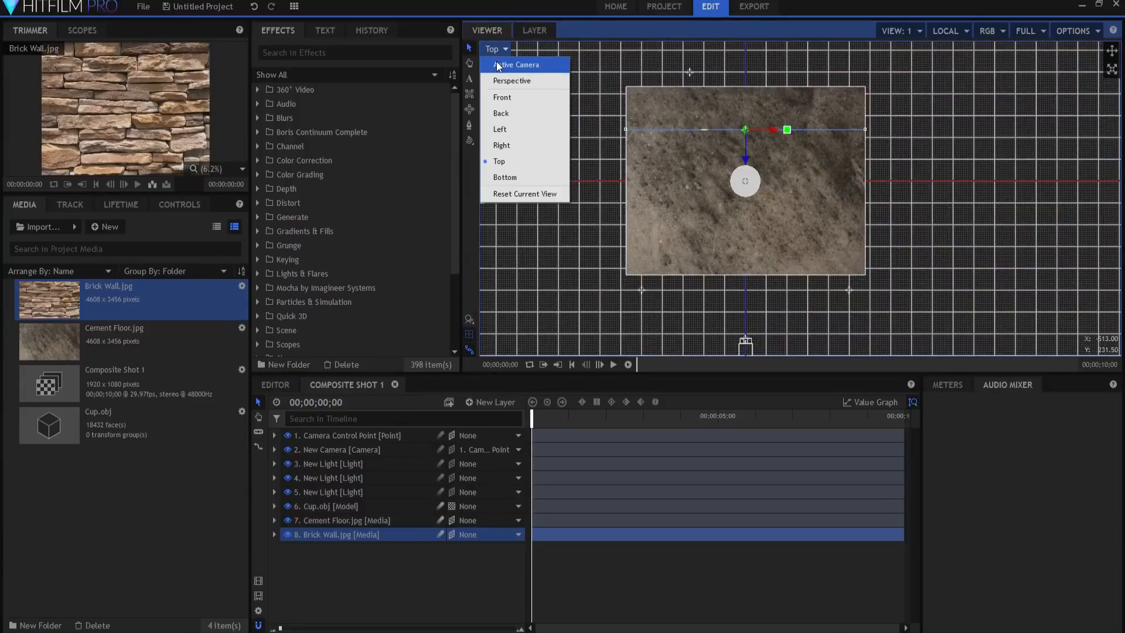
click(517, 64)
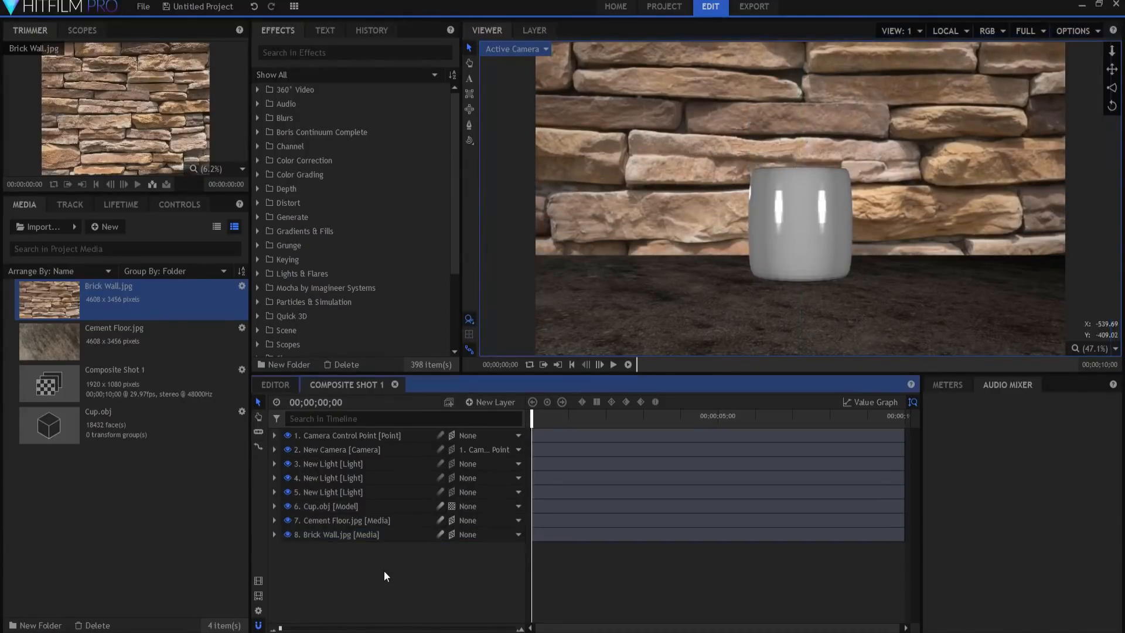
mouse_move(744, 318)
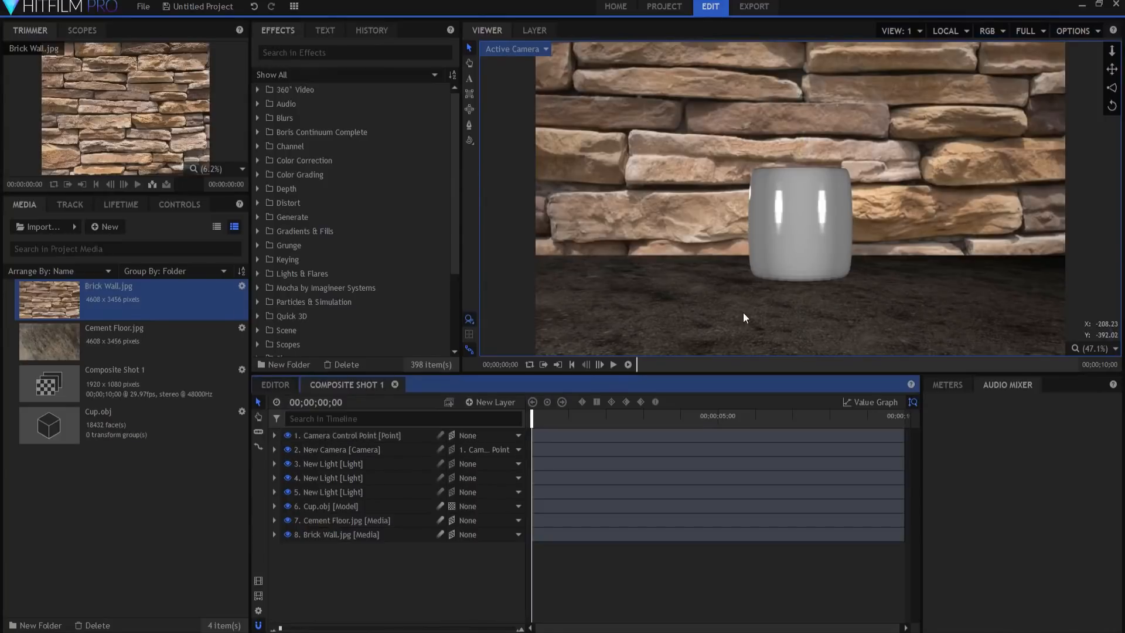
mouse_move(737, 162)
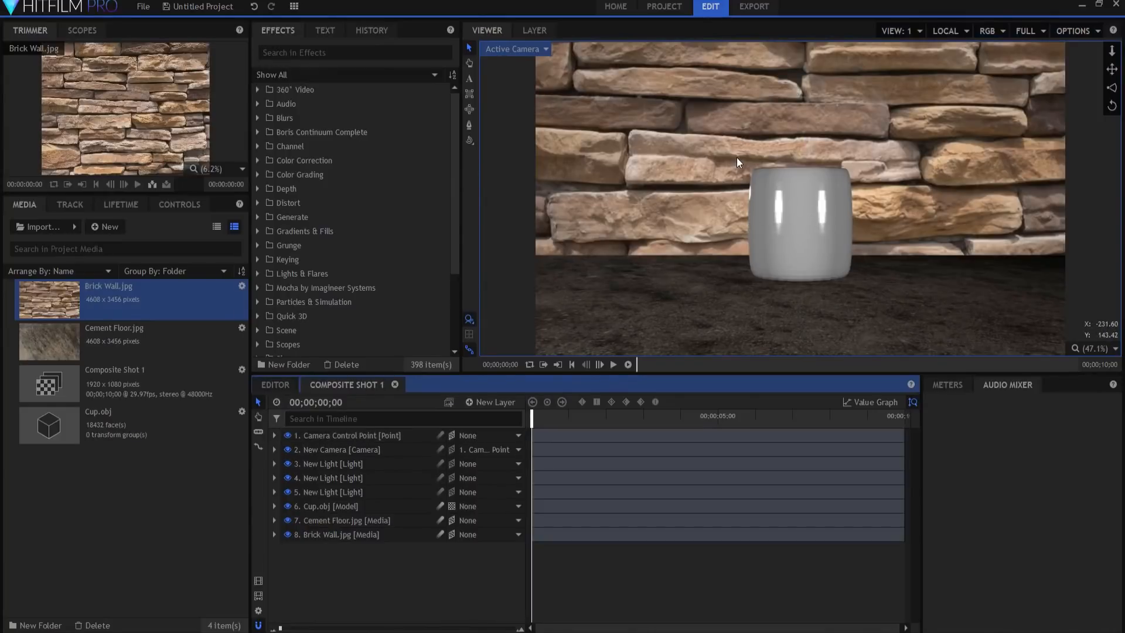
mouse_move(746, 159)
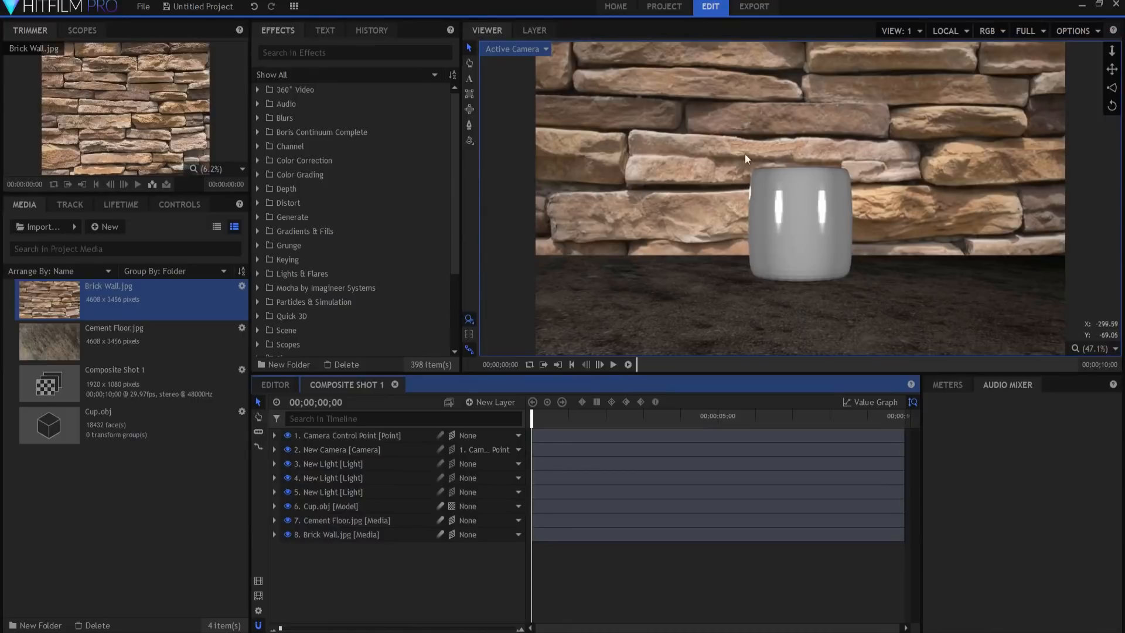
mouse_move(404, 46)
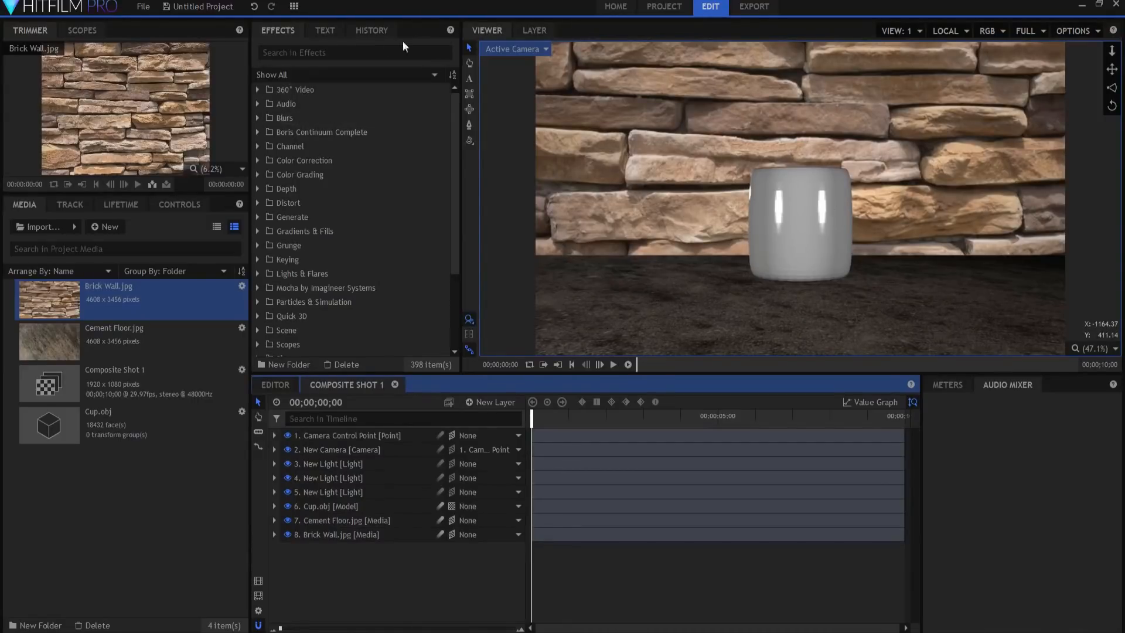
Apply the Parallax effect to Cement Floor with Depth set to 10.
text(par)
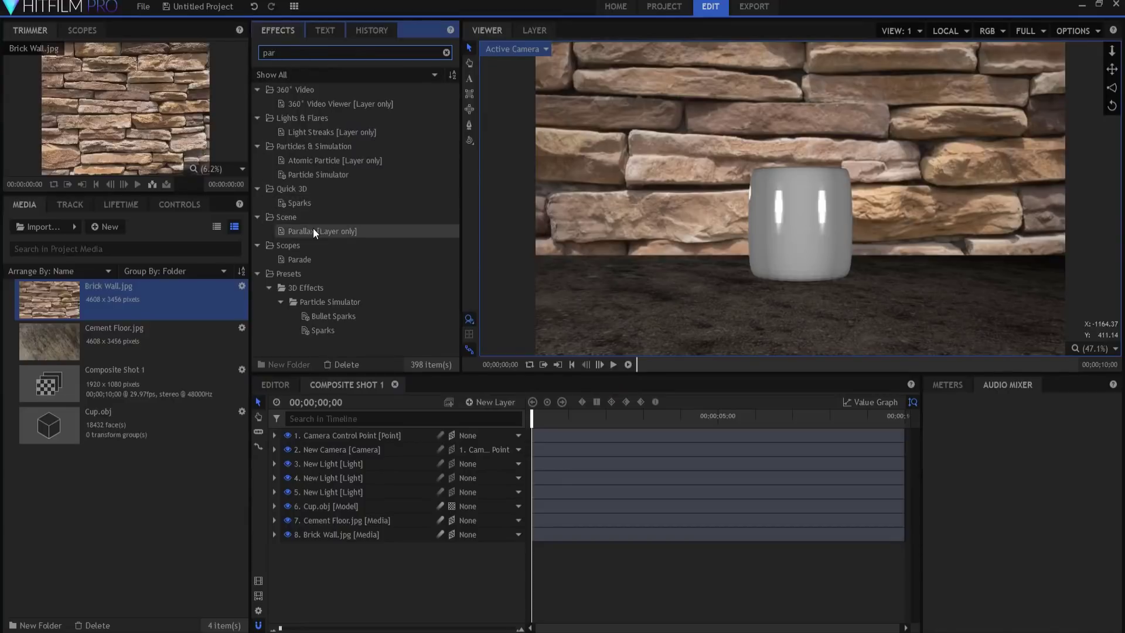
double_click(322, 231)
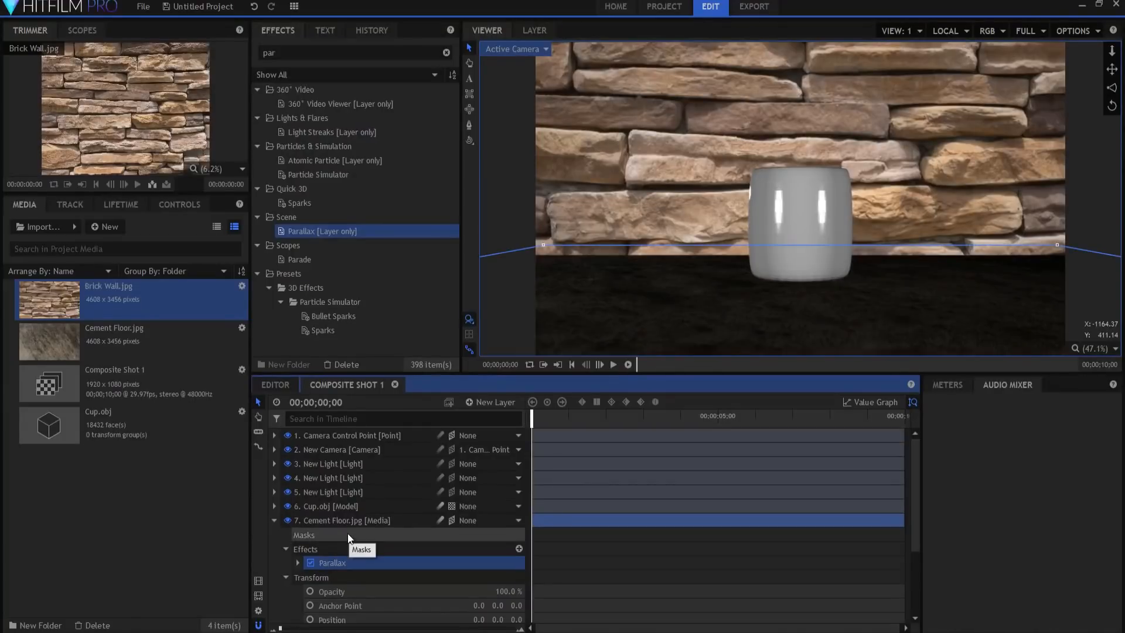
mouse_move(869, 366)
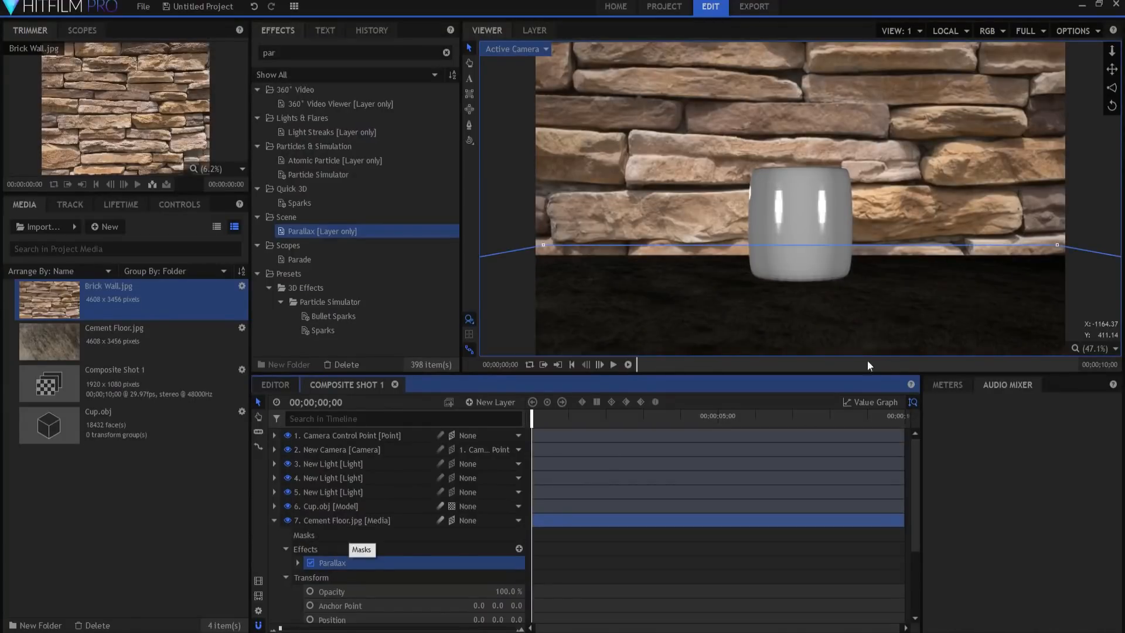
click(298, 562)
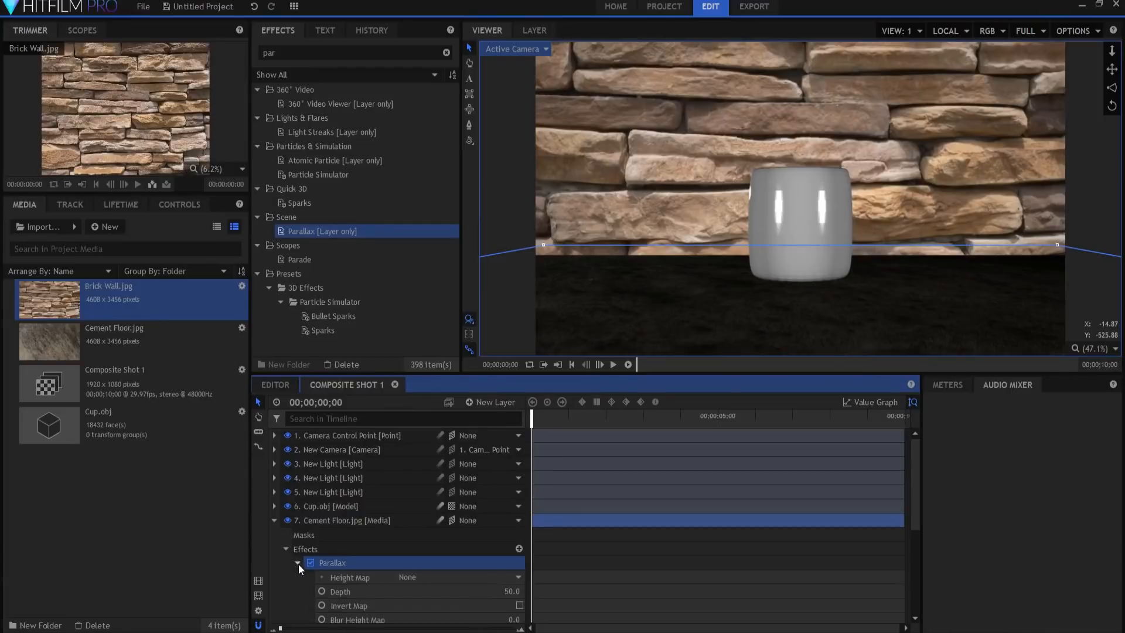
triple_click(489, 509)
text(10)
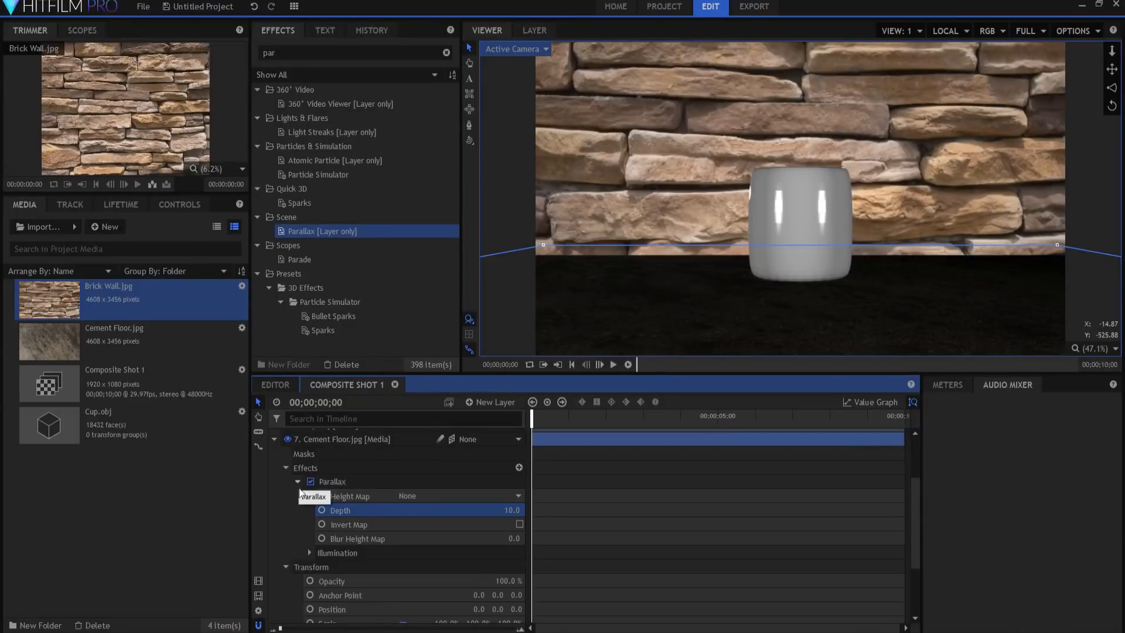
click(299, 482)
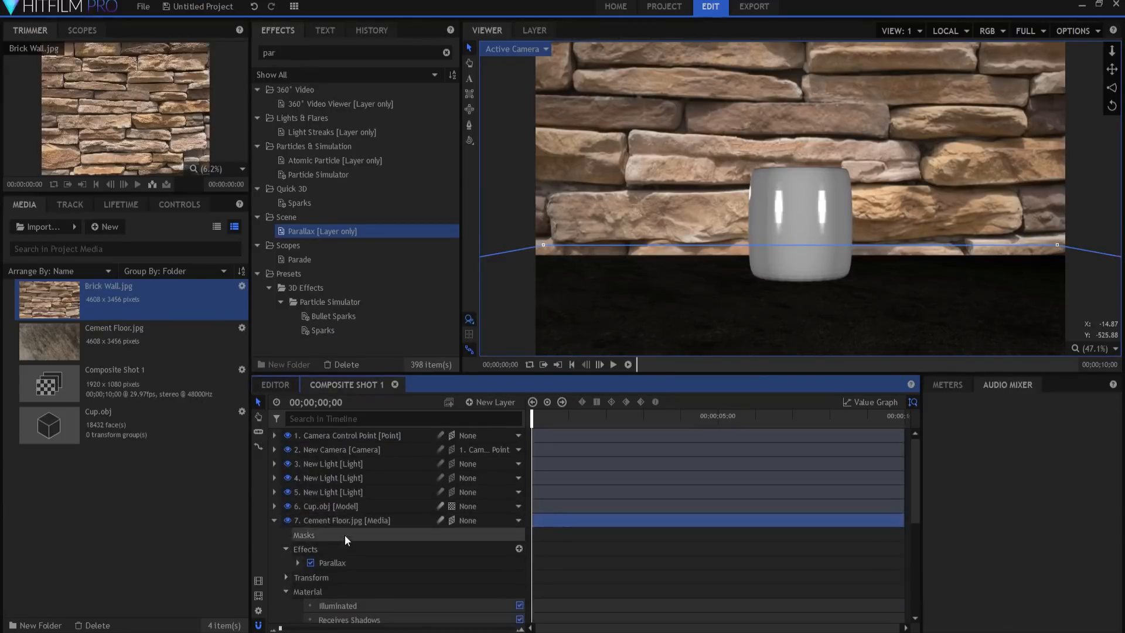
Set the cement floor's material Diffuse to 100%.
scroll(down, 3)
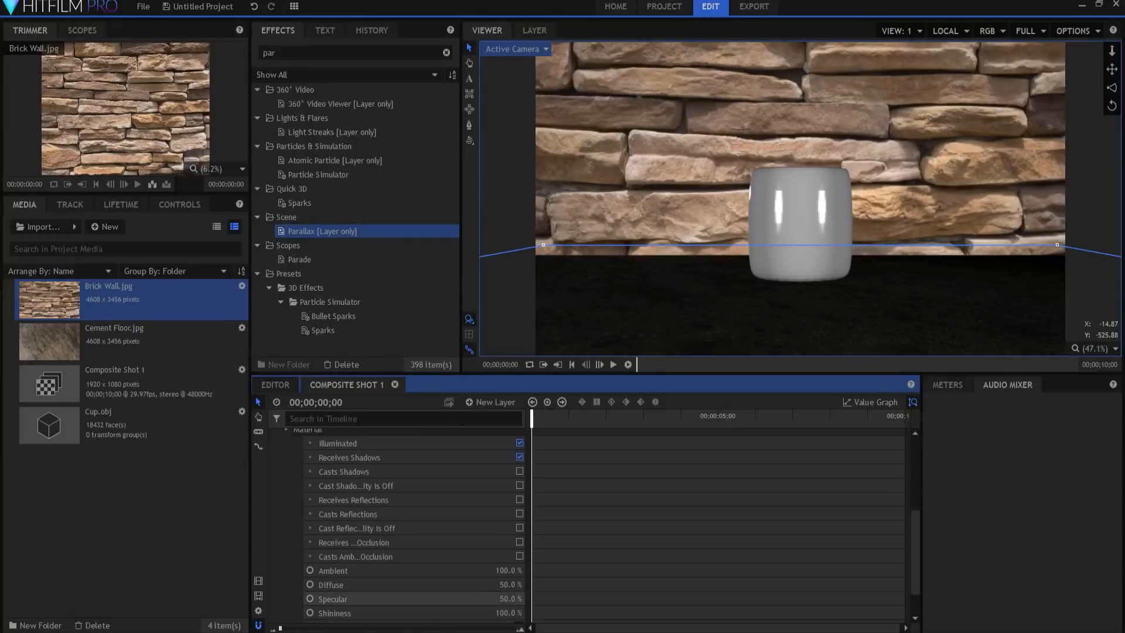
click(332, 598)
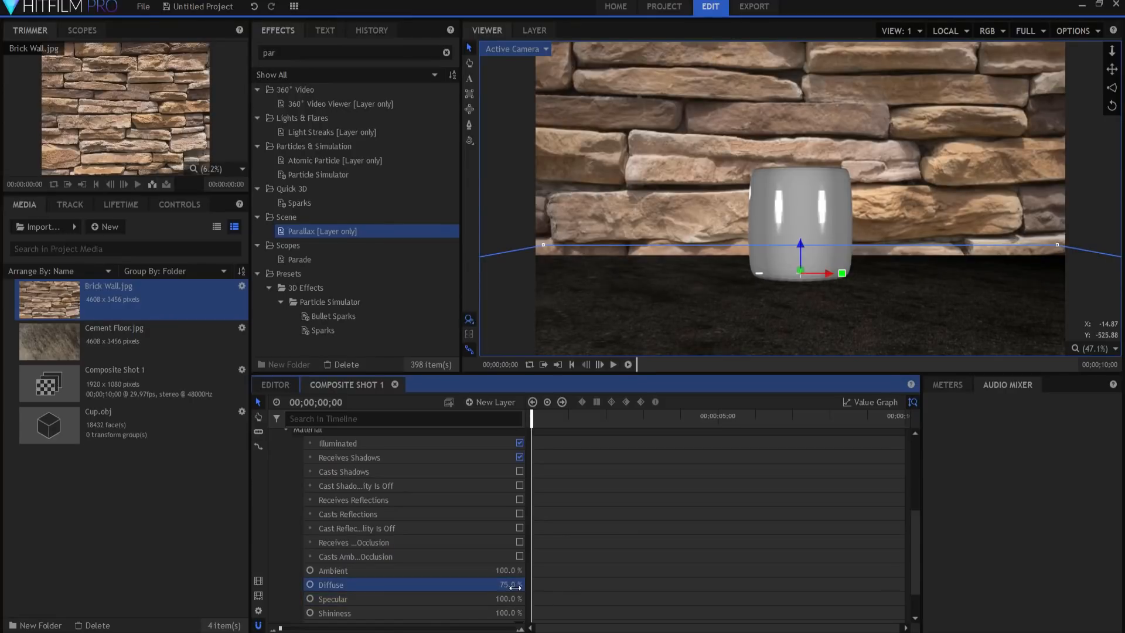
double_click(502, 584)
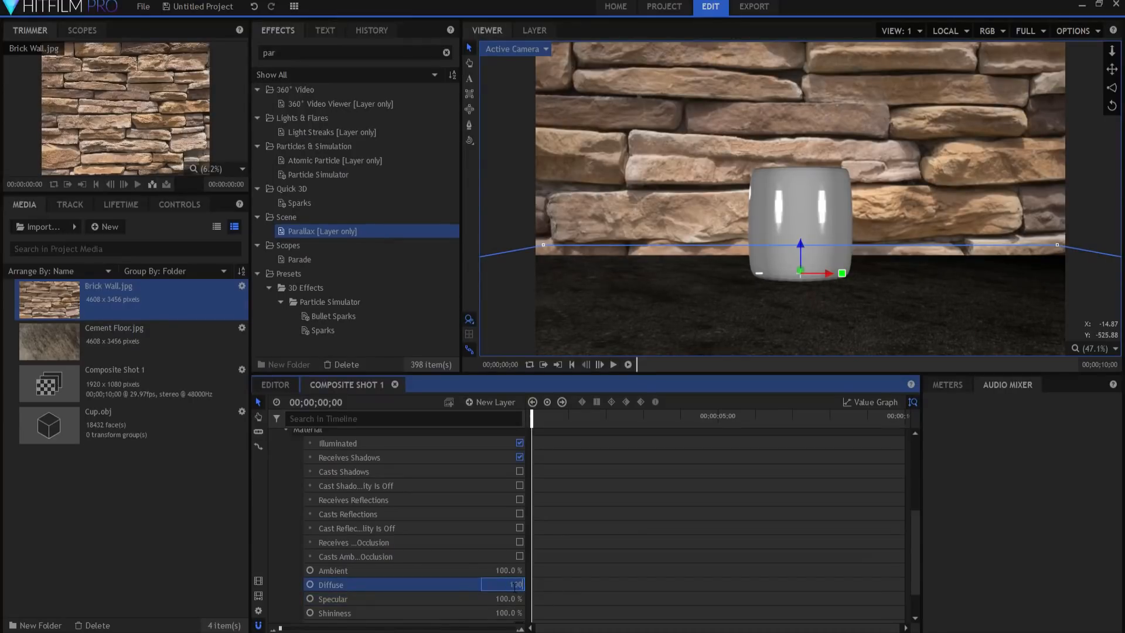
text(100.0 %)
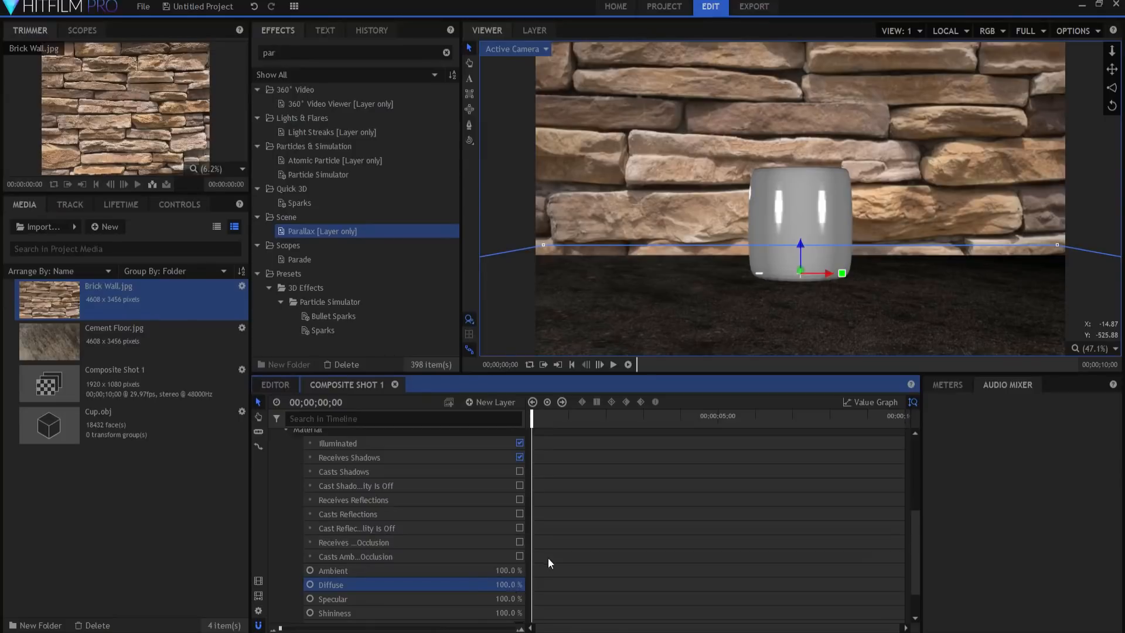
scroll(down, 3)
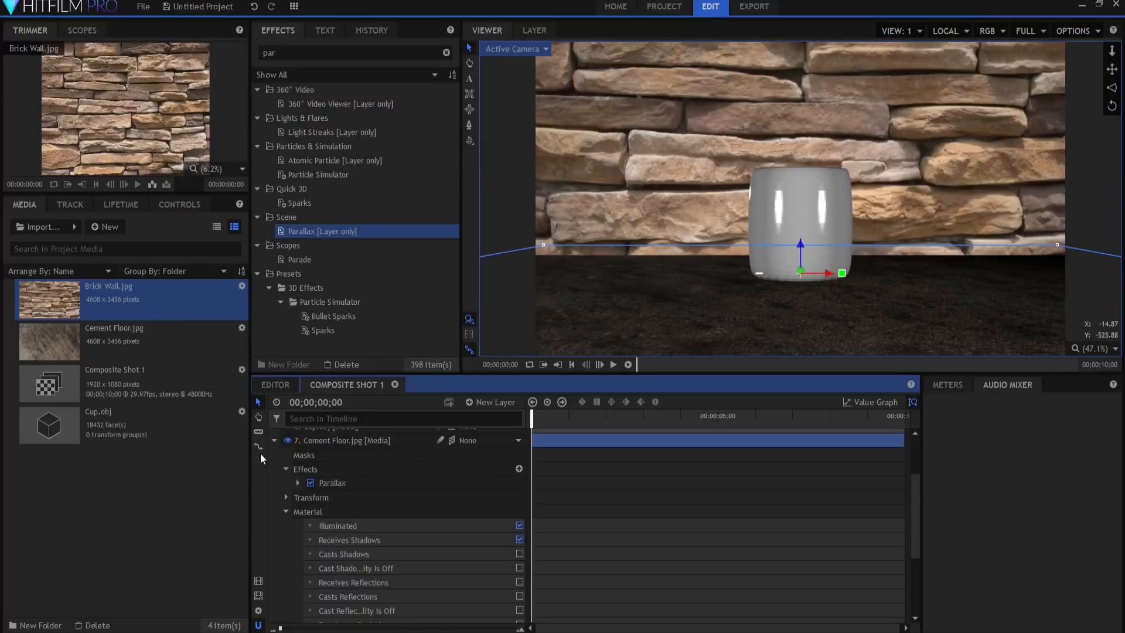
click(273, 440)
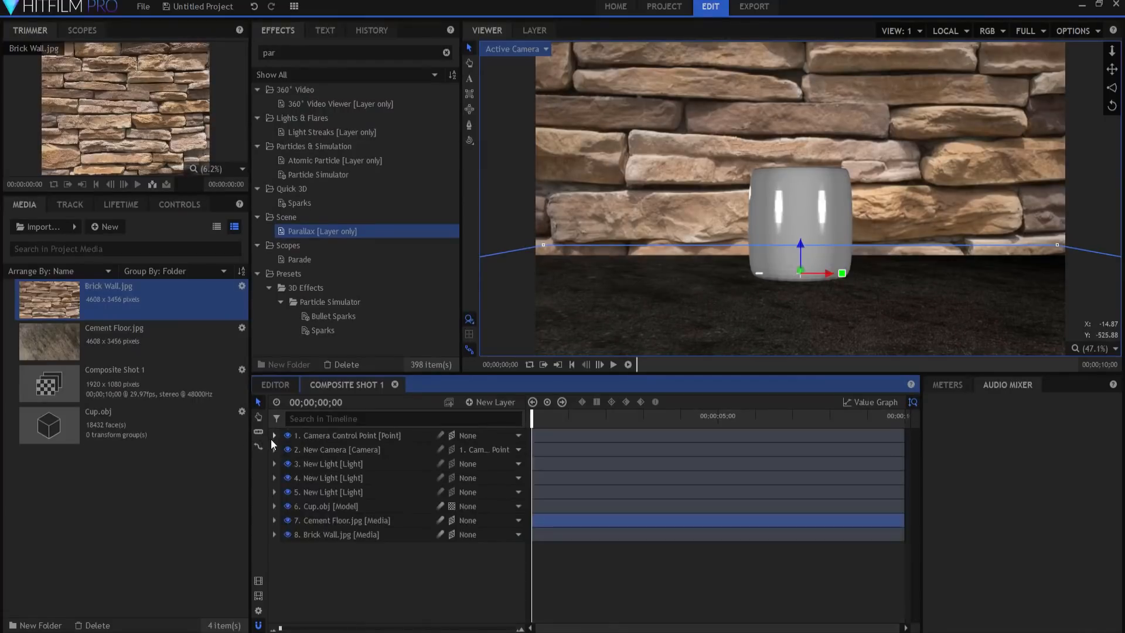
mouse_move(348, 521)
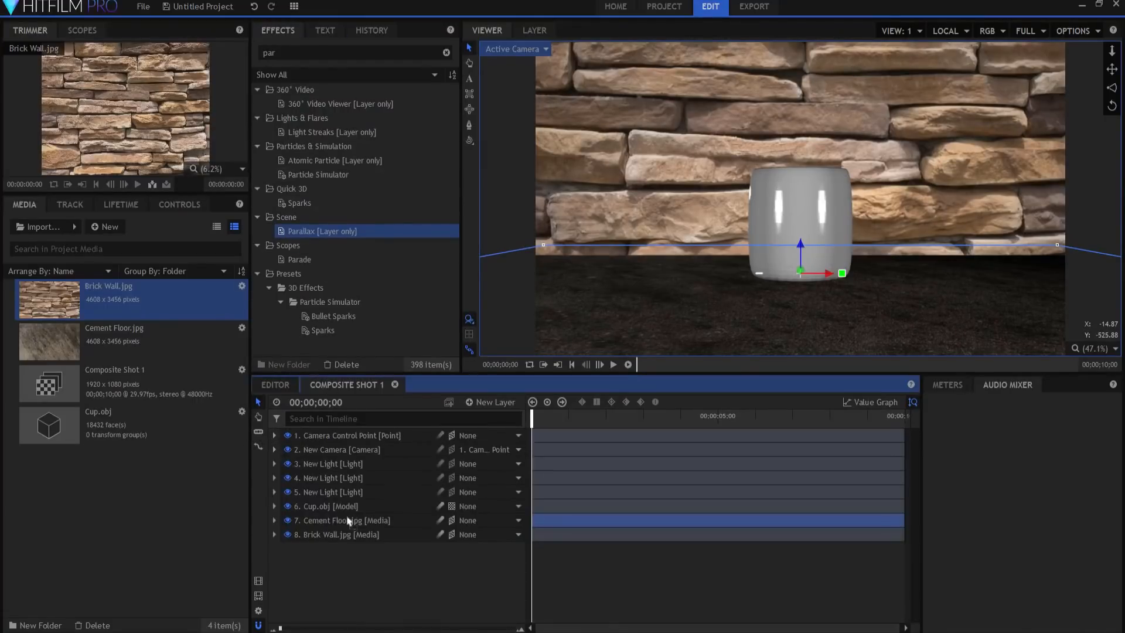
mouse_move(339, 542)
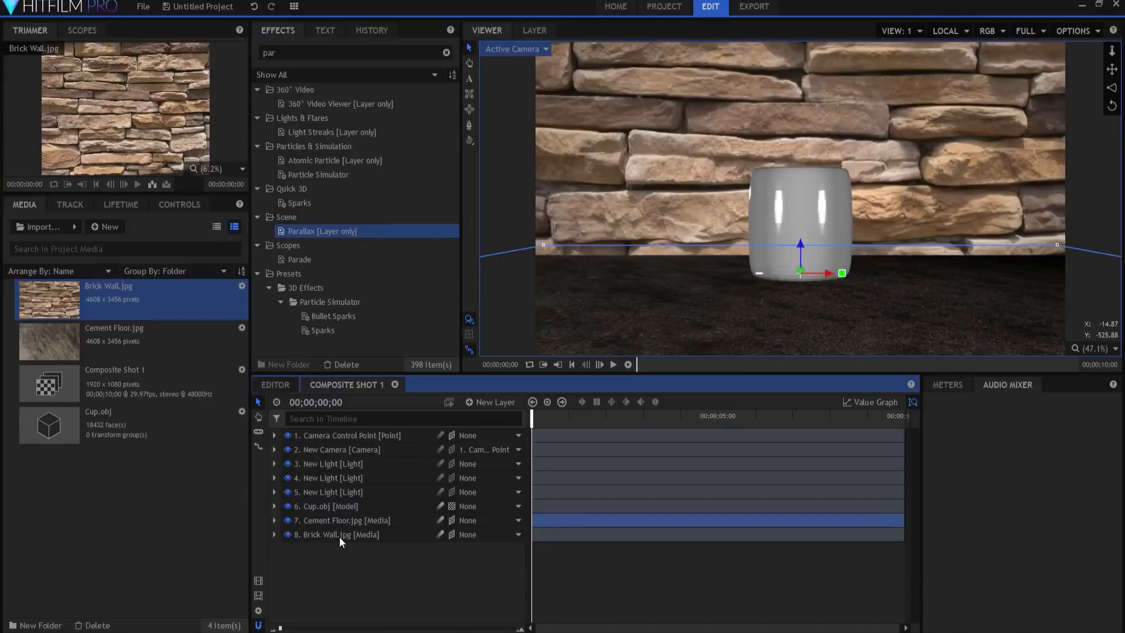
click(275, 534)
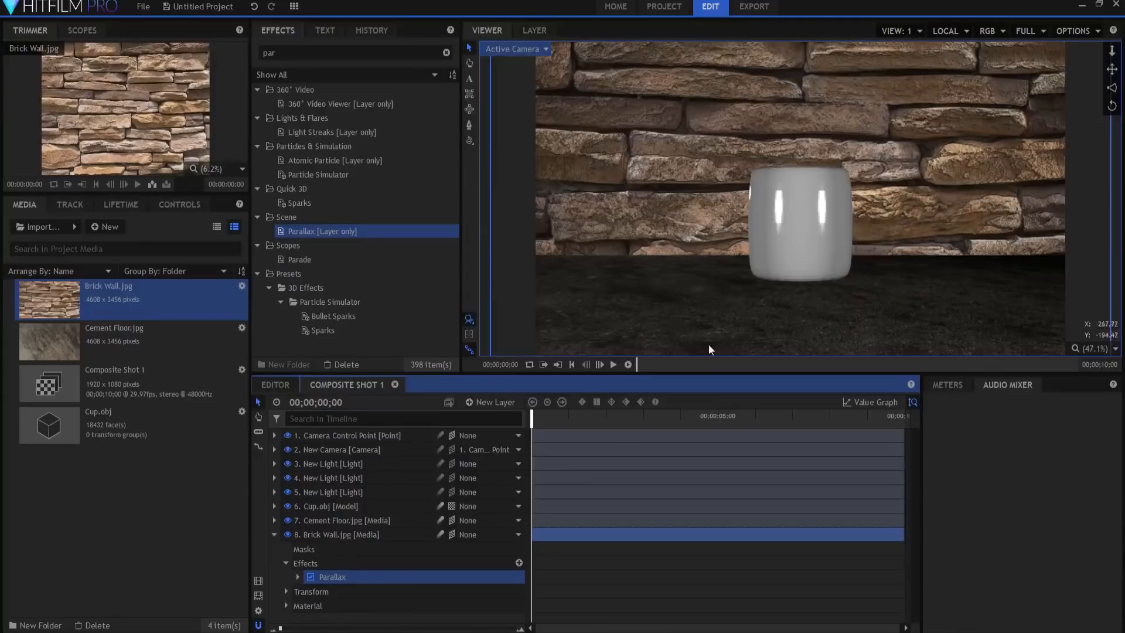
click(274, 535)
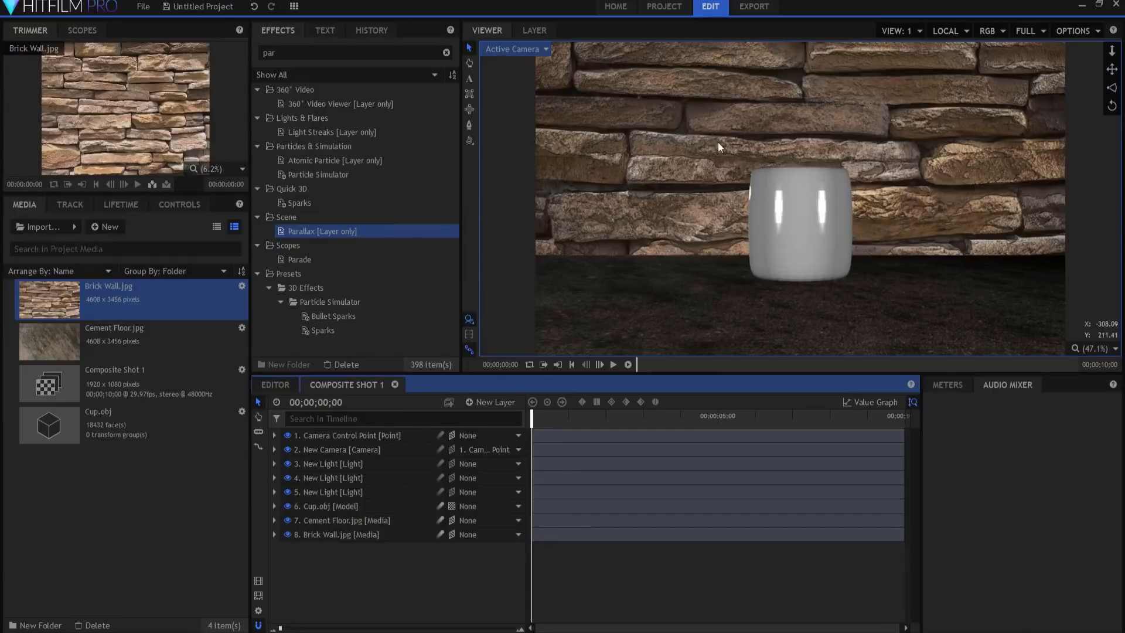
mouse_move(947, 161)
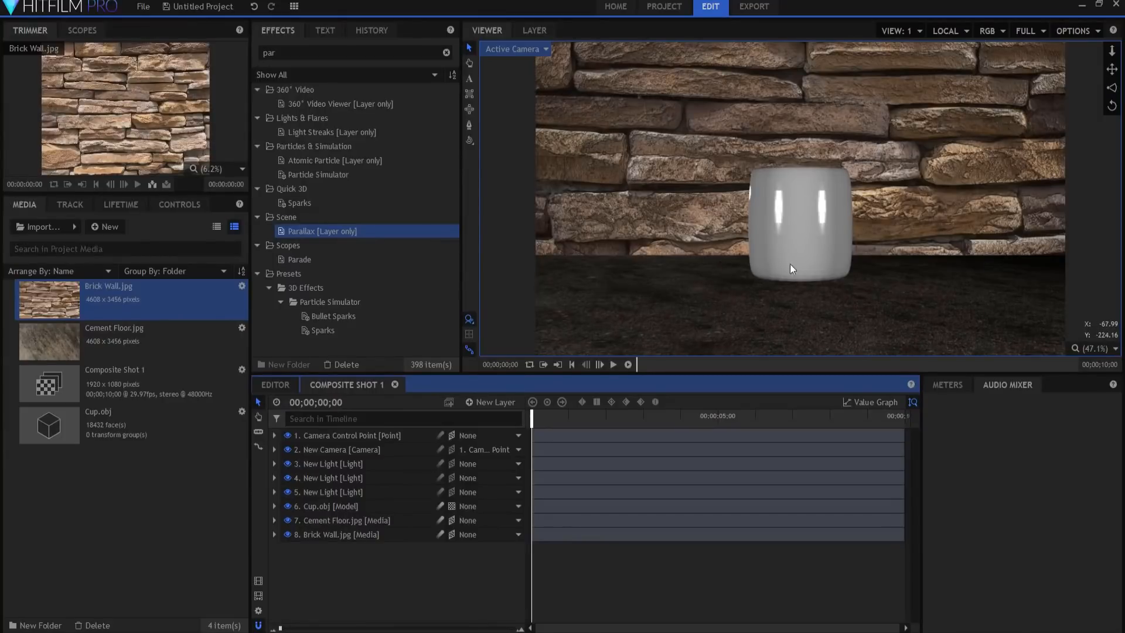
mouse_move(915, 92)
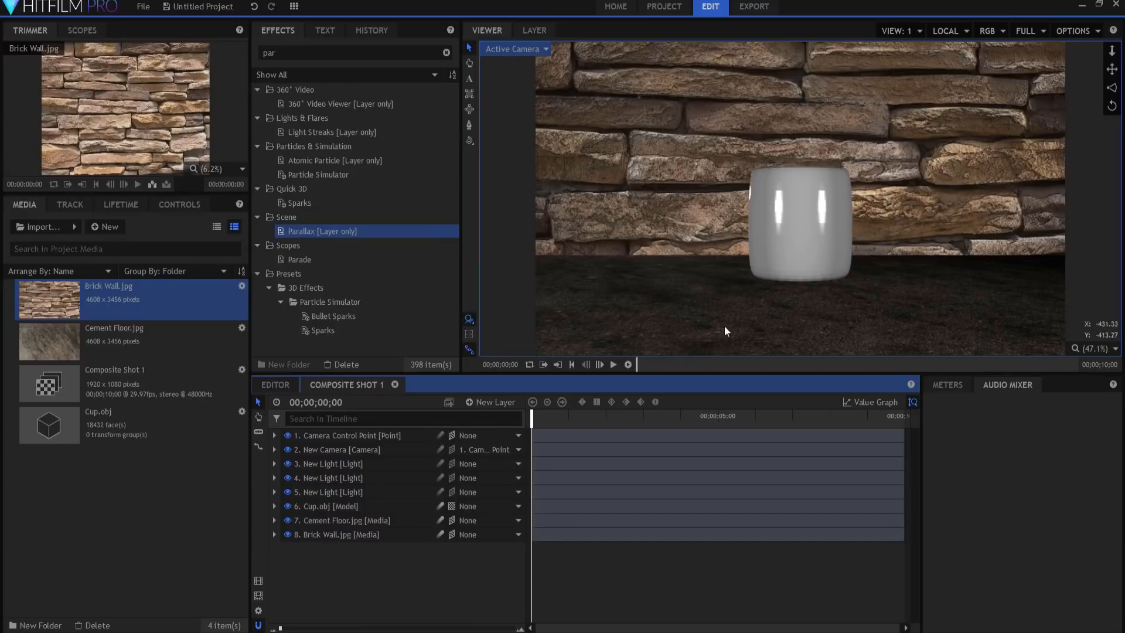
mouse_move(861, 269)
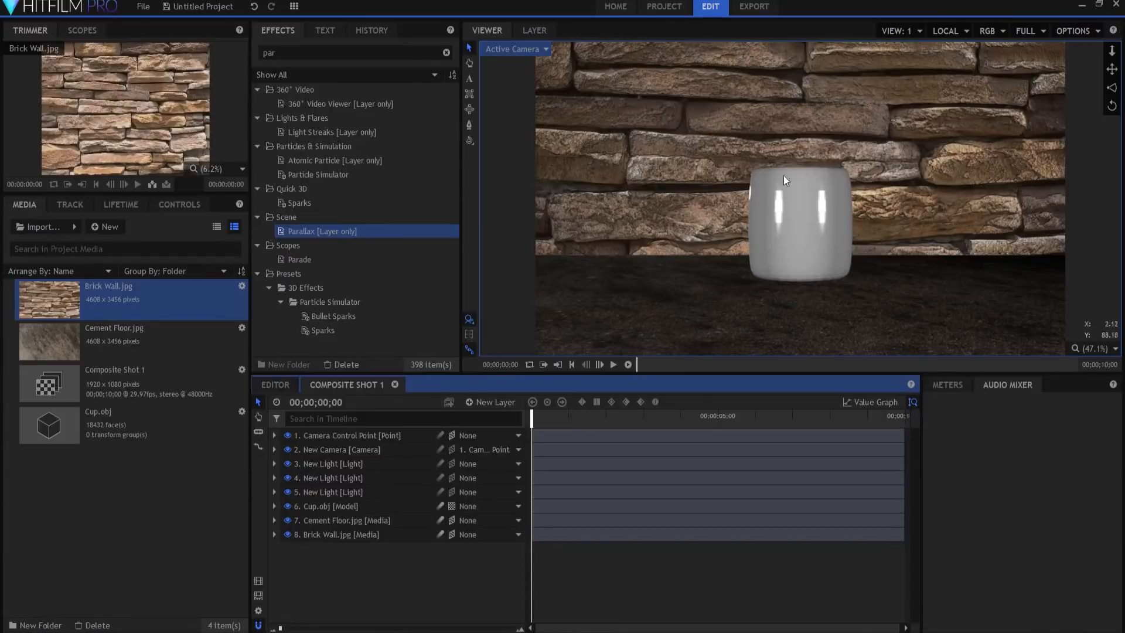
mouse_move(791, 272)
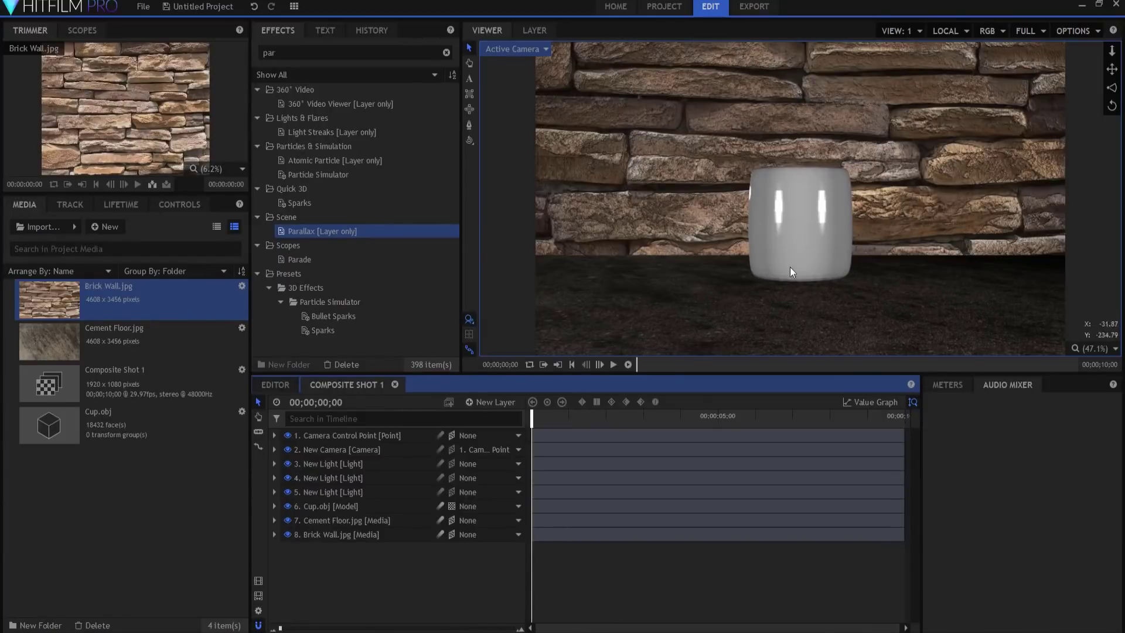
mouse_move(791, 260)
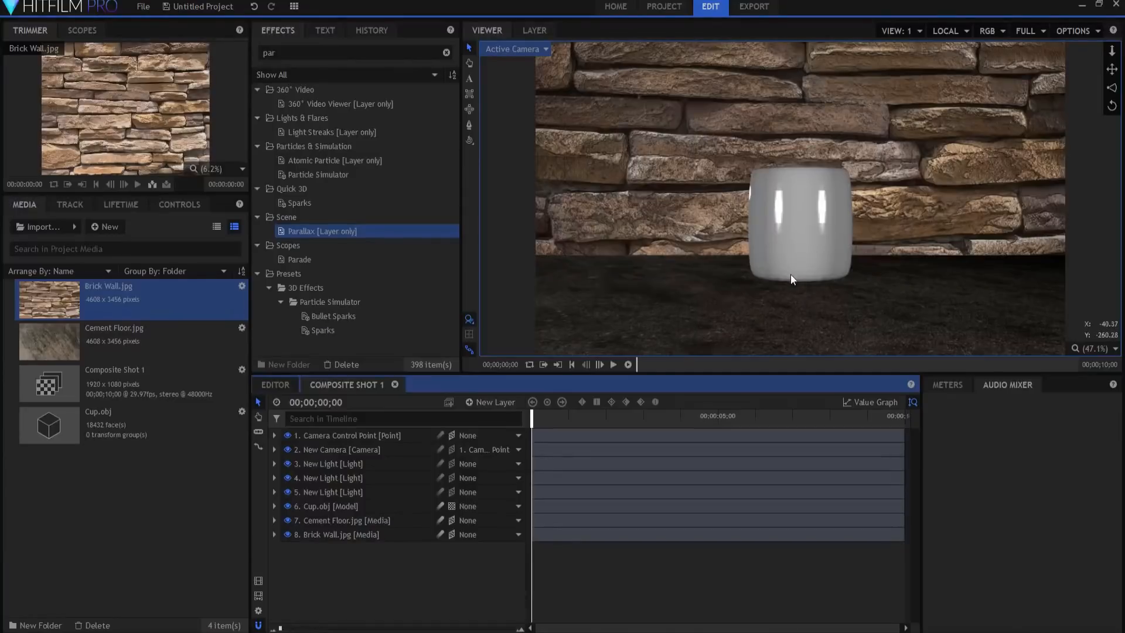
mouse_move(754, 274)
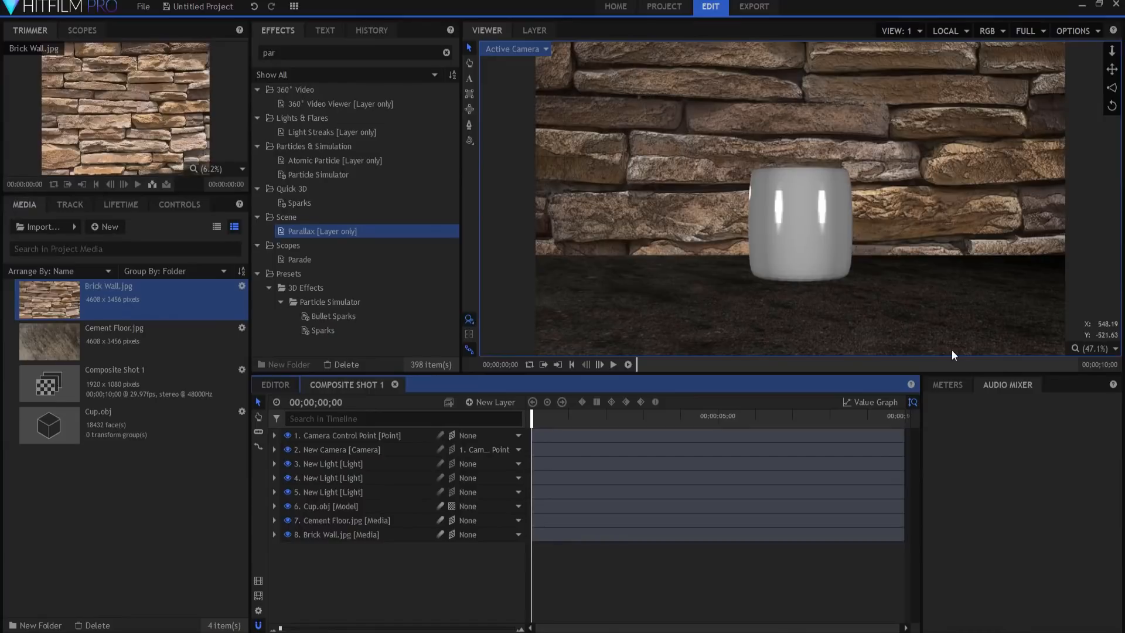
mouse_move(759, 292)
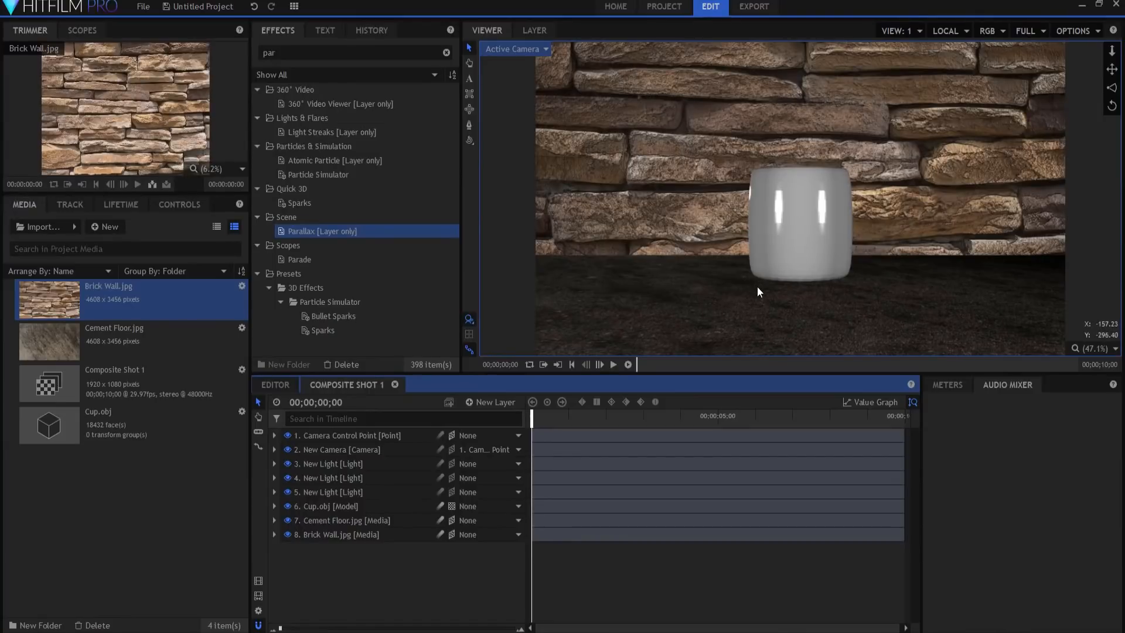
click(402, 419)
text(shadow)
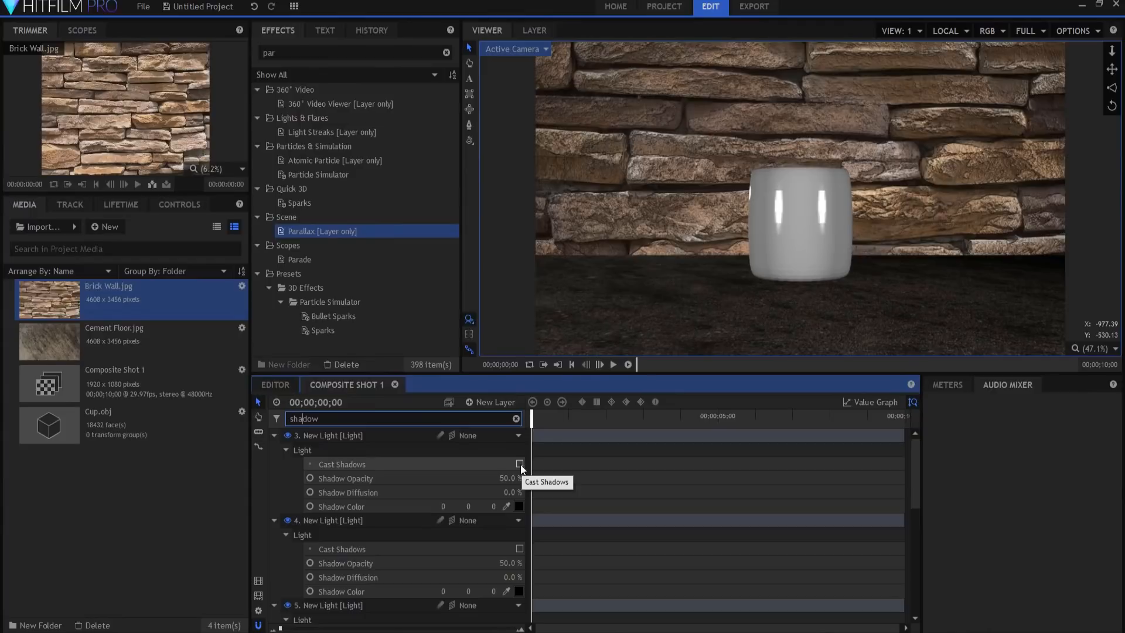
Switch on Cast Shadows for the first light and Casts Shadows on the cup's material.
click(520, 464)
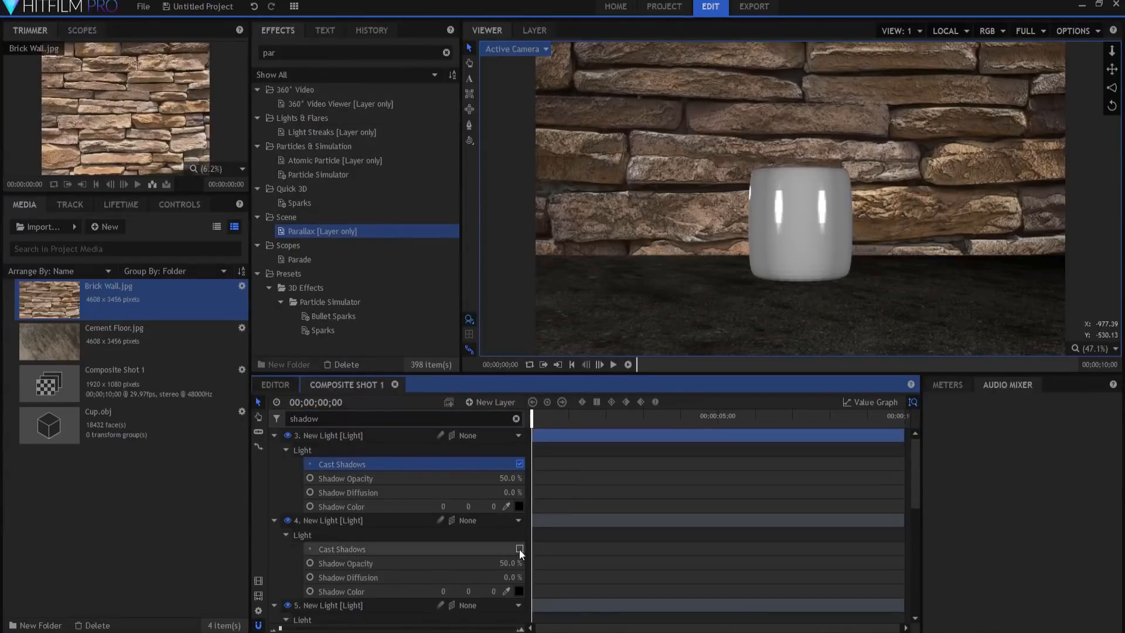
scroll(down, 3)
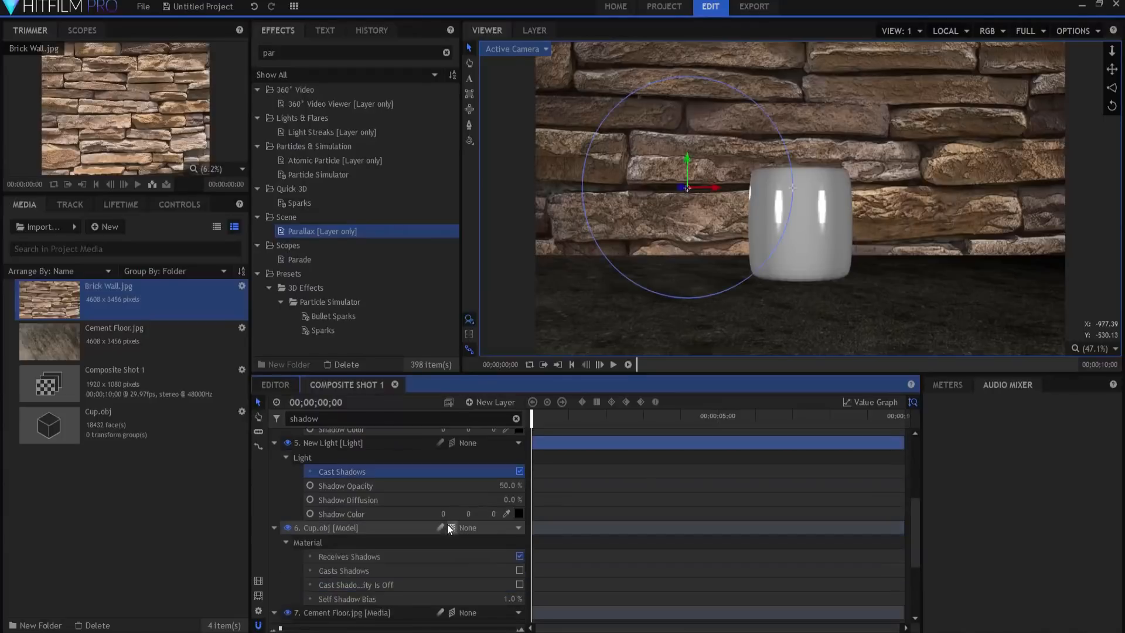
scroll(down, 3)
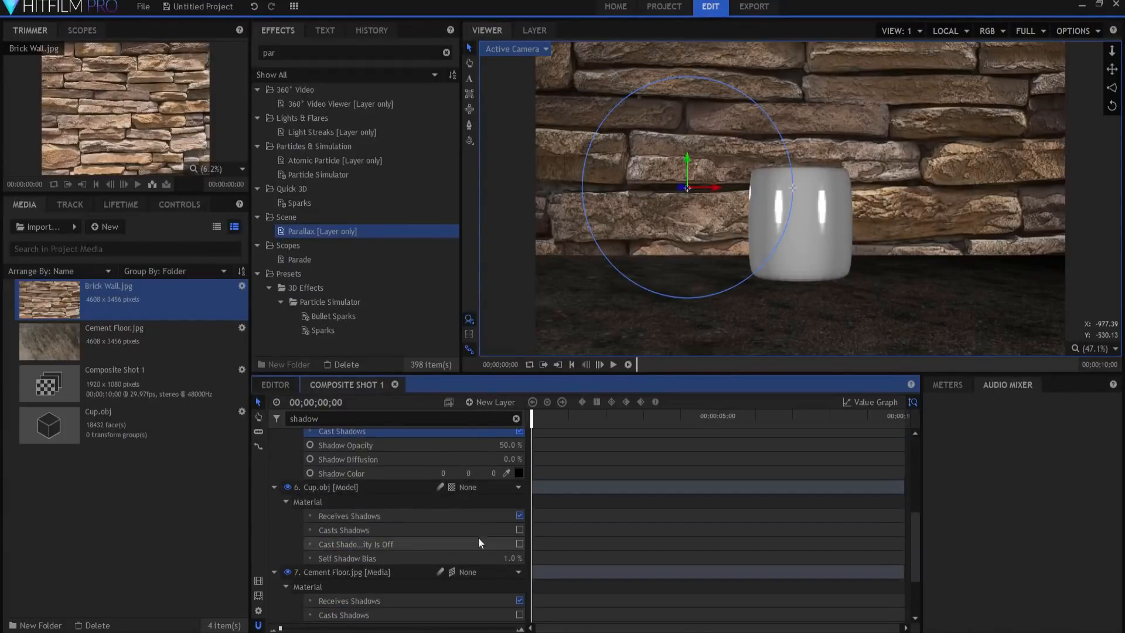
click(519, 530)
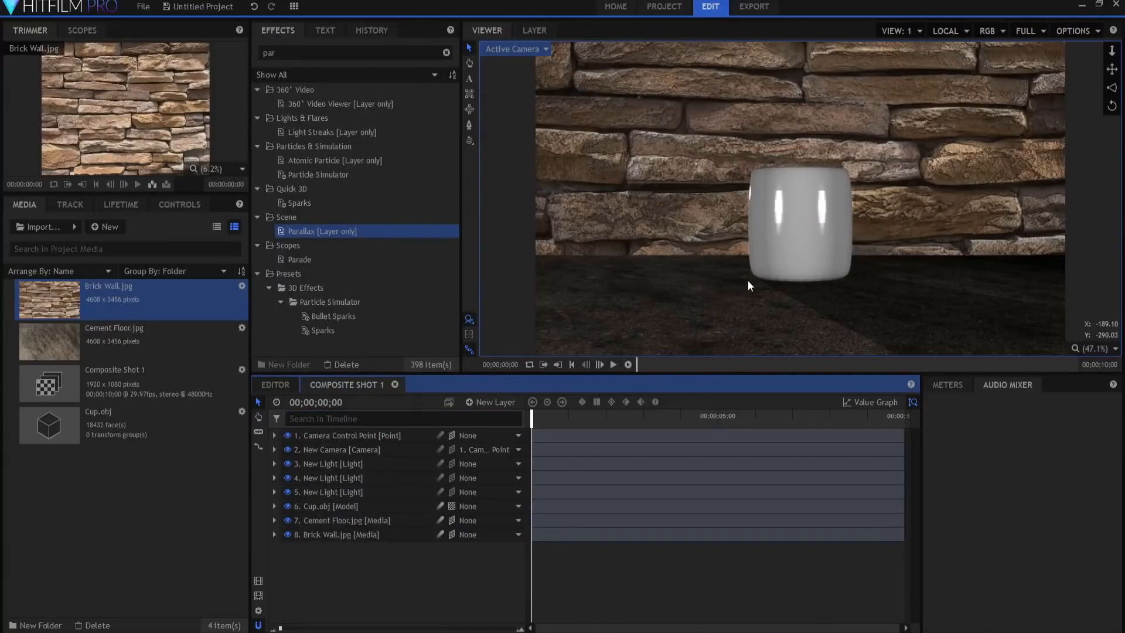
mouse_move(748, 279)
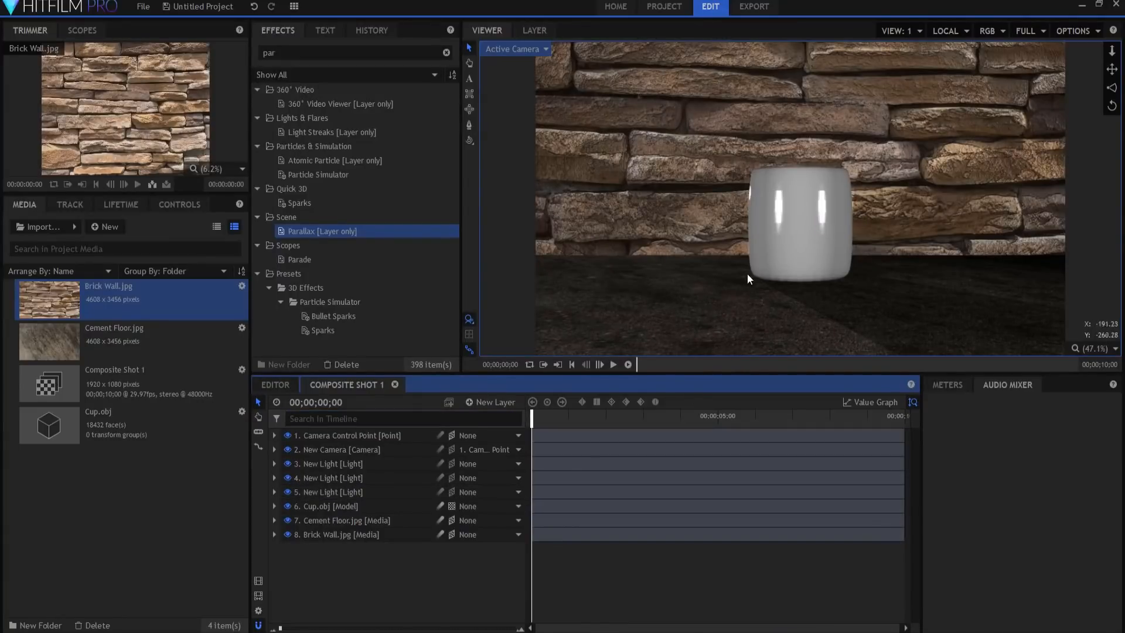
mouse_move(764, 266)
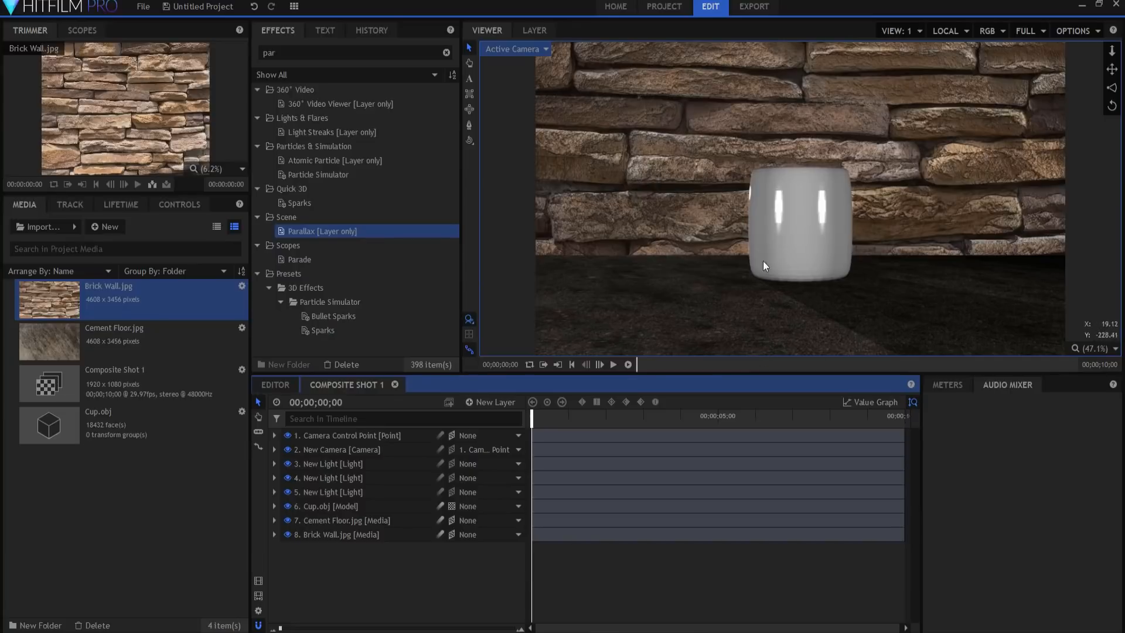
mouse_move(786, 344)
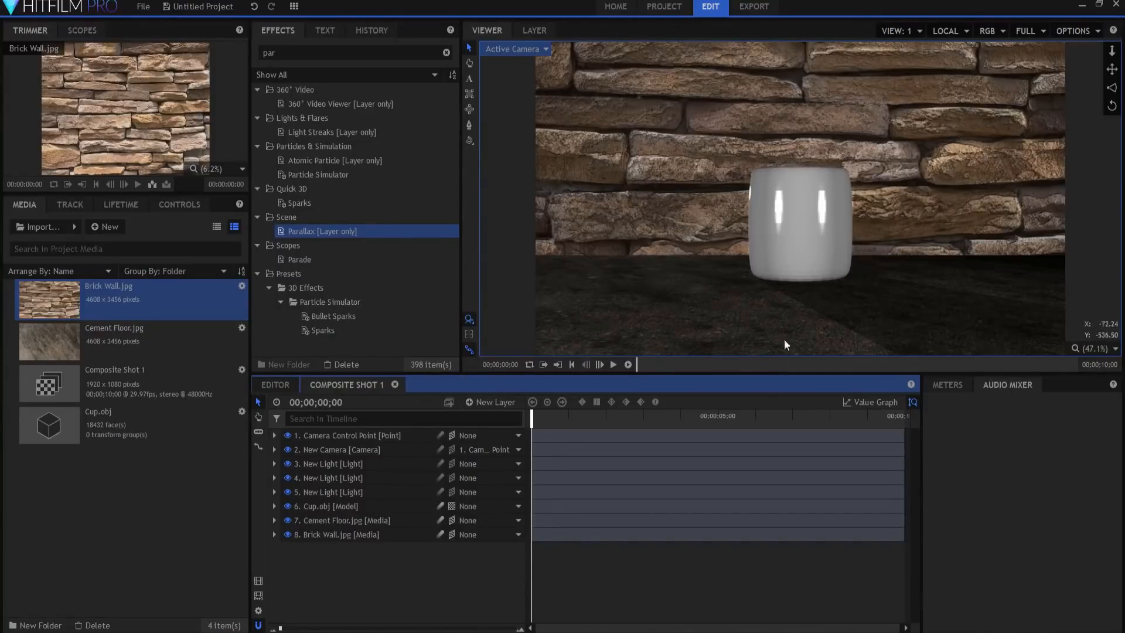
mouse_move(795, 310)
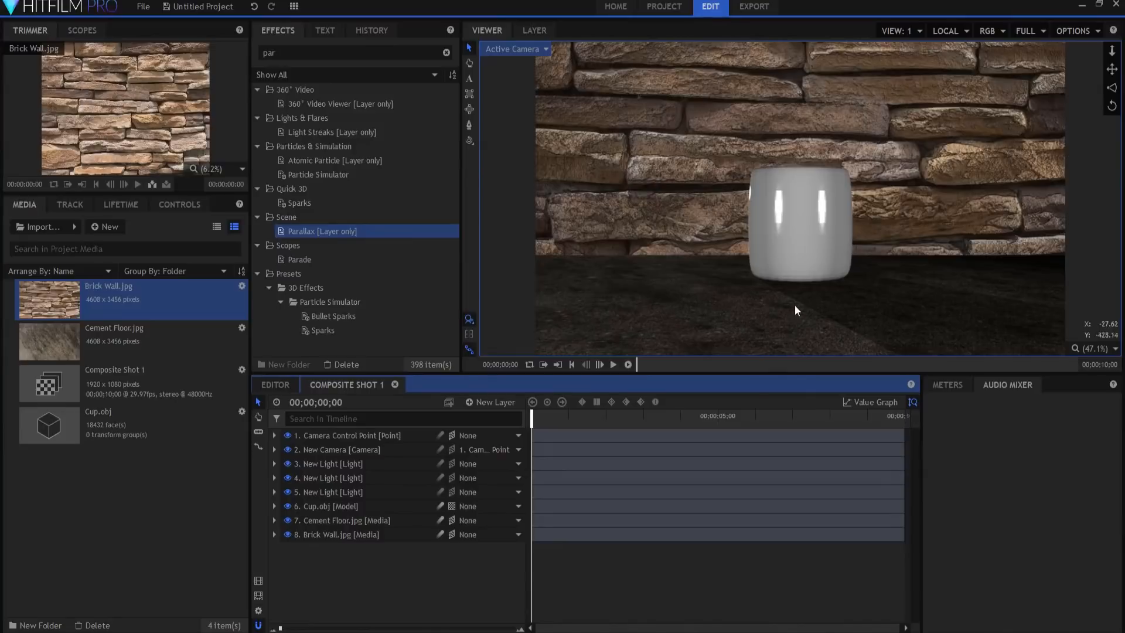
Expand the Cup.obj layer to show its material settings.
click(330, 505)
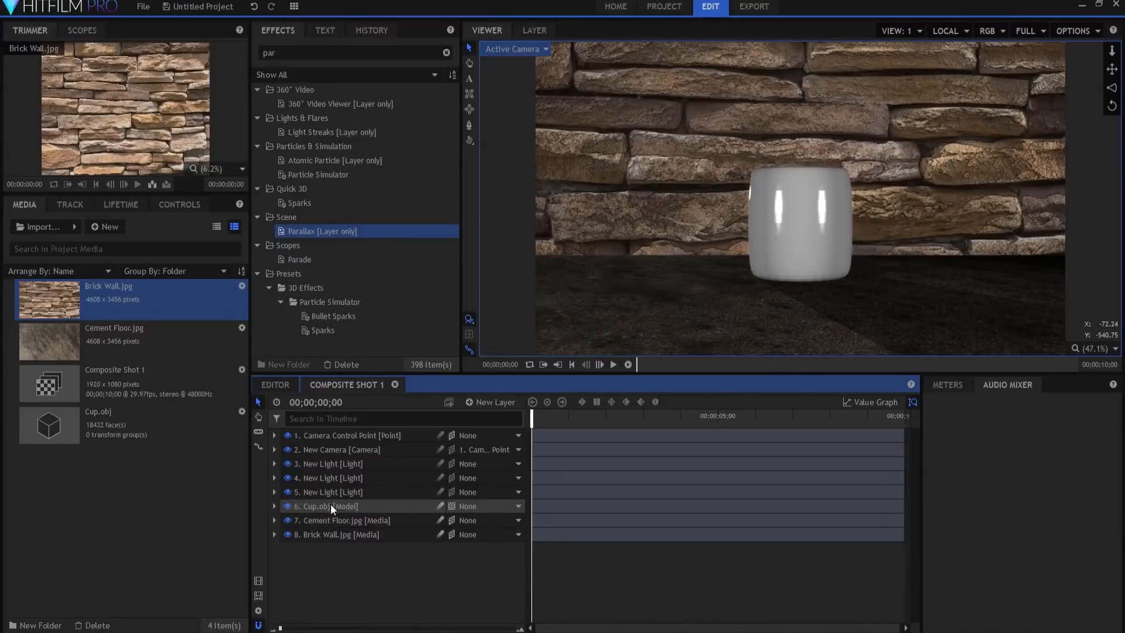
click(274, 506)
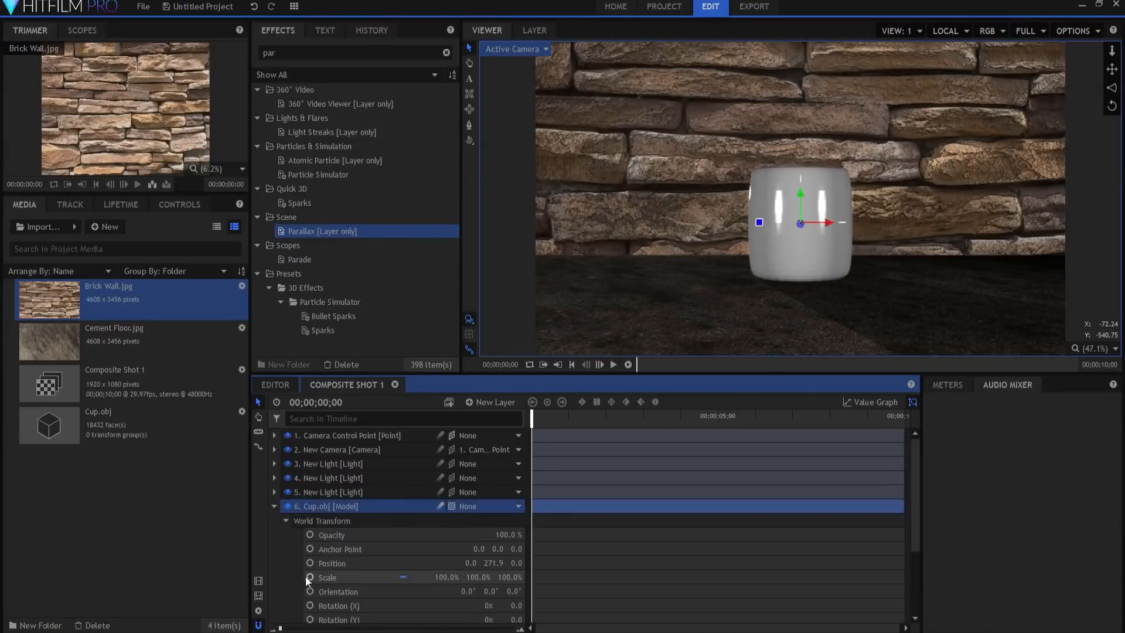
click(287, 520)
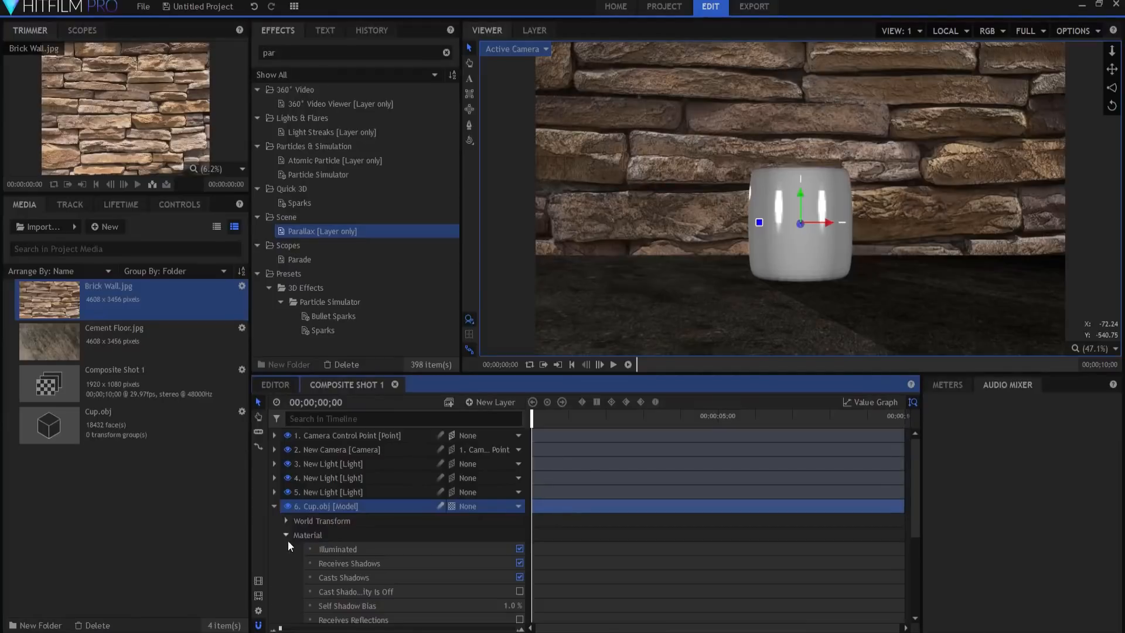
scroll(down, 3)
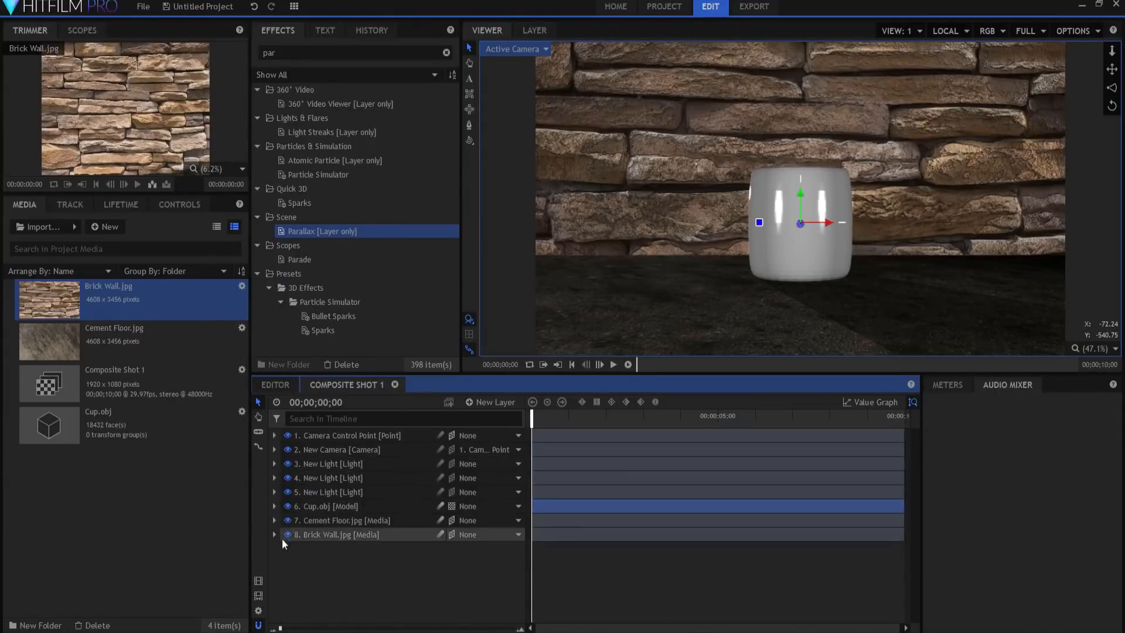
Tick Receives Reflections in the Cement Floor.jpg layer's material.
click(341, 520)
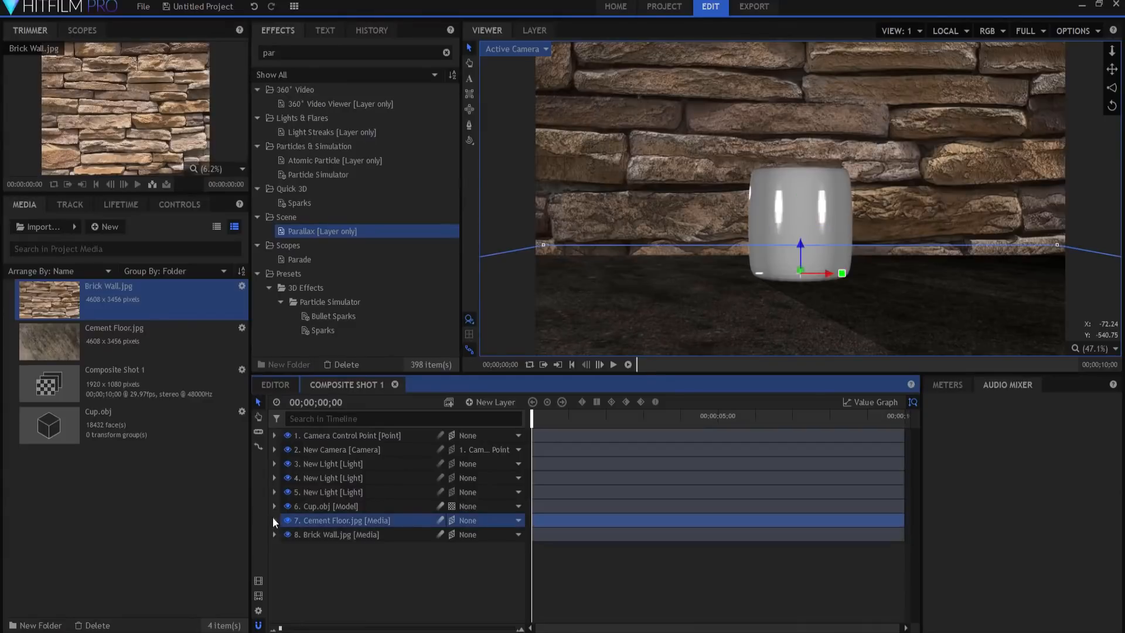
click(274, 520)
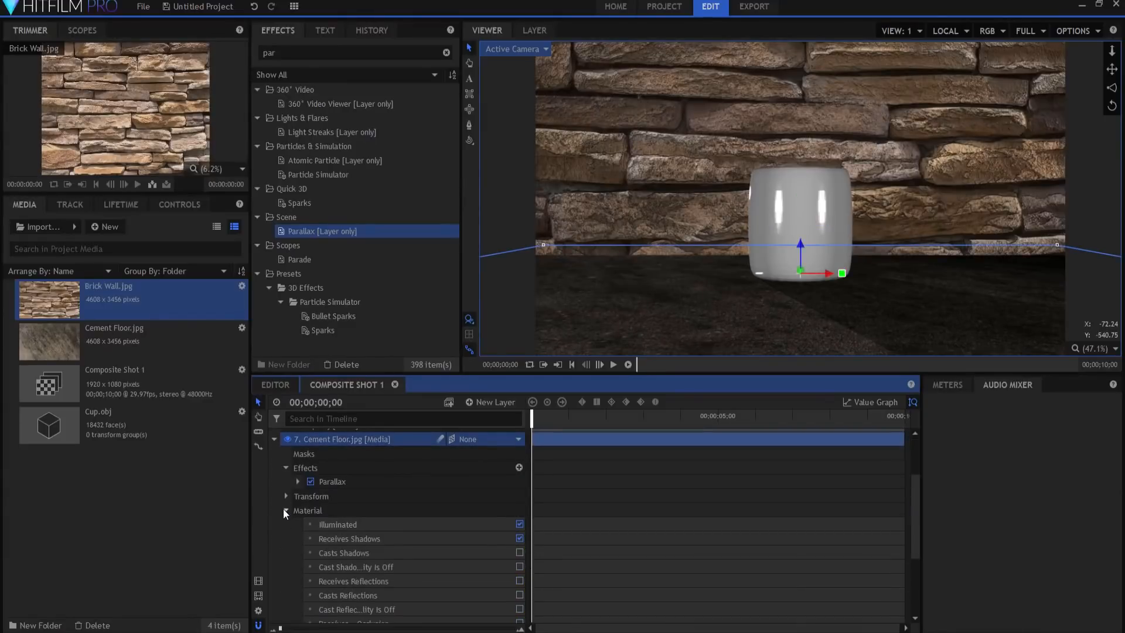
scroll(down, 3)
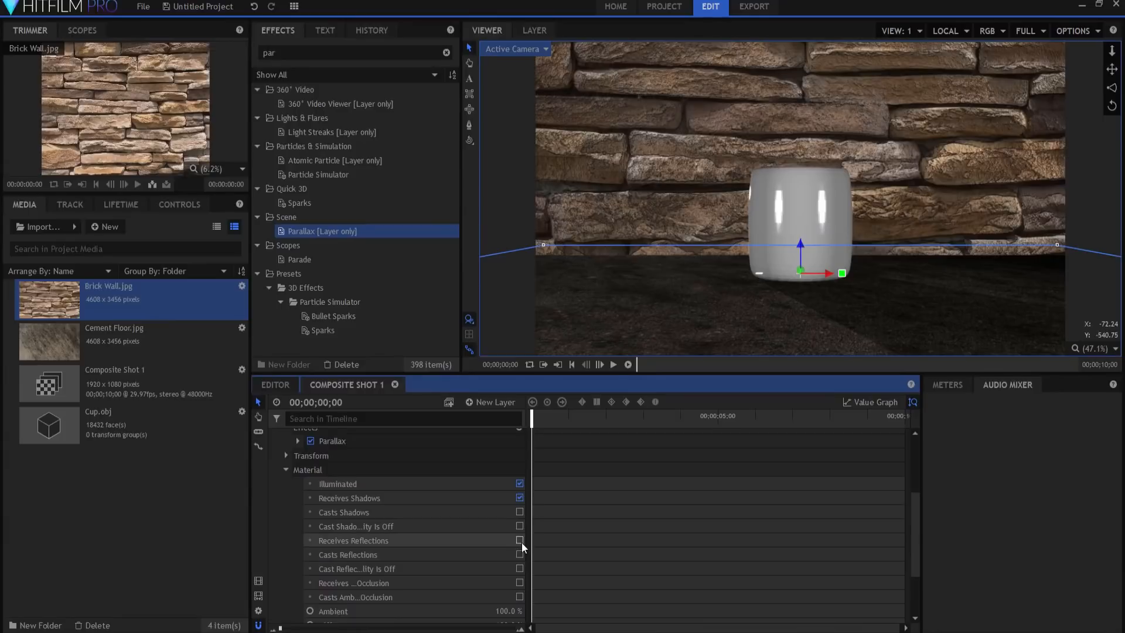
click(518, 540)
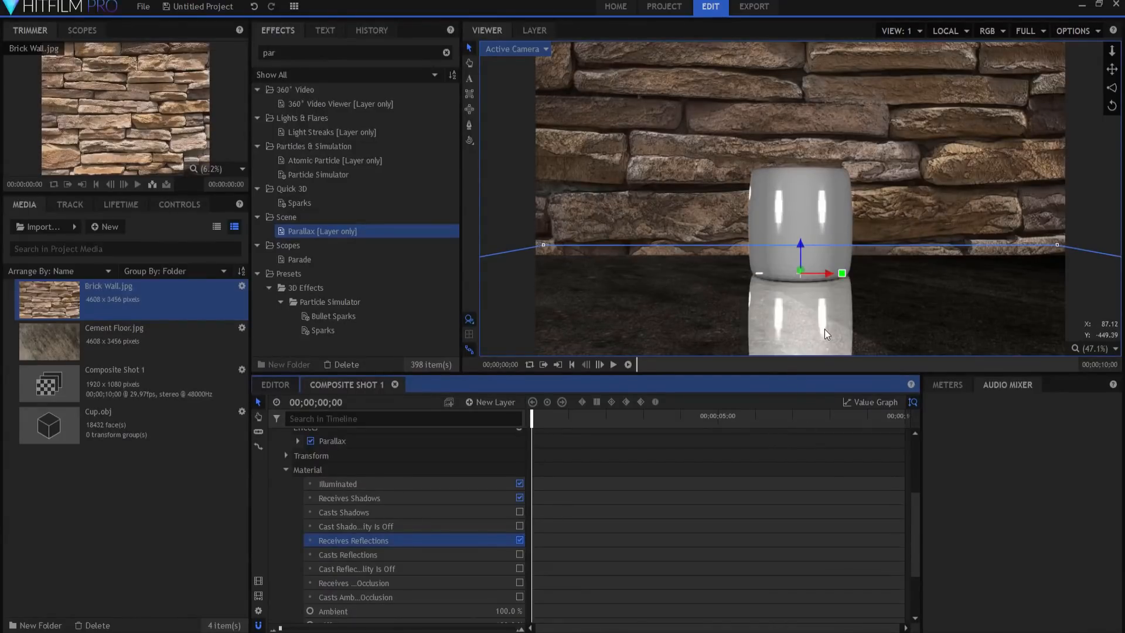
scroll(down, 3)
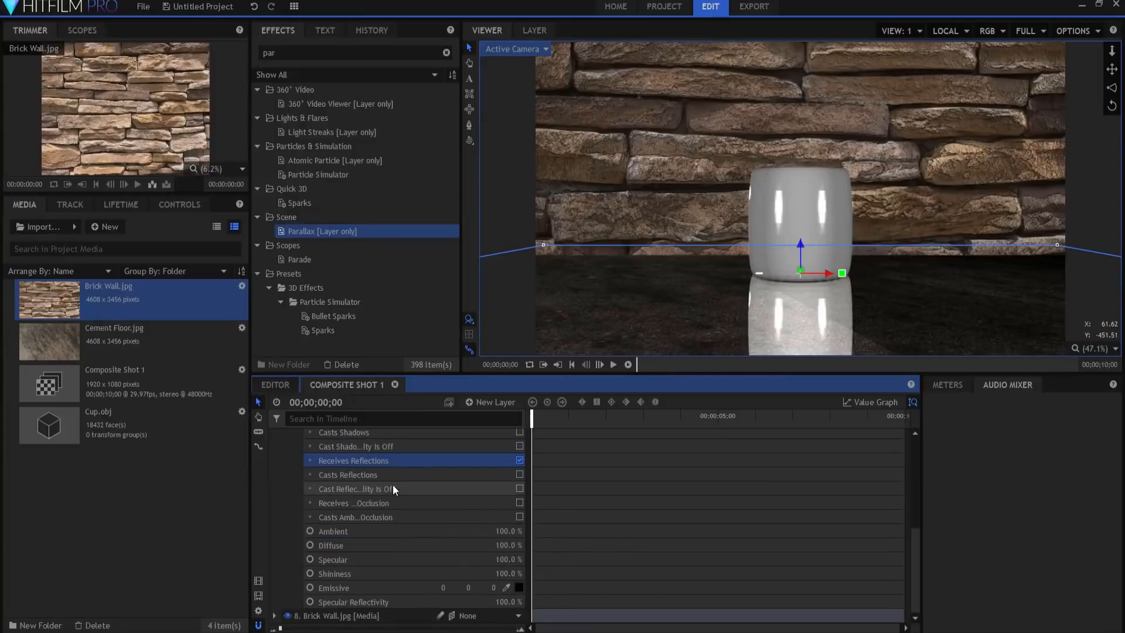
mouse_move(513, 604)
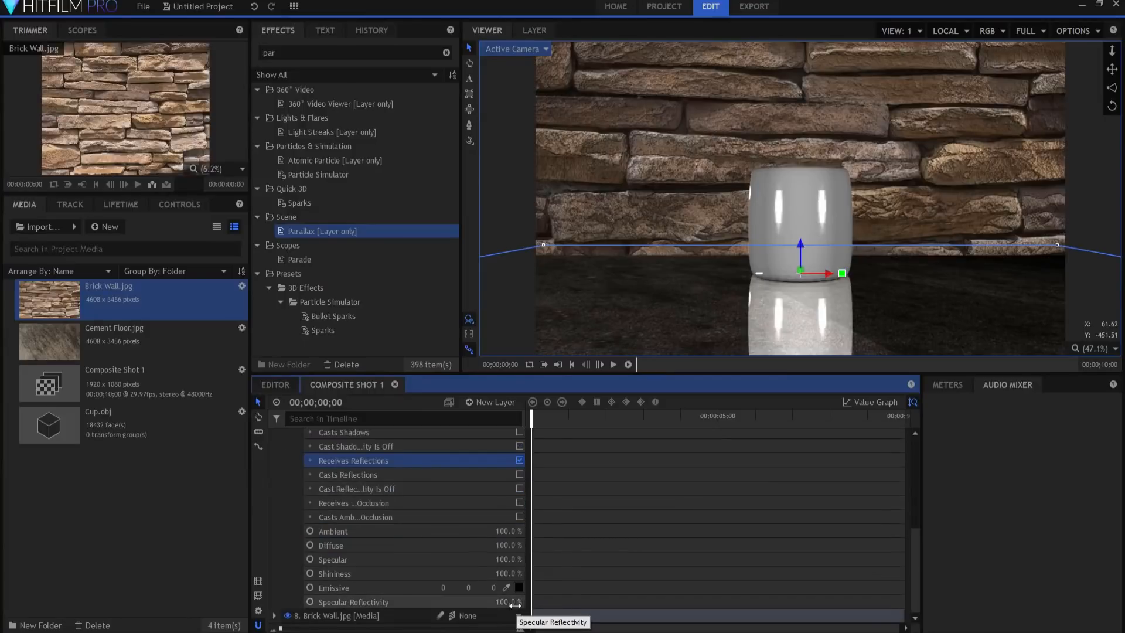
Set the cement floor's Specular Reflectivity to 15 and collapse the layer.
double_click(508, 601)
text(15)
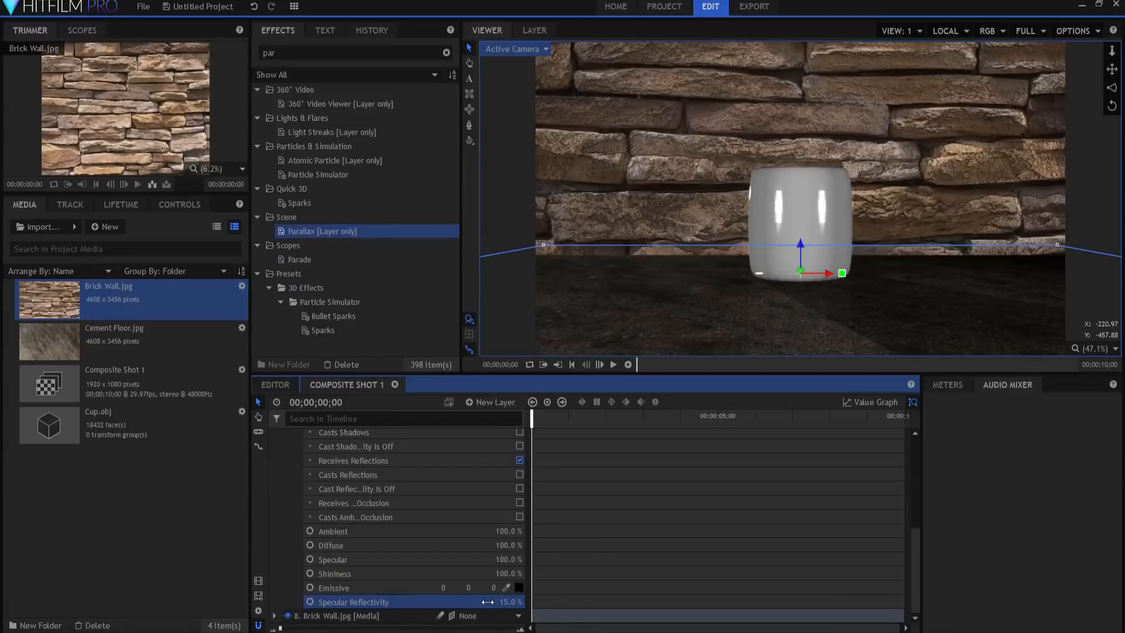
mouse_move(764, 381)
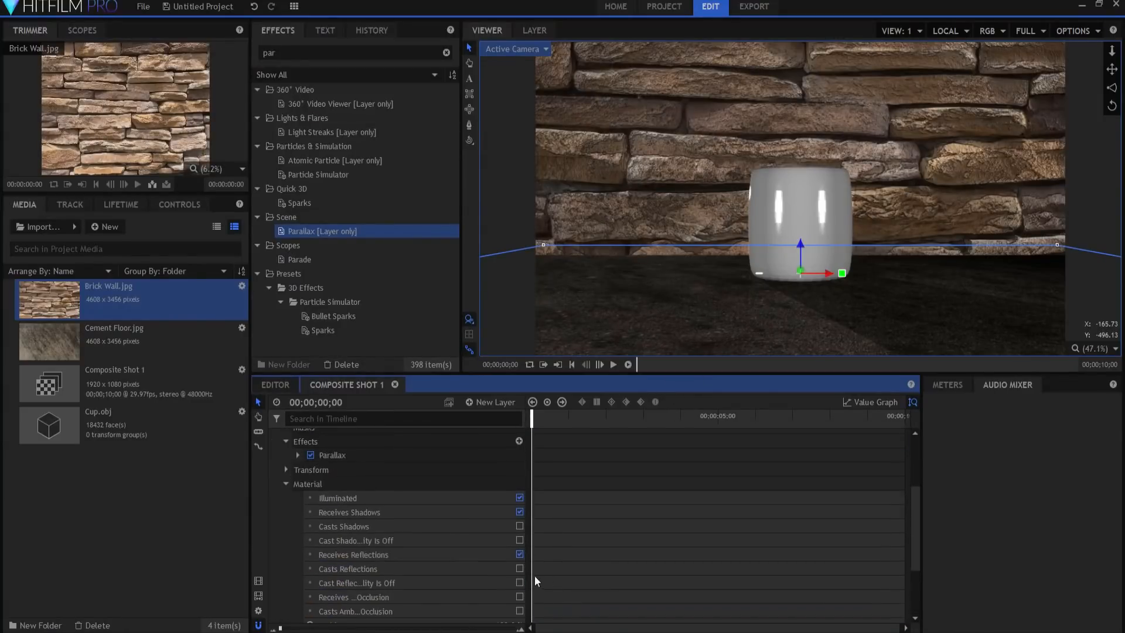
click(519, 554)
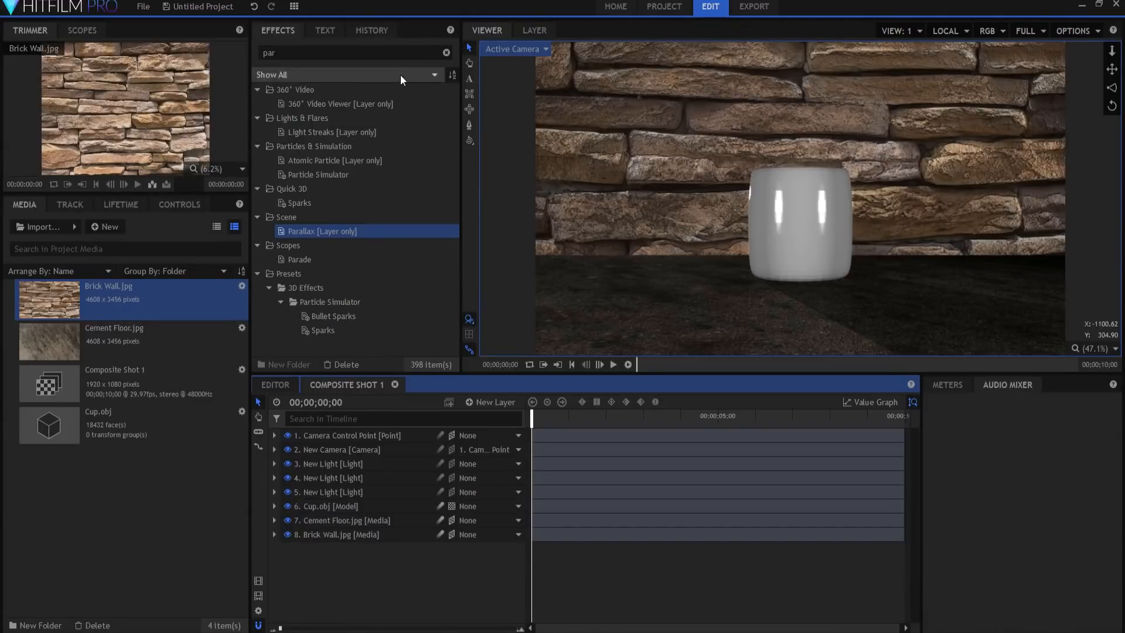
Apply a Light Wrap effect to Cup.obj with Cement Floor.jpg as its source layer.
triple_click(352, 53)
text(light wrap)
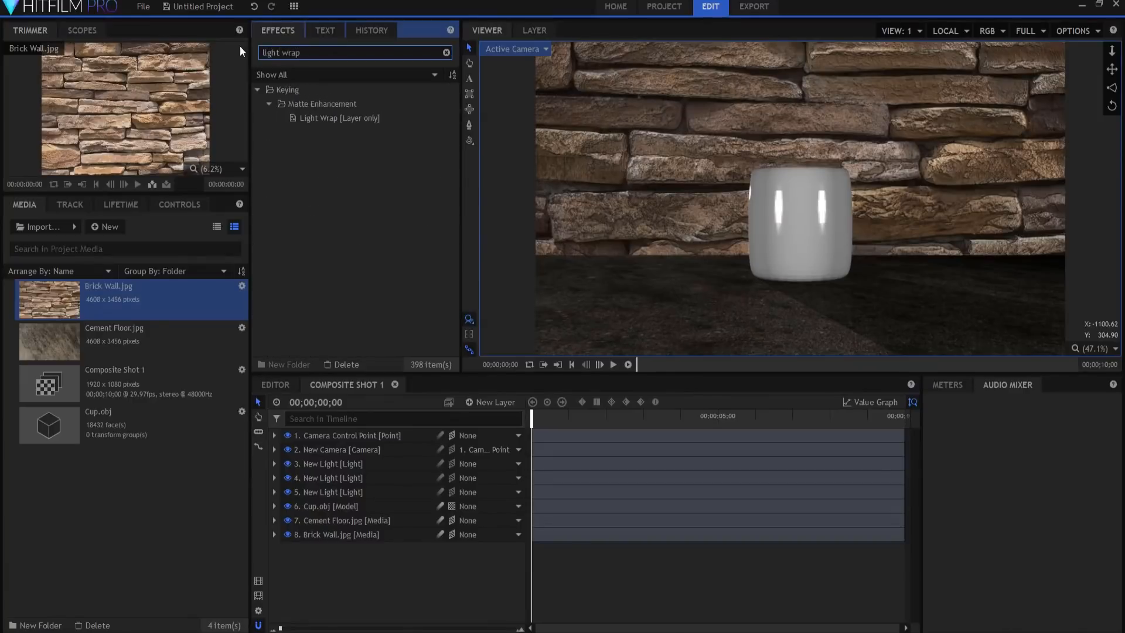
click(338, 118)
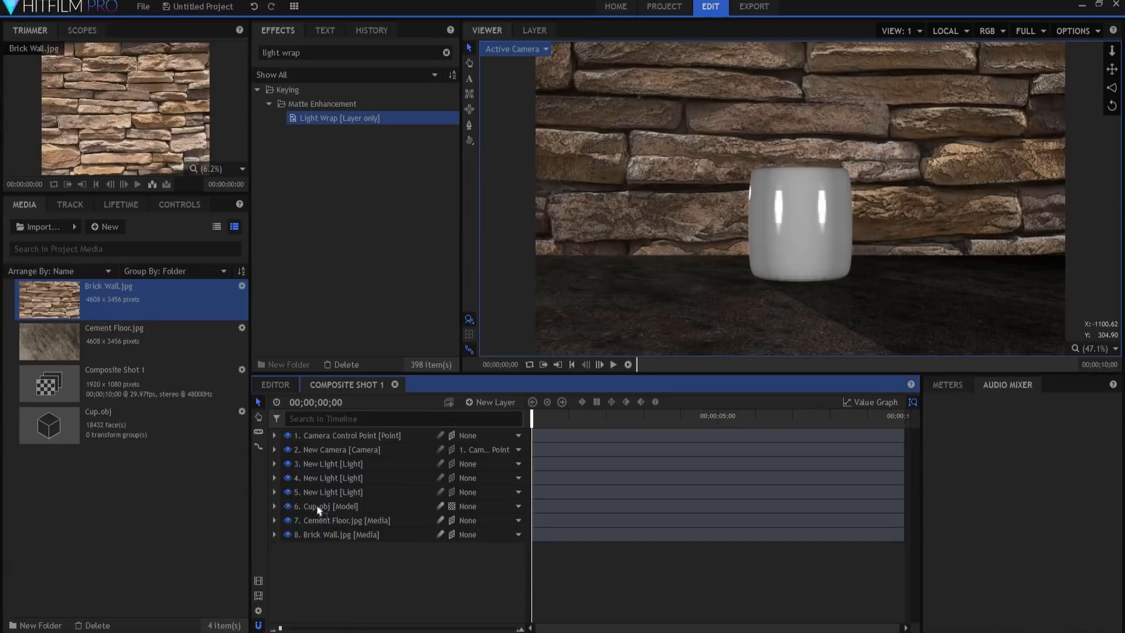
click(274, 506)
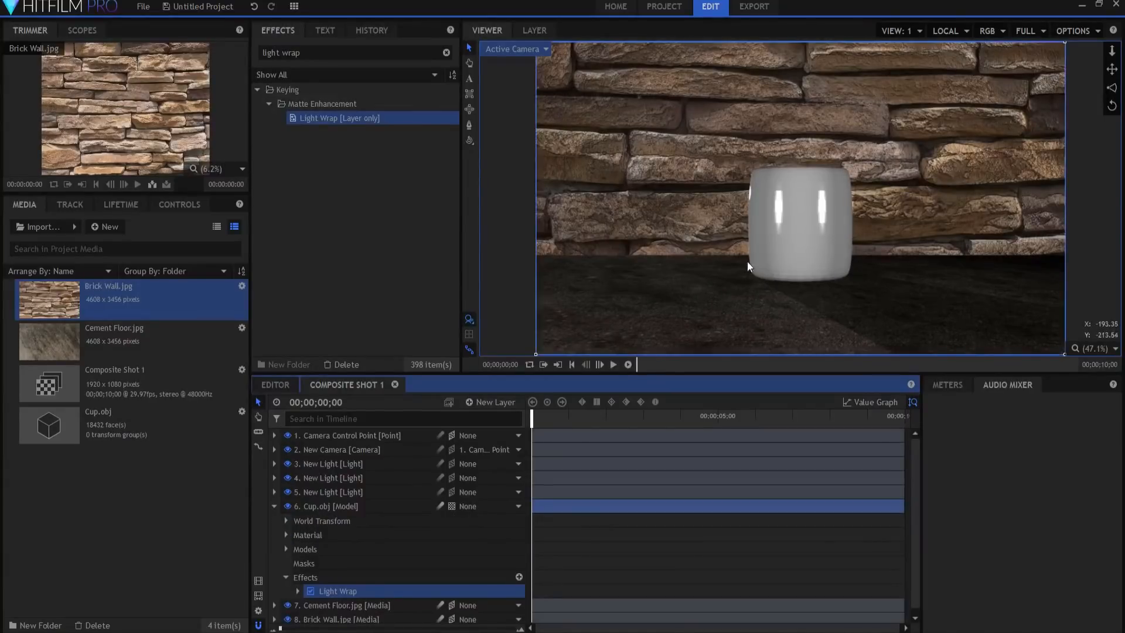
mouse_move(764, 288)
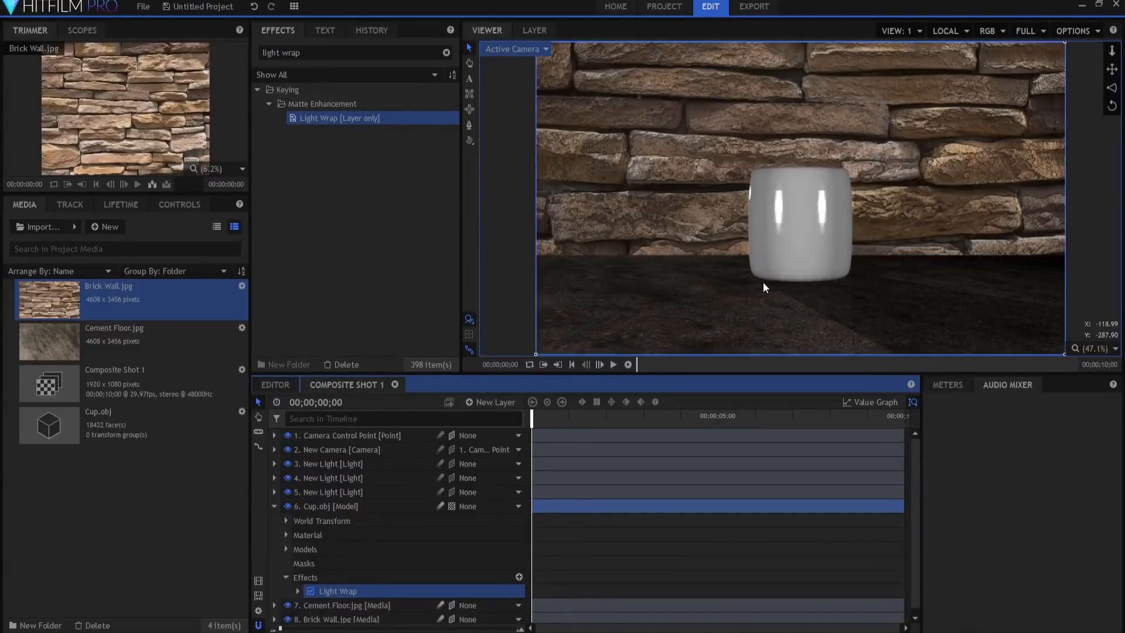
mouse_move(755, 289)
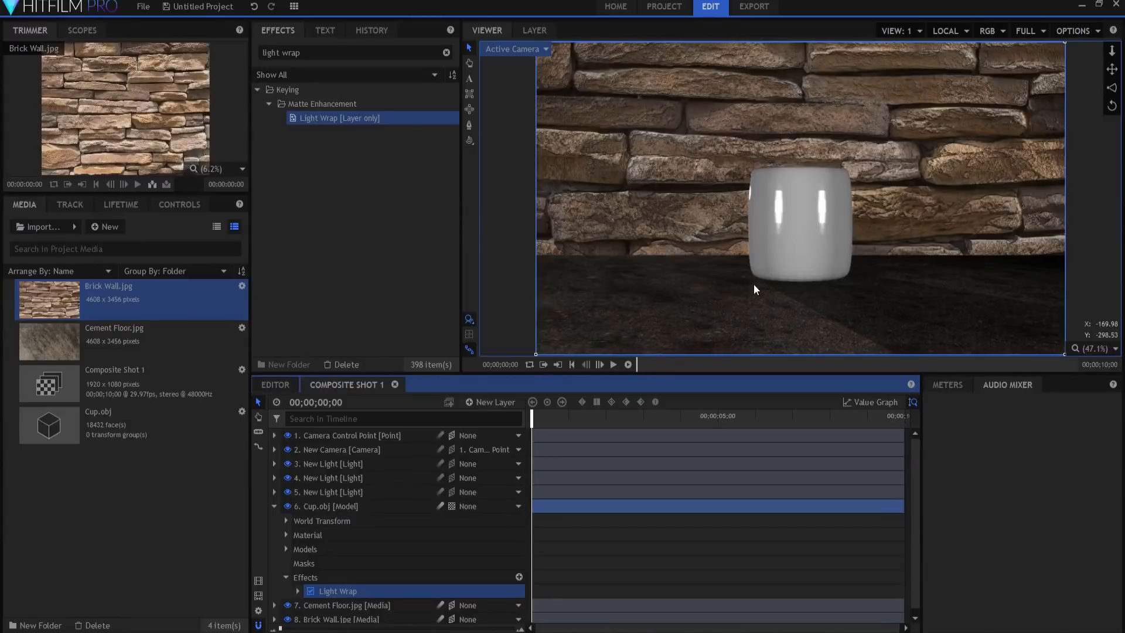
mouse_move(323, 583)
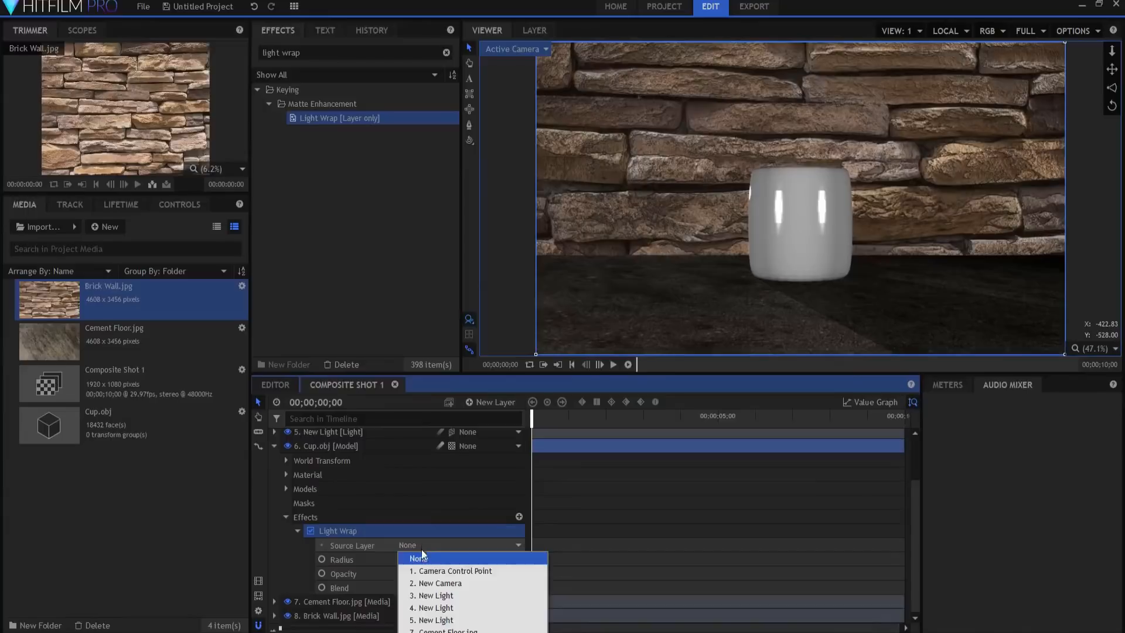
mouse_move(435, 619)
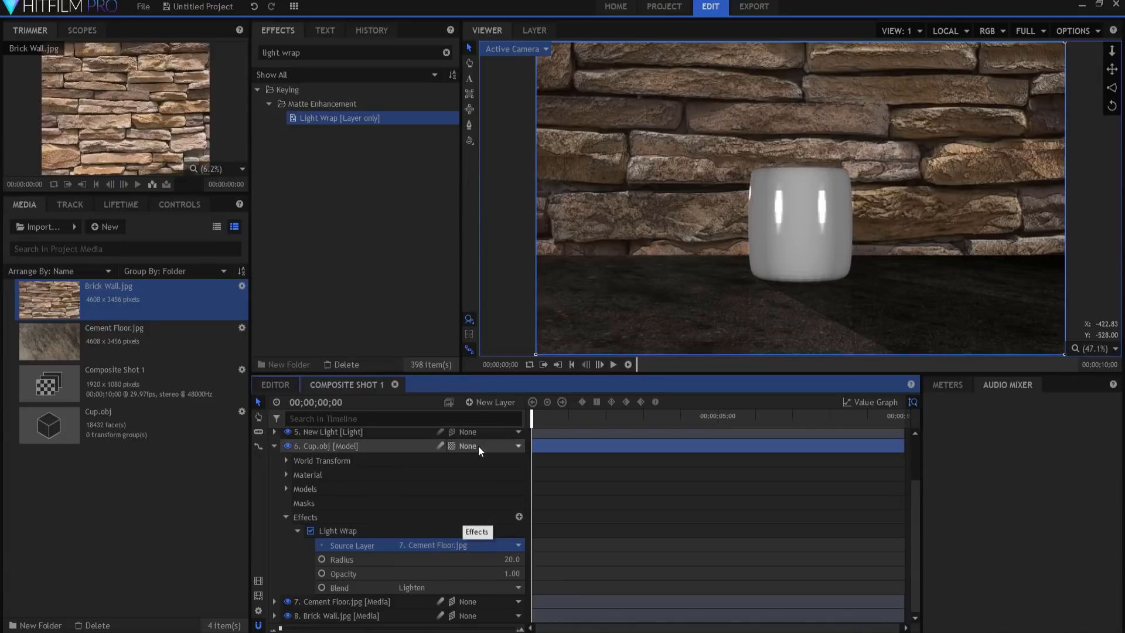
click(274, 446)
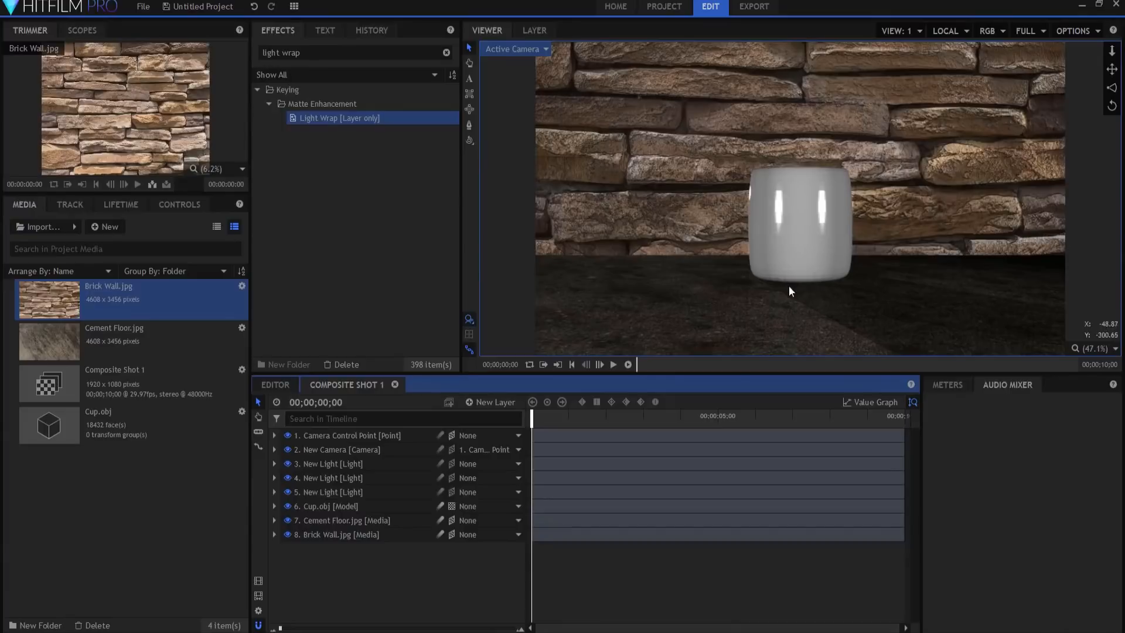
mouse_move(757, 273)
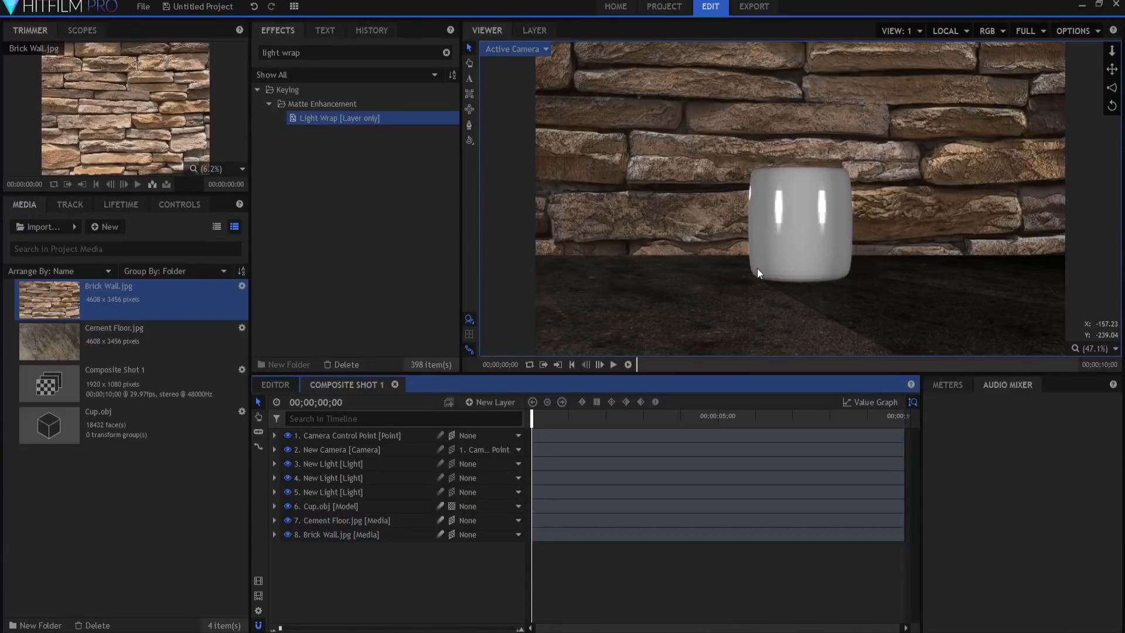
mouse_move(760, 284)
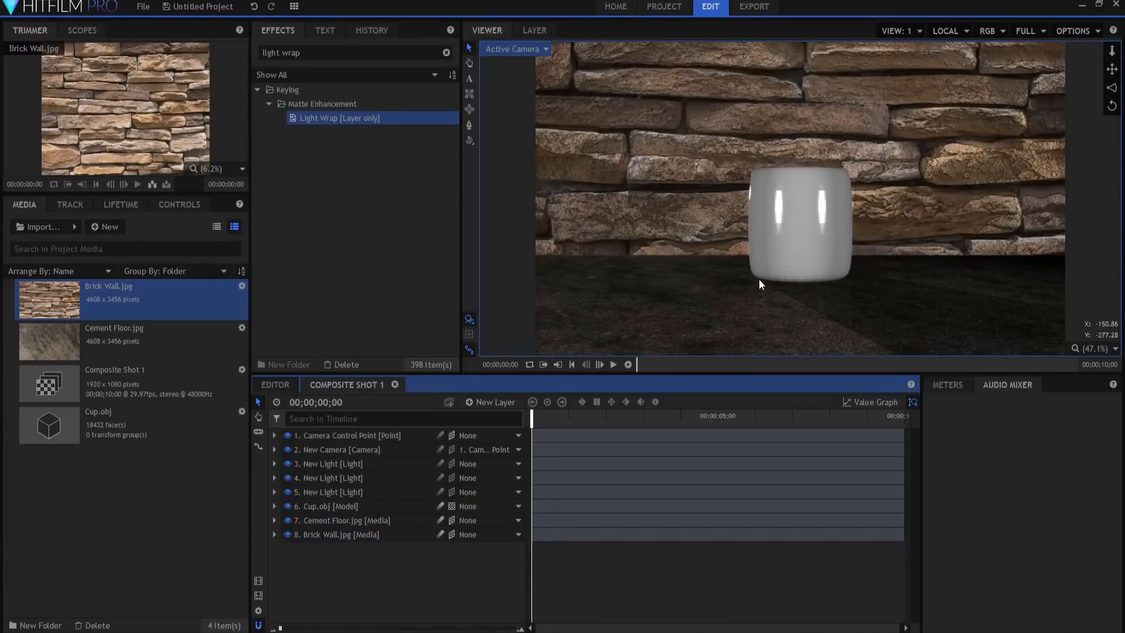
mouse_move(751, 280)
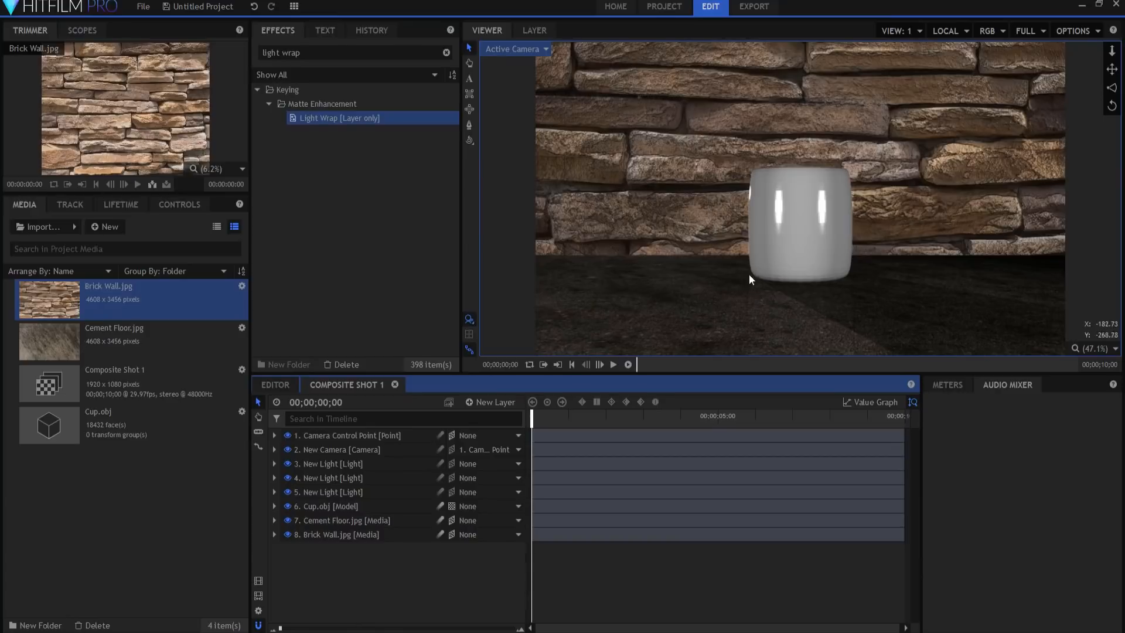
mouse_move(739, 285)
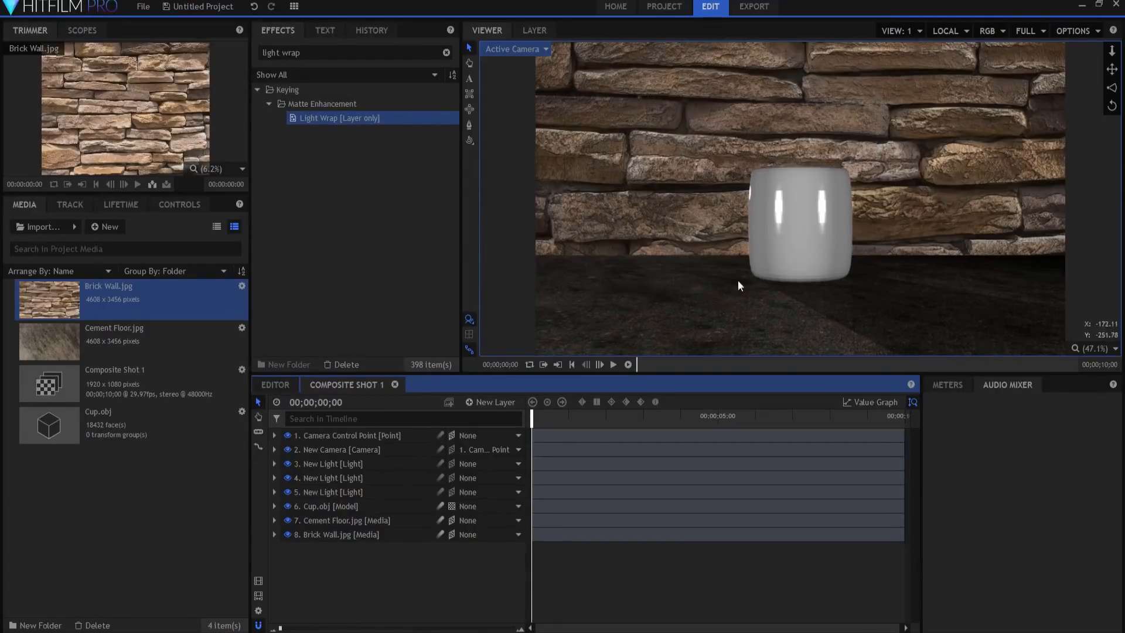
Move the first New Light's position from Y 500 to 2000, 2000, 2000.
click(329, 463)
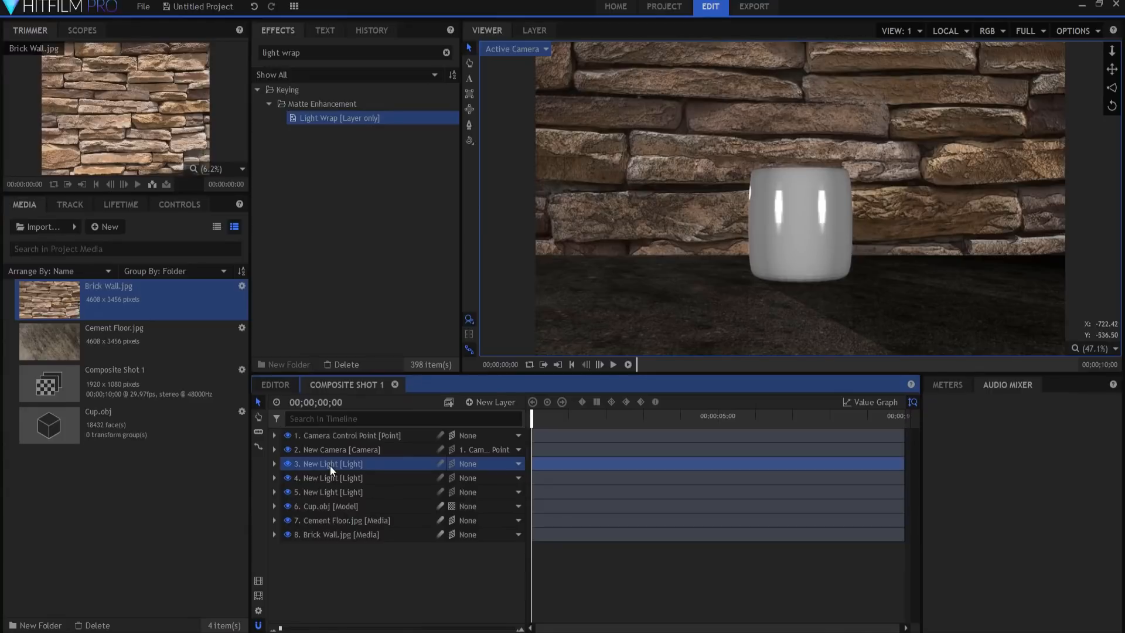
click(275, 463)
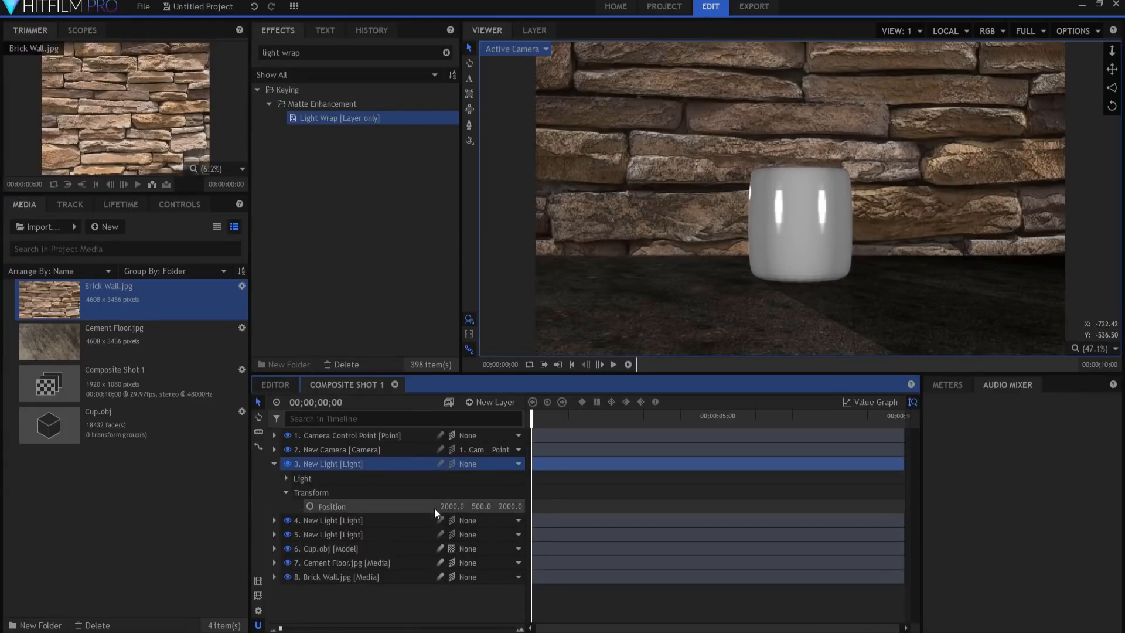
double_click(480, 506)
text(2000)
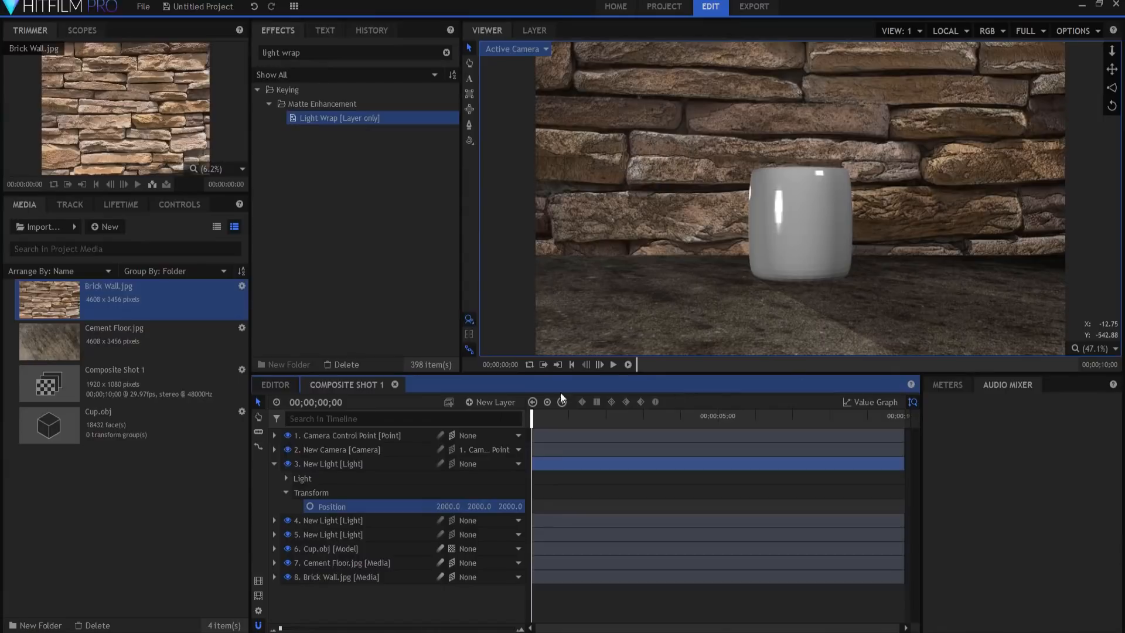
click(274, 464)
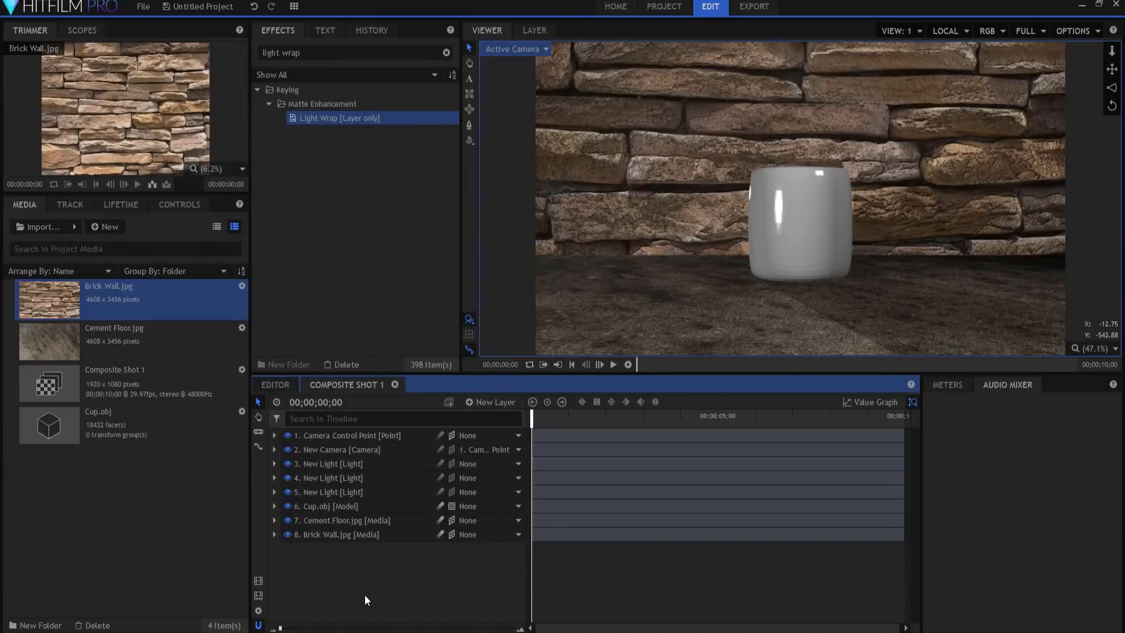
mouse_move(400, 587)
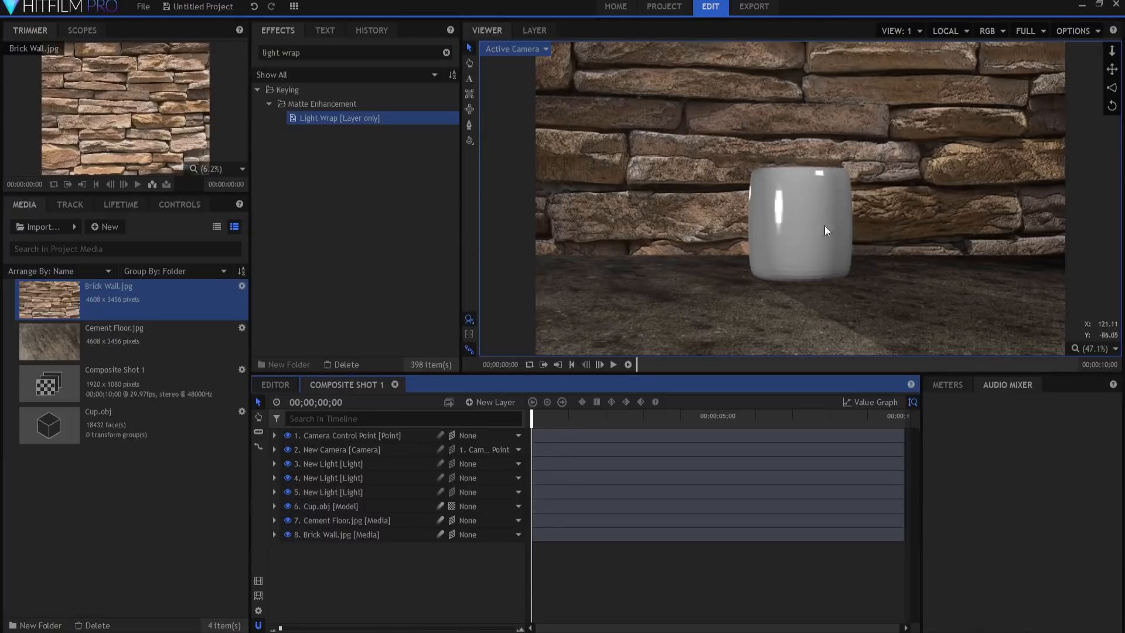
mouse_move(880, 263)
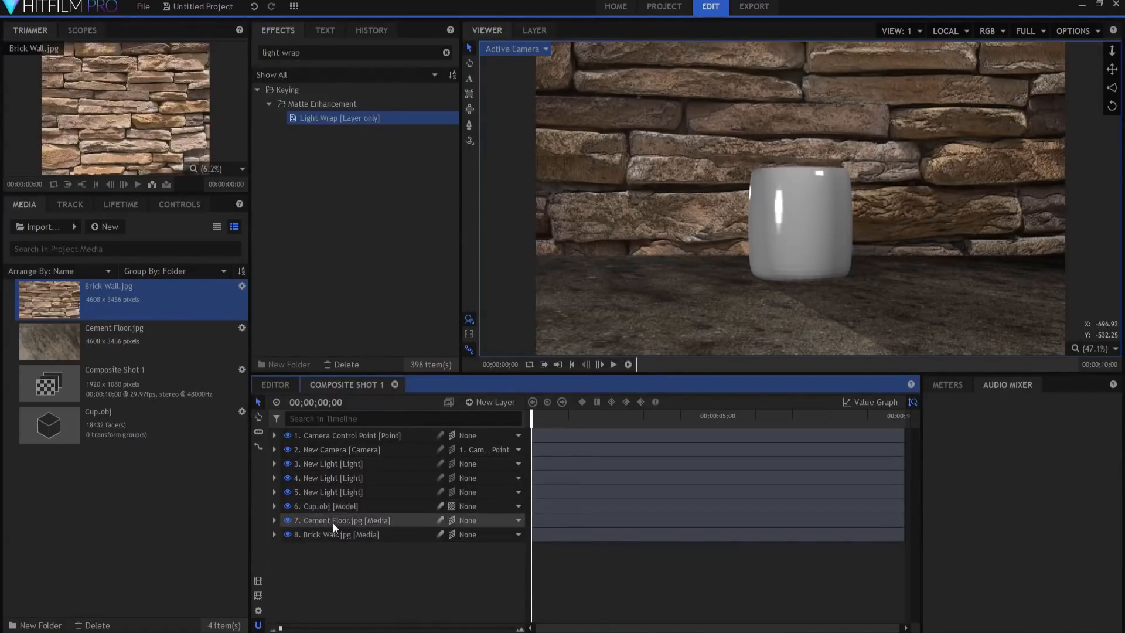
Set the Camera Control Point's Y rotation to -15 after first trying 20.
click(348, 435)
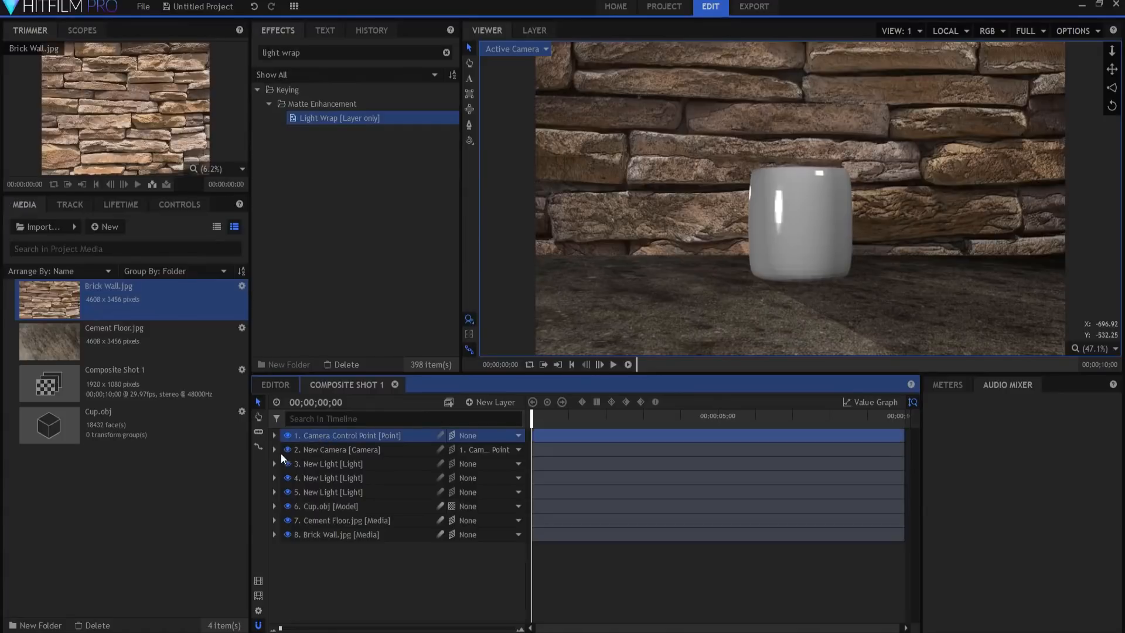
click(274, 435)
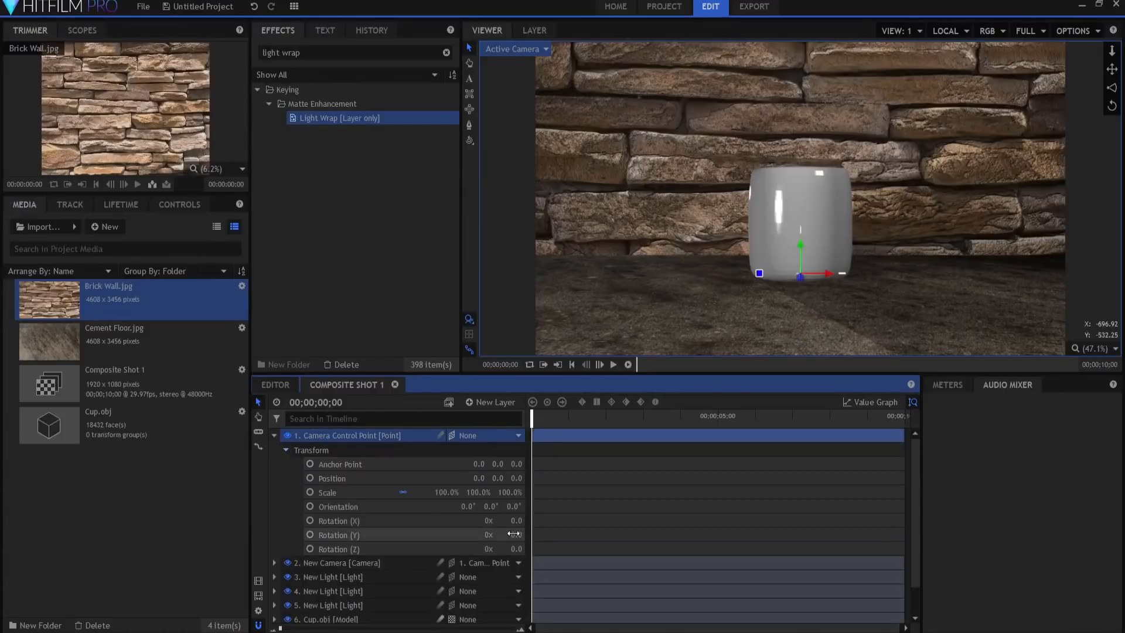
double_click(509, 534)
text(20)
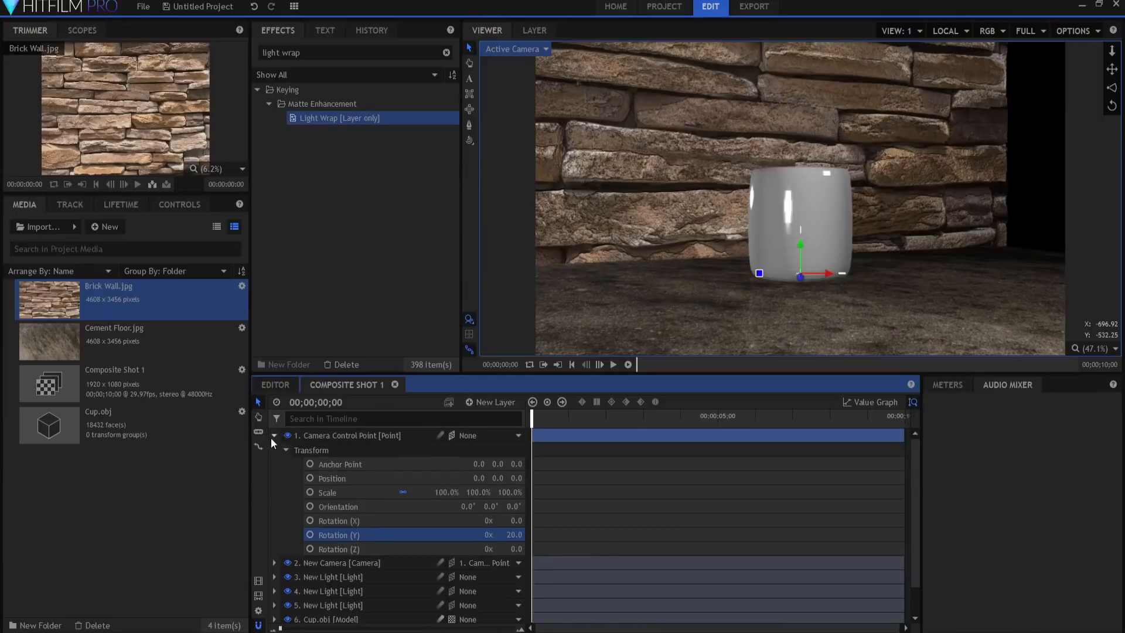
click(273, 435)
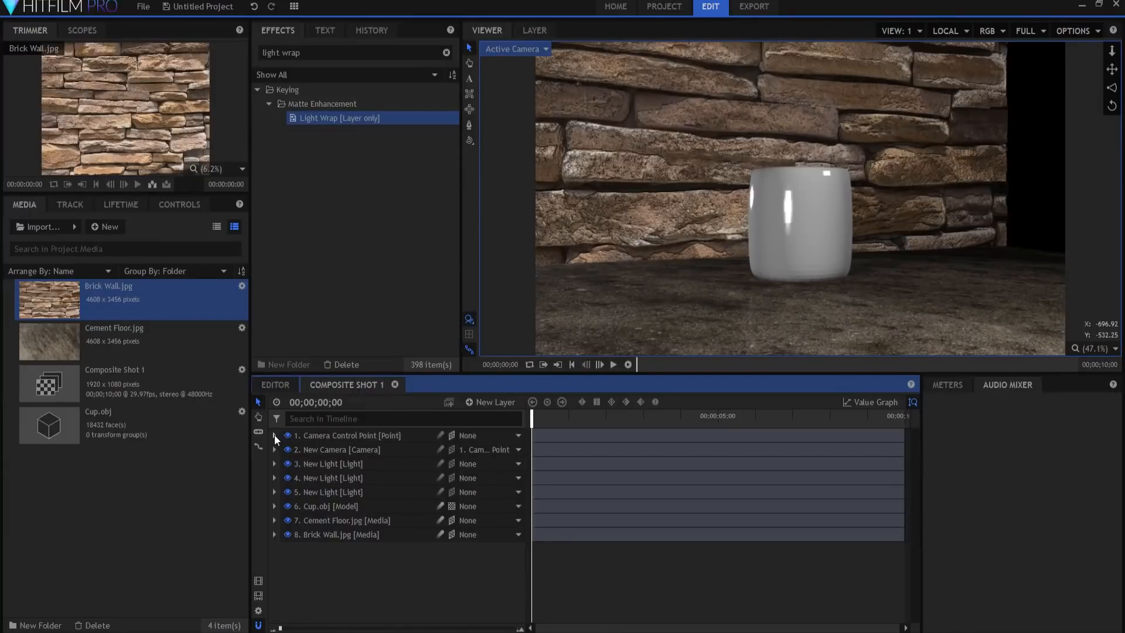
click(275, 436)
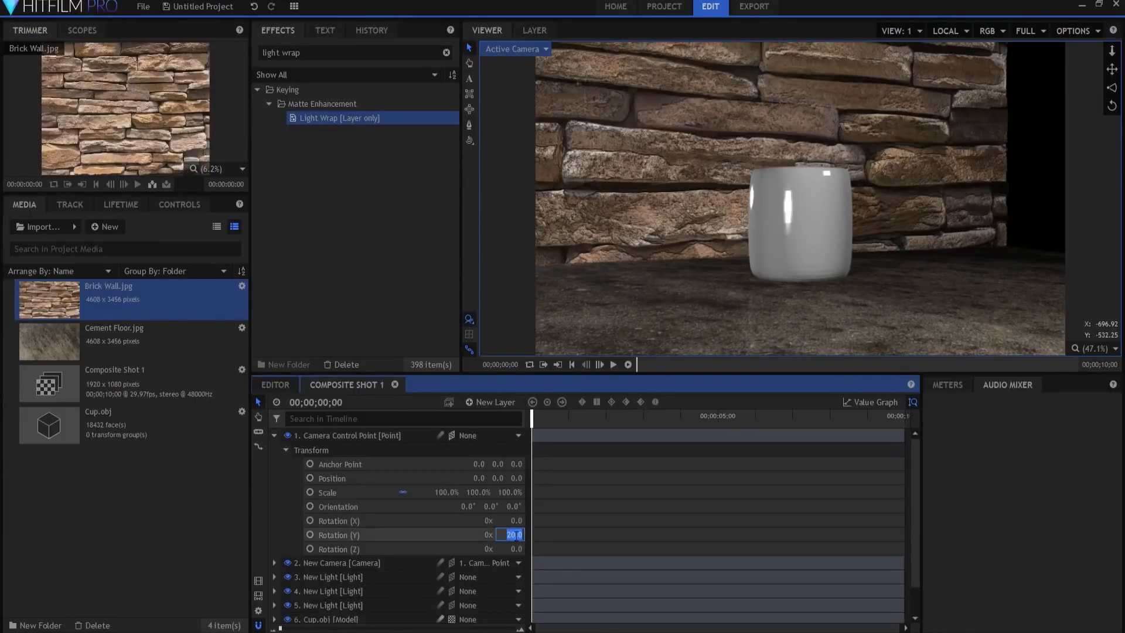
text(-15.0)
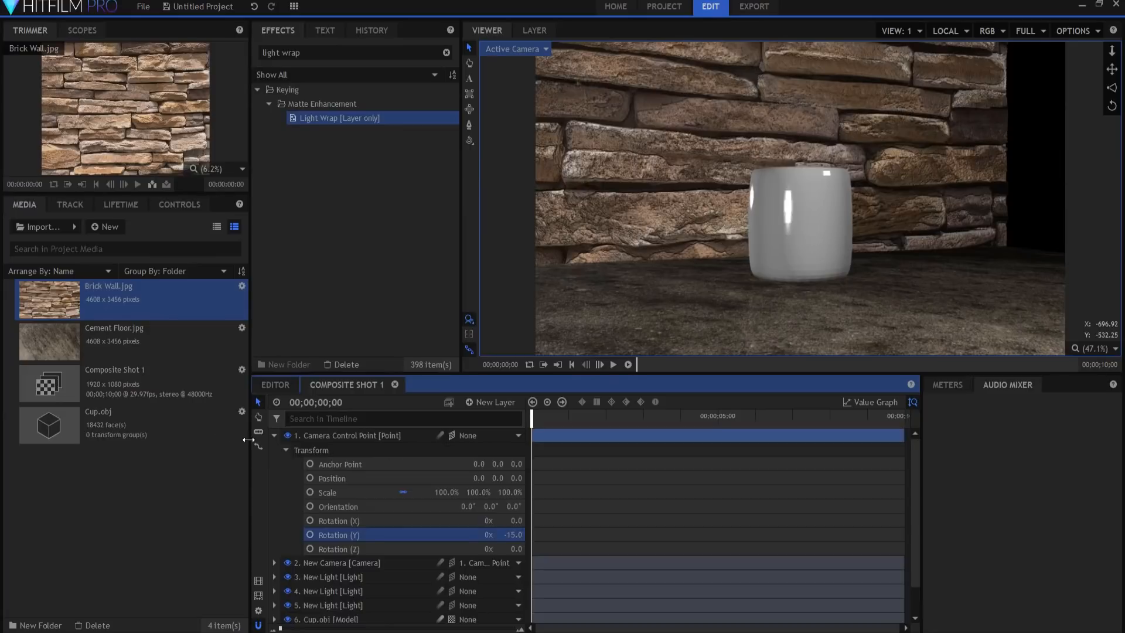
click(275, 435)
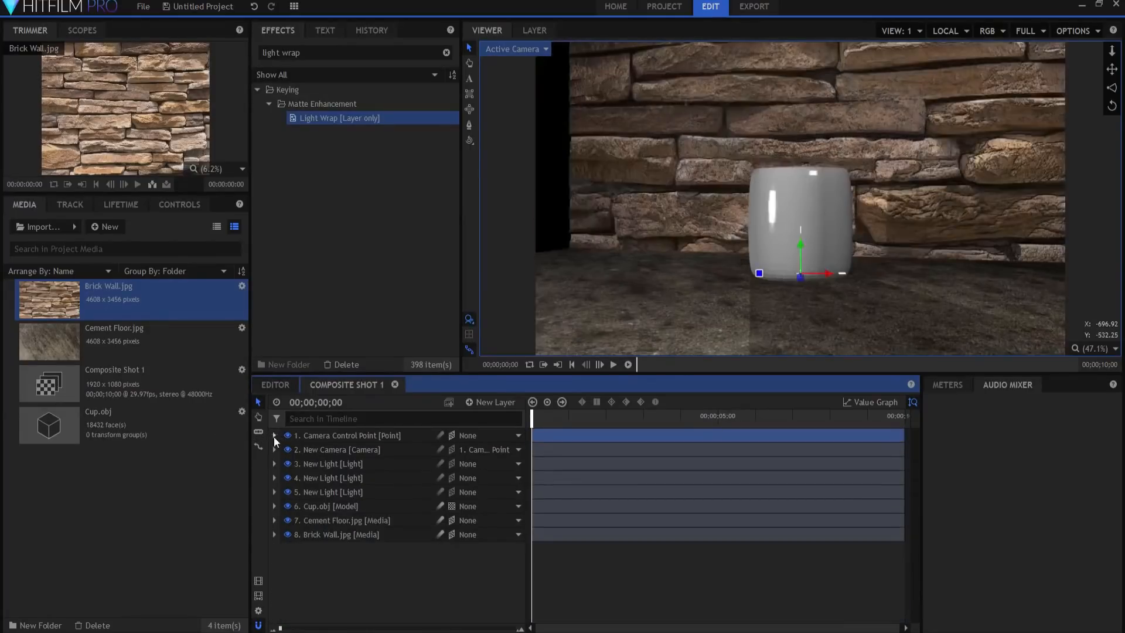